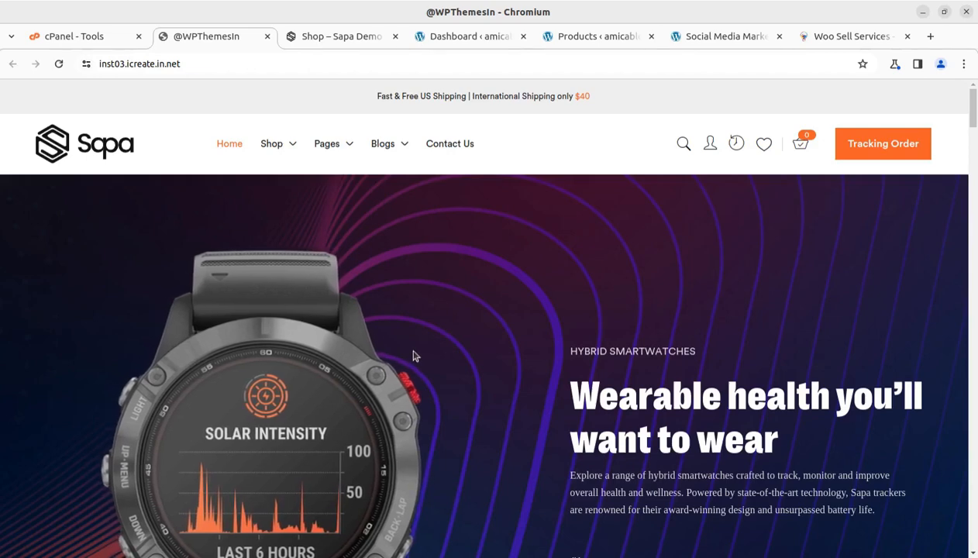
# Scroll through the page, then bring up the WooCommerce products list with 20 published products.
pyautogui.scroll(-3)
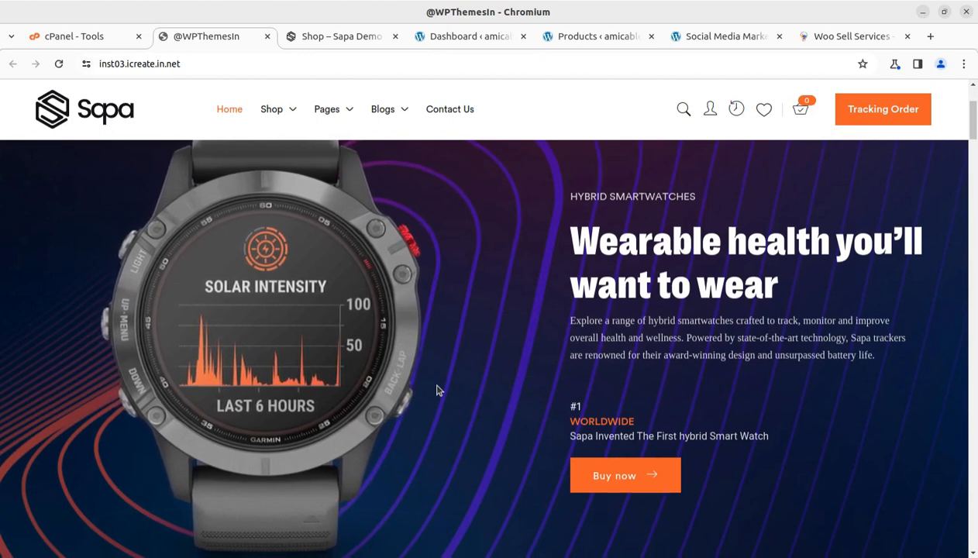
pyautogui.scroll(-3)
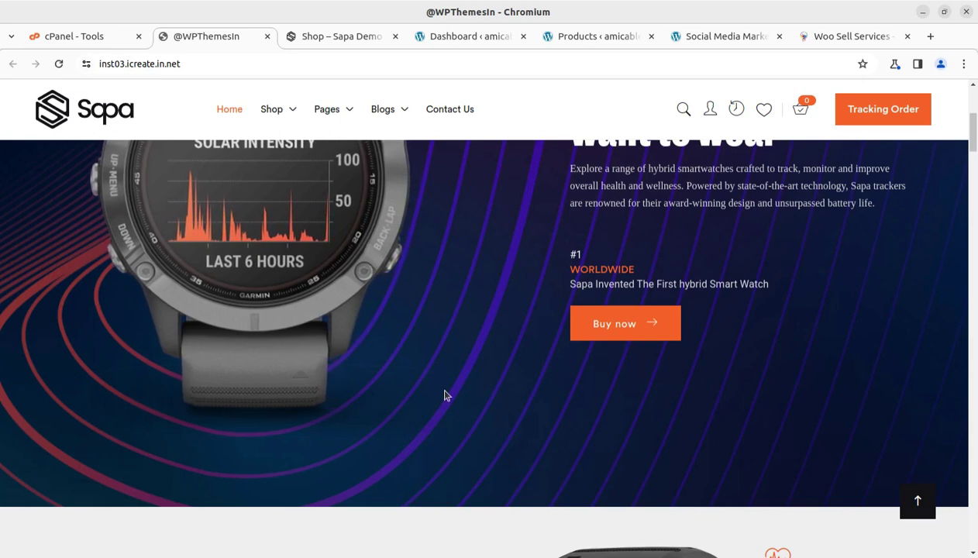
pyautogui.scroll(-3)
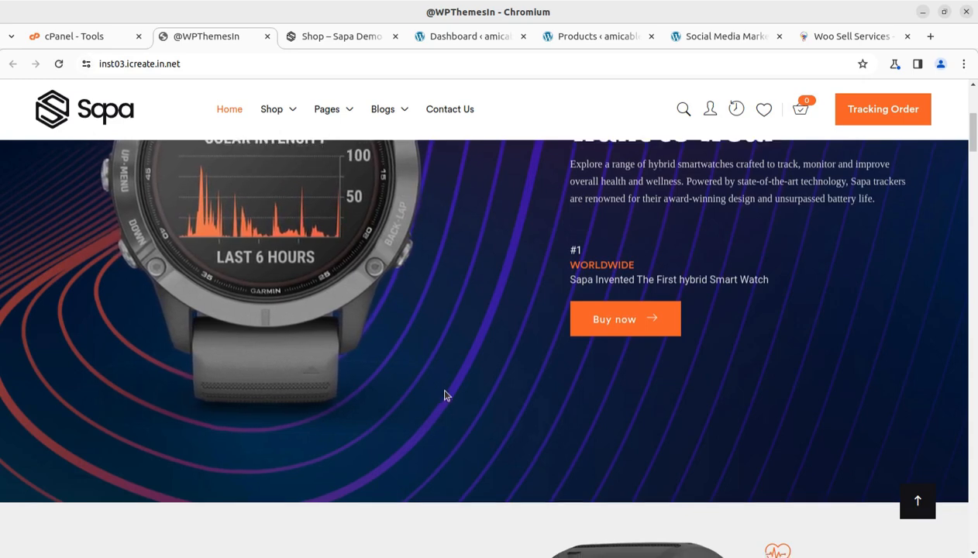
pyautogui.scroll(-3)
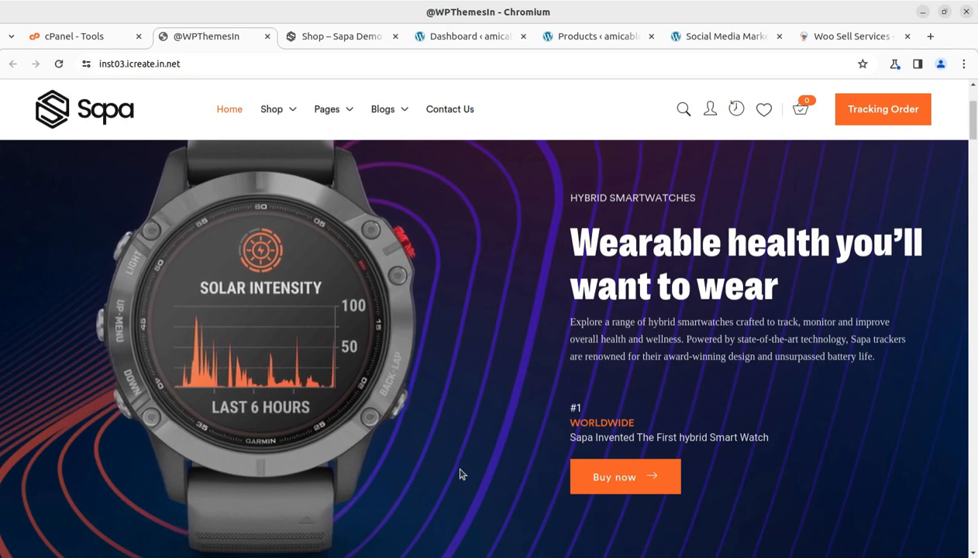
pyautogui.scroll(-3)
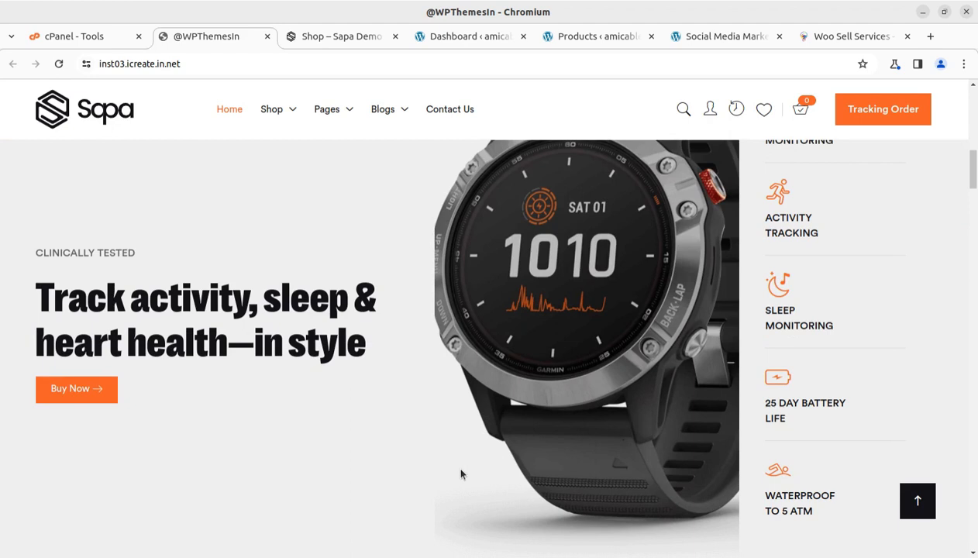
pyautogui.moveTo(465, 463)
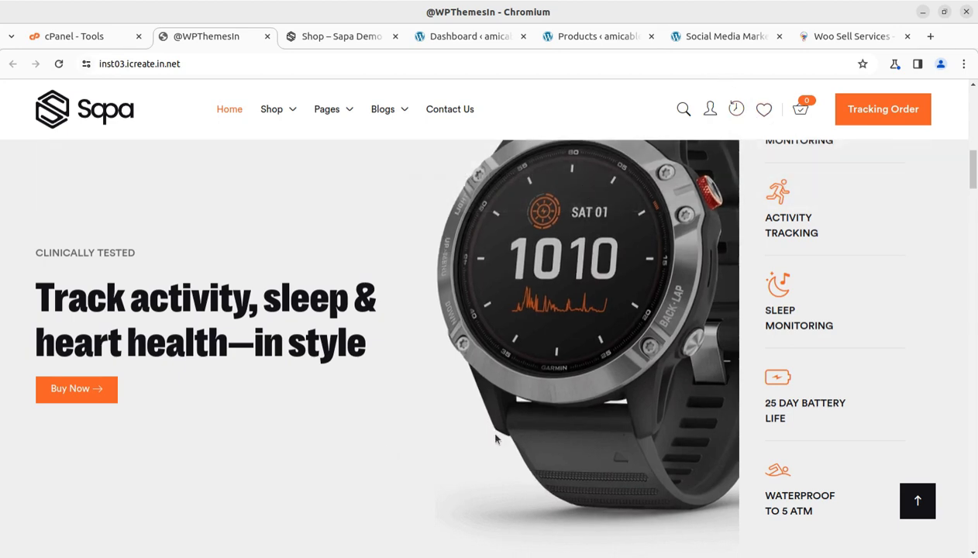
pyautogui.moveTo(325, 512)
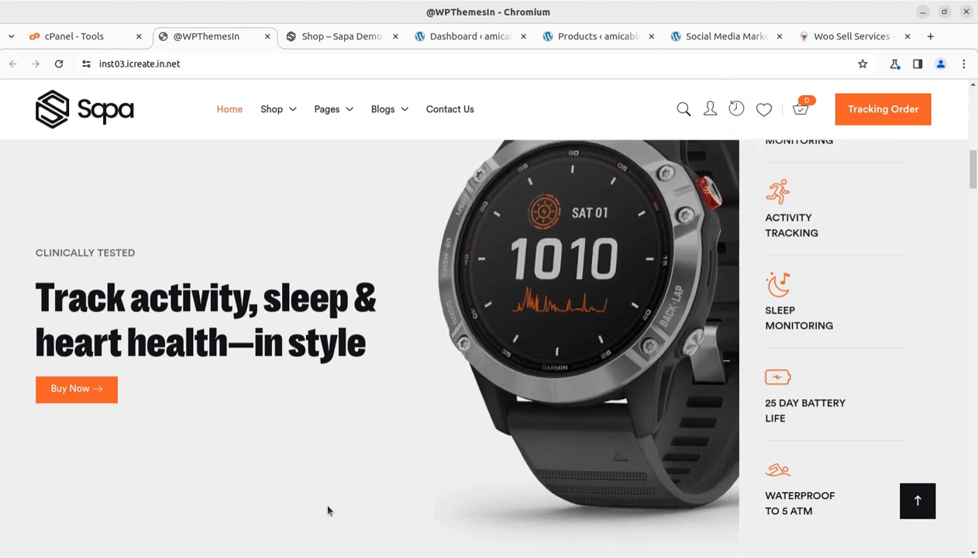
pyautogui.scroll(-3)
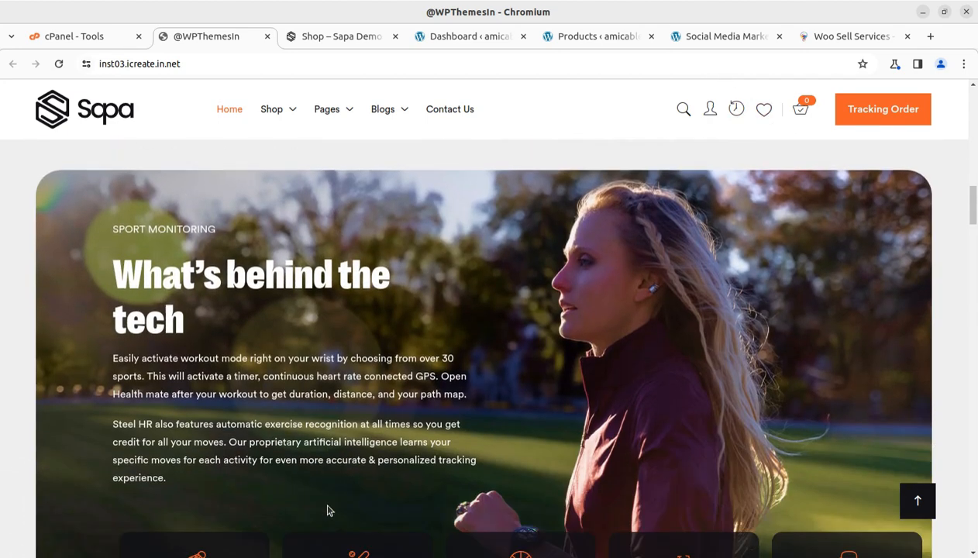
pyautogui.scroll(-3)
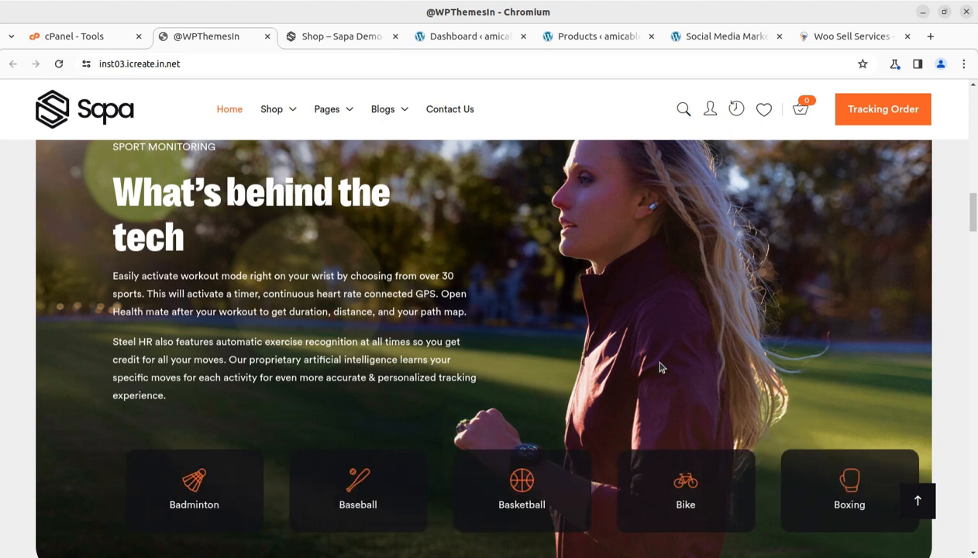
pyautogui.moveTo(578, 356)
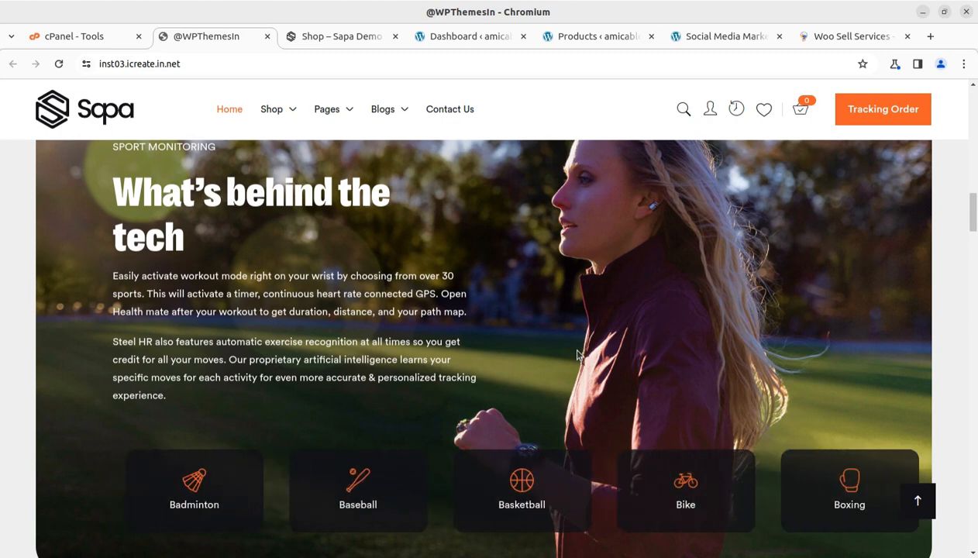
pyautogui.click(605, 36)
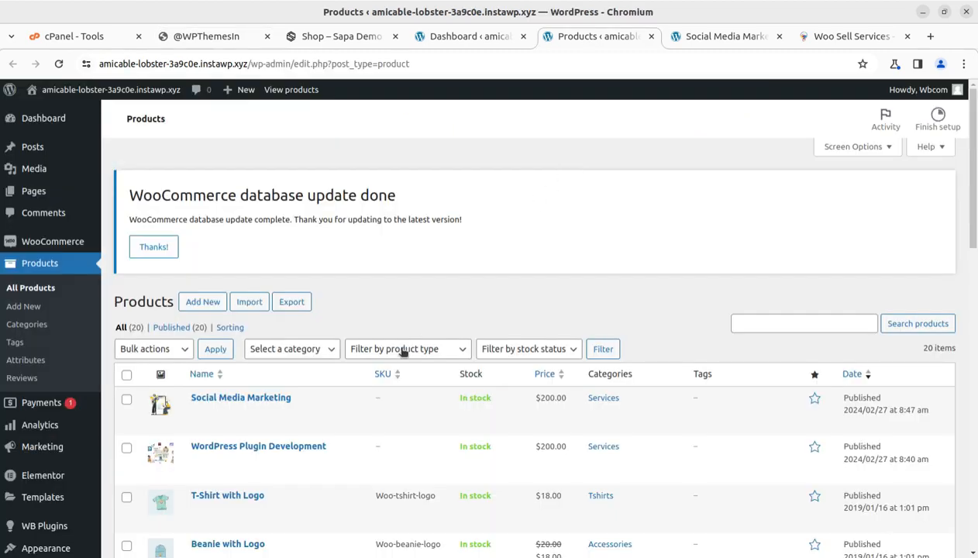
pyautogui.moveTo(228, 496)
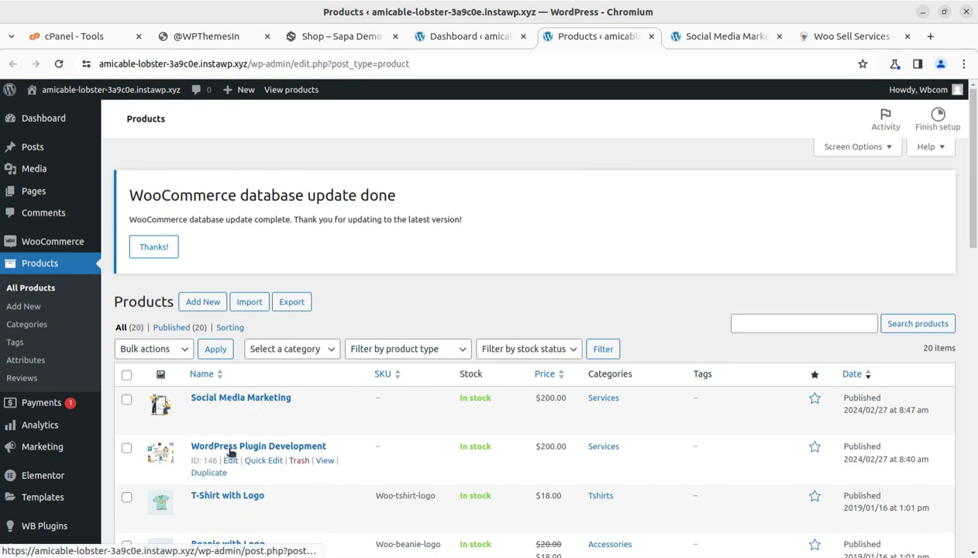
pyautogui.moveTo(222, 465)
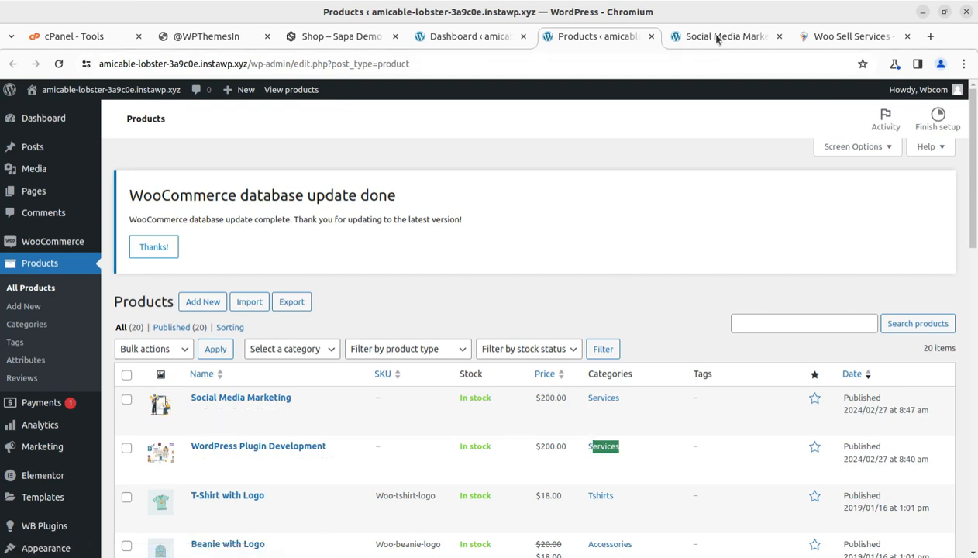
# View the Social Media Marketing storefront page, priced $200.00 under Services.
pyautogui.click(720, 37)
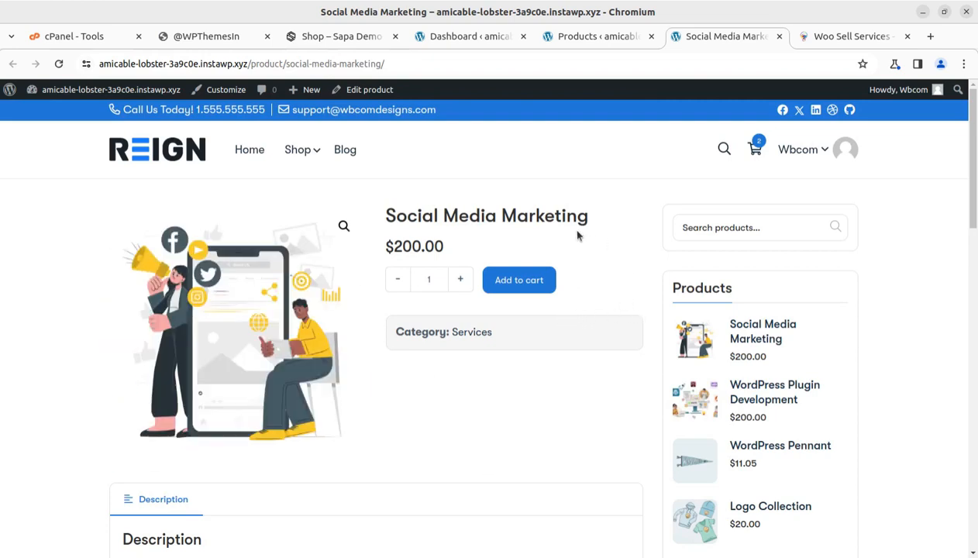
pyautogui.moveTo(580, 234)
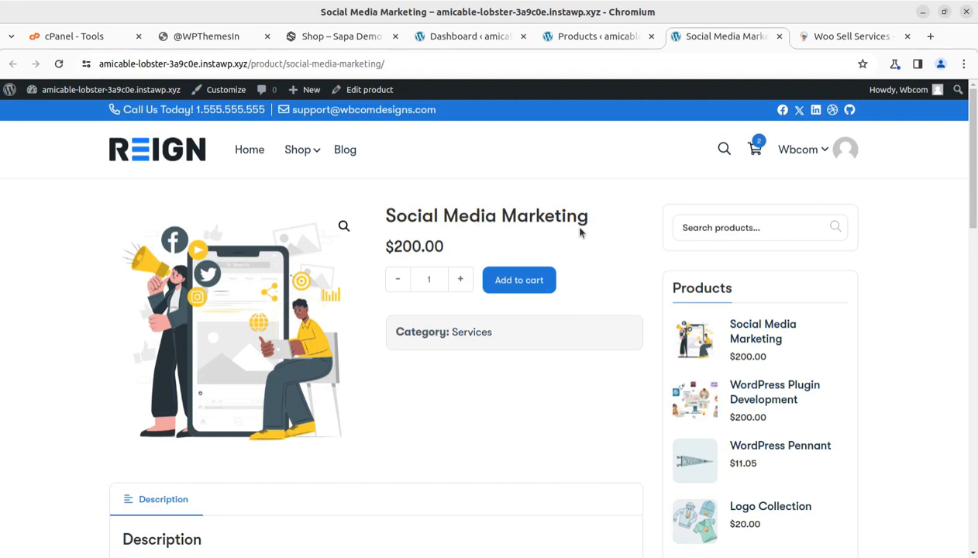
pyautogui.moveTo(521, 524)
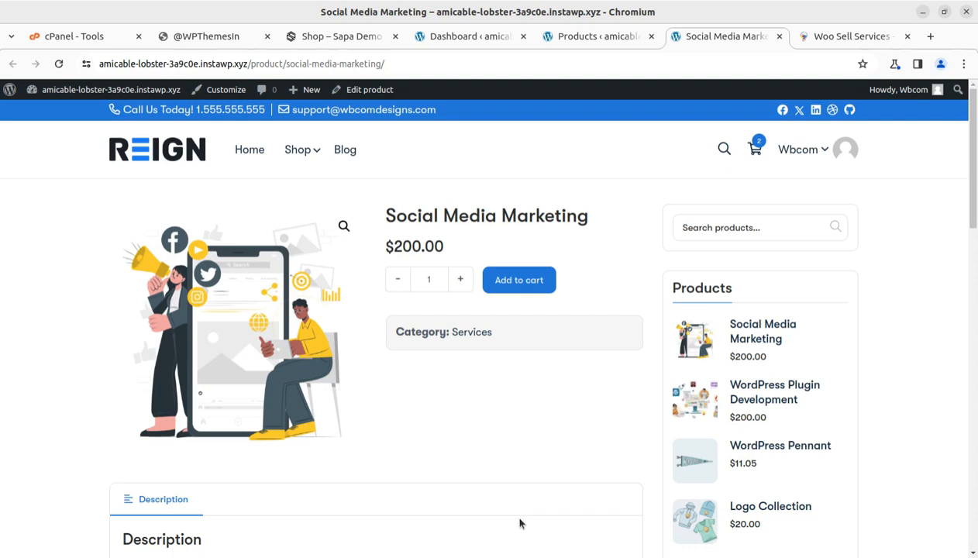
pyautogui.moveTo(496, 417)
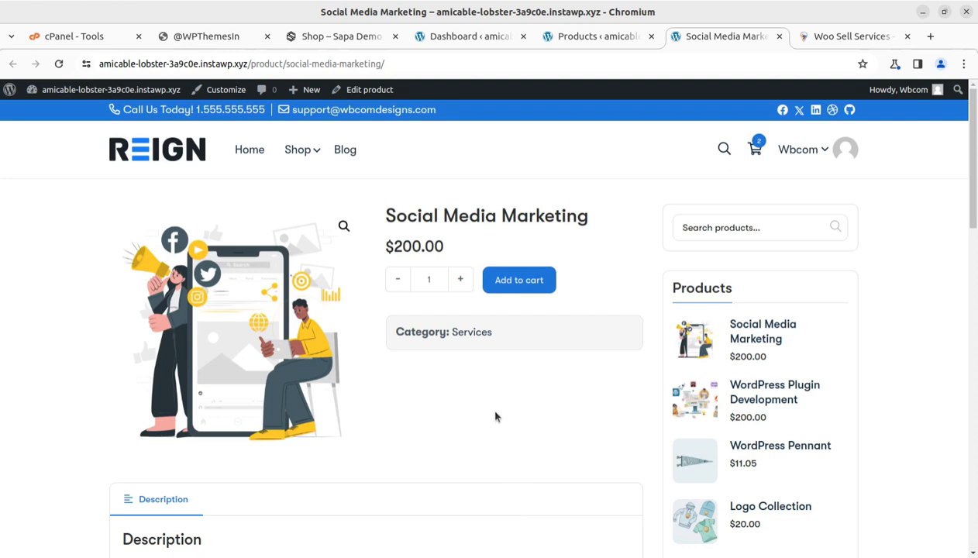
# Return to the admin dashboard and start a blank product via Products > Add New.
pyautogui.click(469, 35)
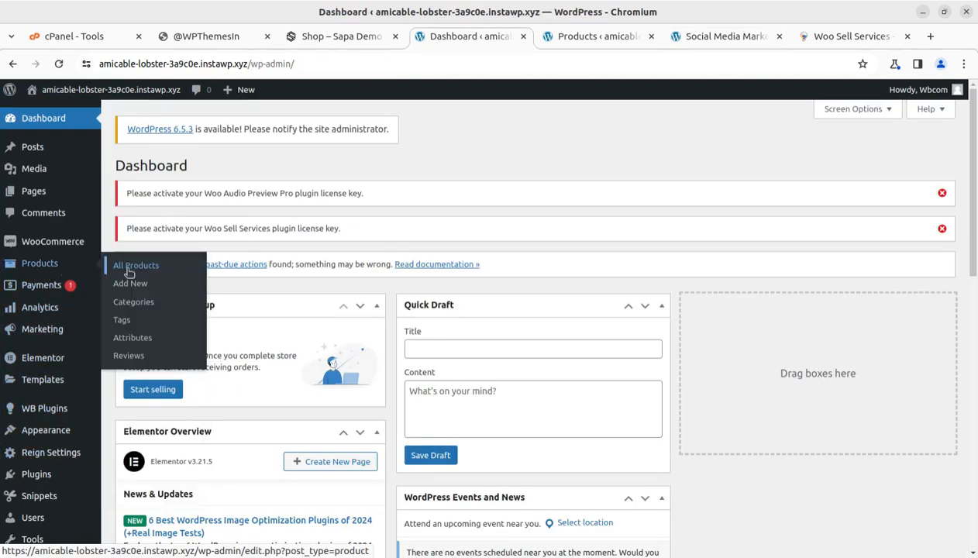
pyautogui.click(129, 283)
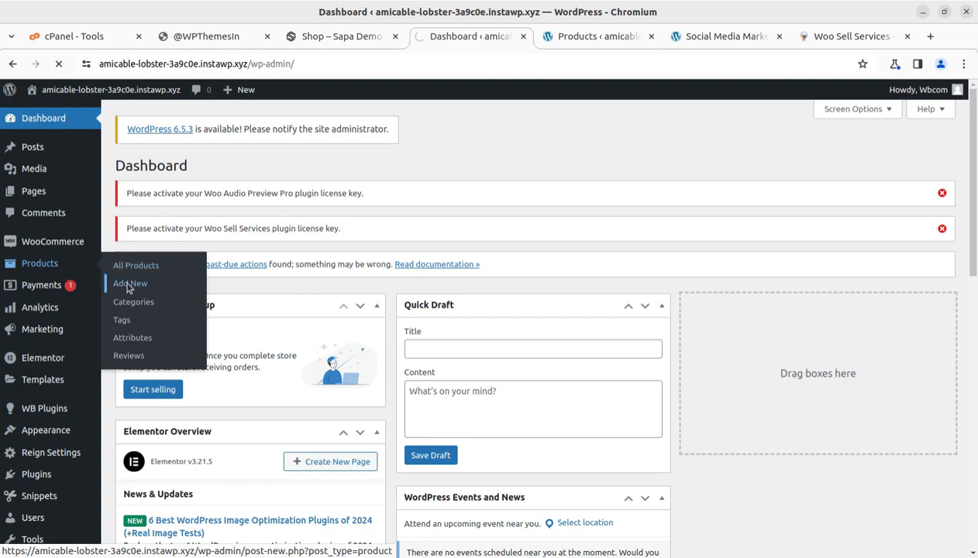
pyautogui.click(130, 283)
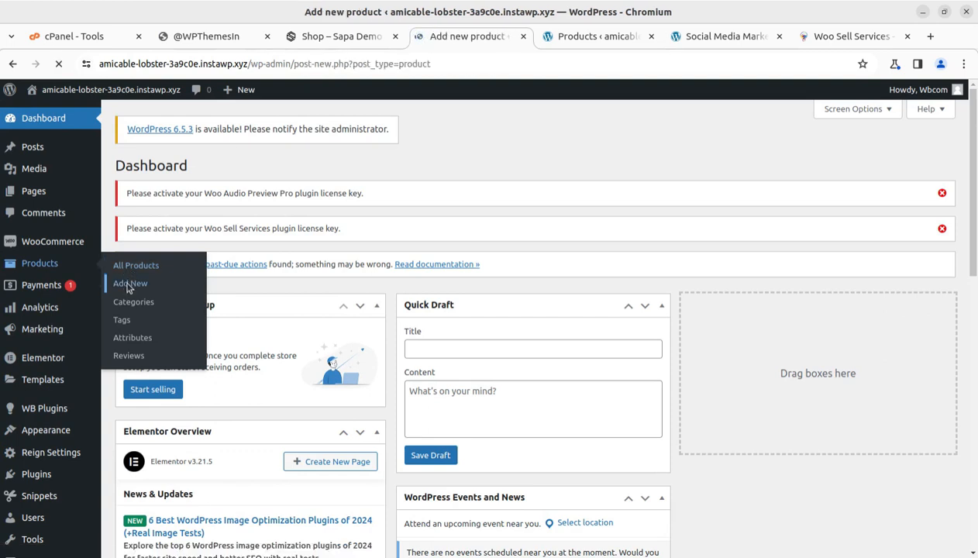
pyautogui.click(129, 283)
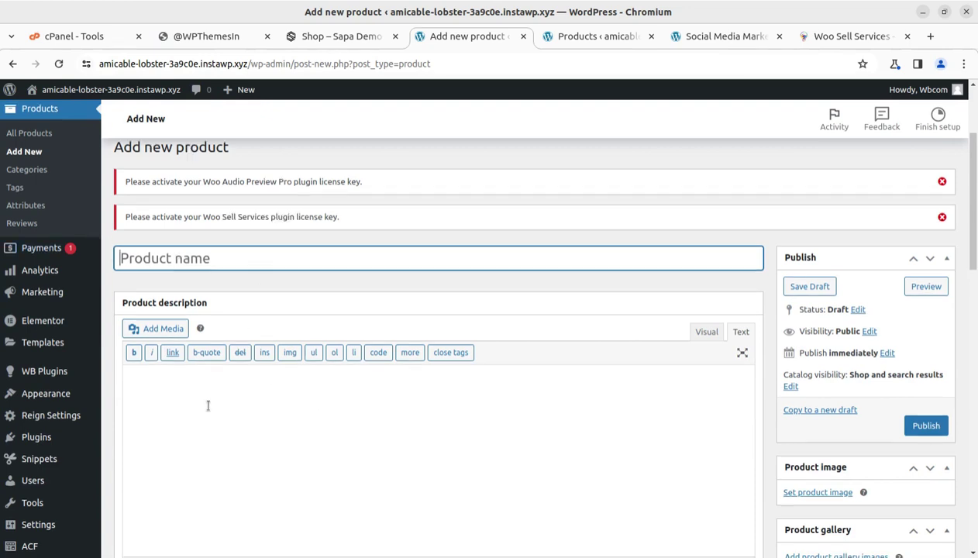
pyautogui.scroll(-3)
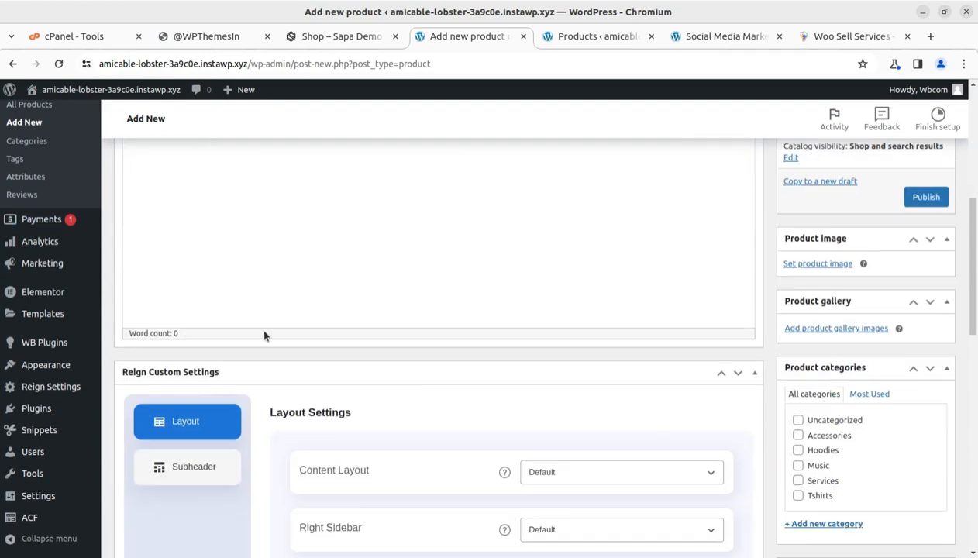
pyautogui.scroll(-3)
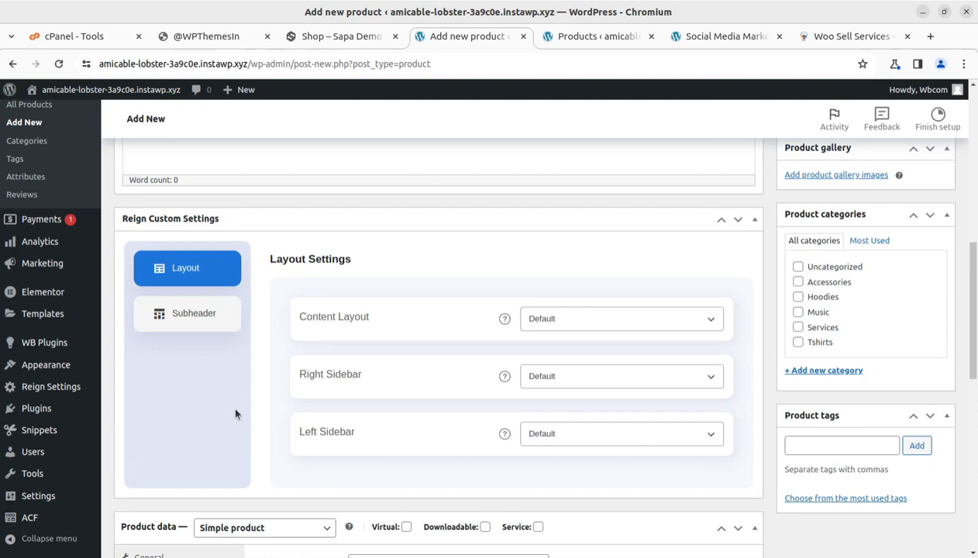
pyautogui.scroll(-3)
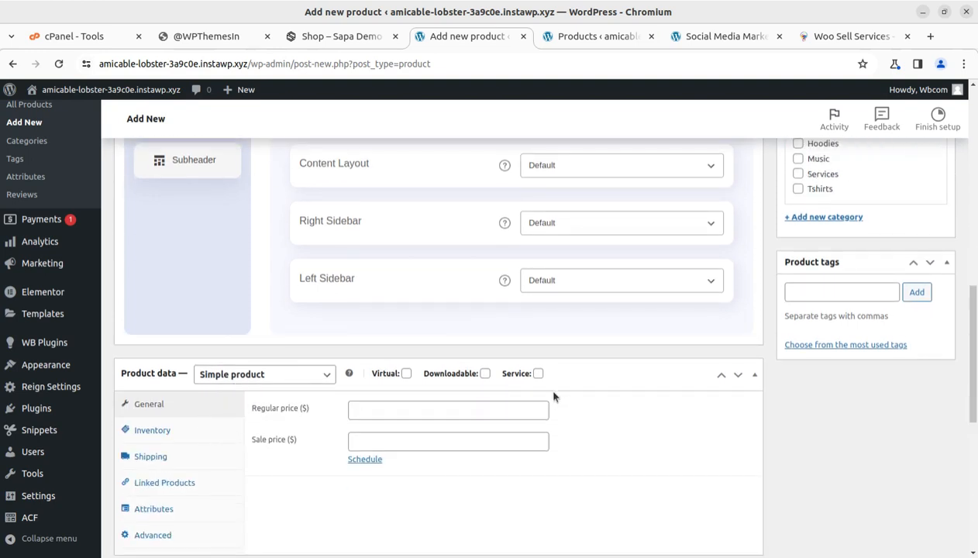
pyautogui.moveTo(403, 384)
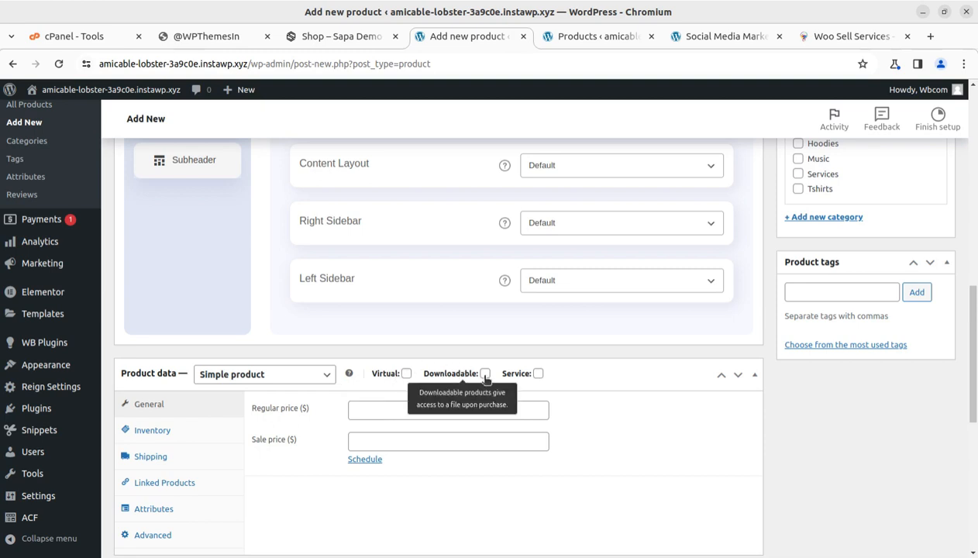
pyautogui.moveTo(538, 374)
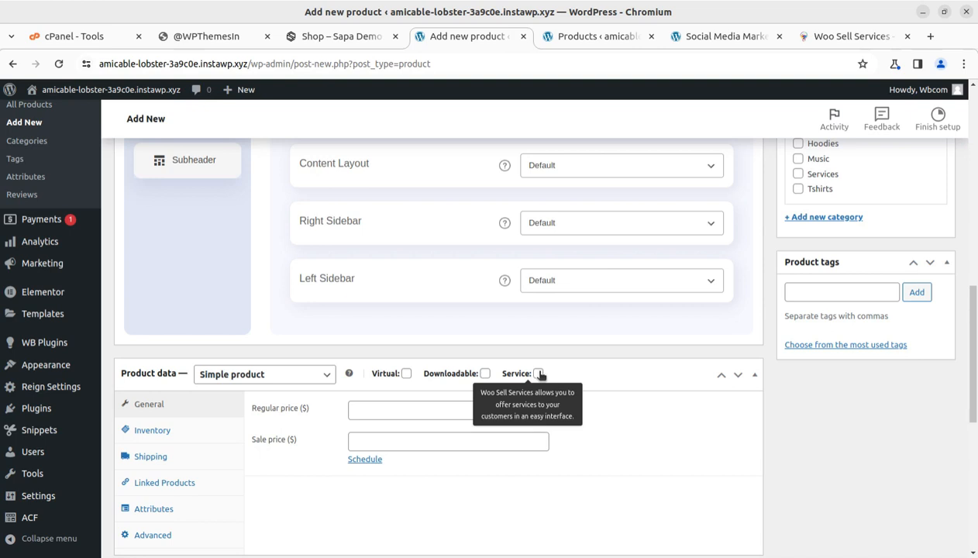
# Mark the new product as a service and set its estimated time to 10 days.
pyautogui.click(541, 374)
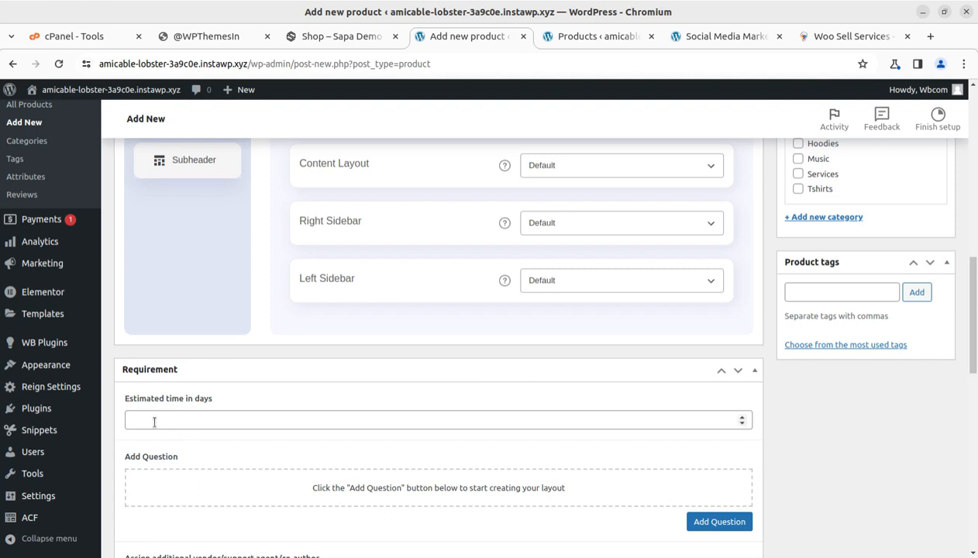
pyautogui.scroll(-3)
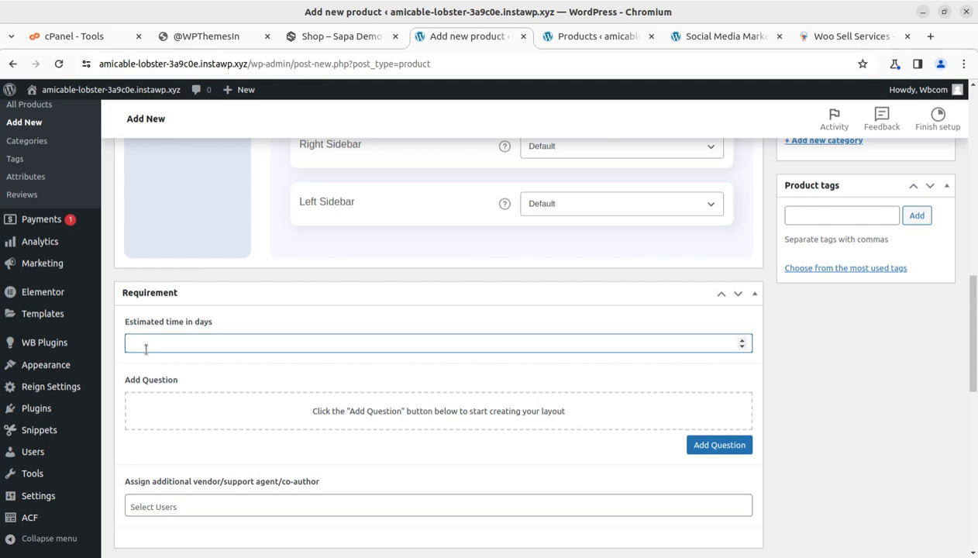
pyautogui.write('10')
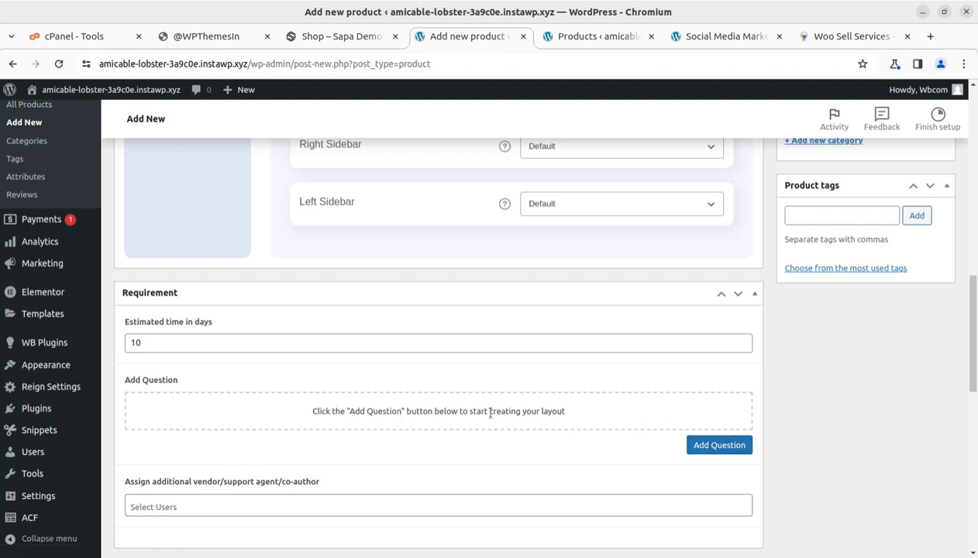
# Add a required Text Area question to the requirements form and review its fields.
pyautogui.click(719, 445)
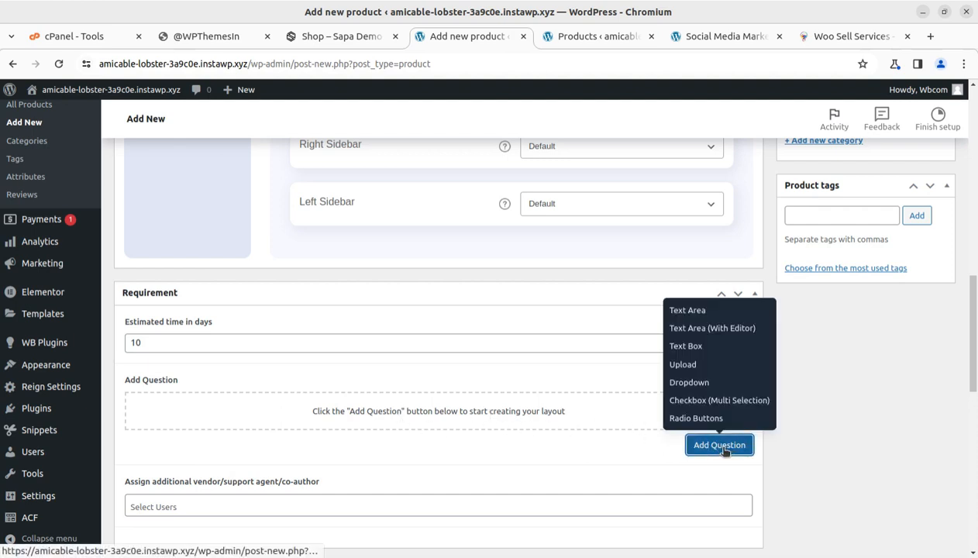
pyautogui.moveTo(690, 310)
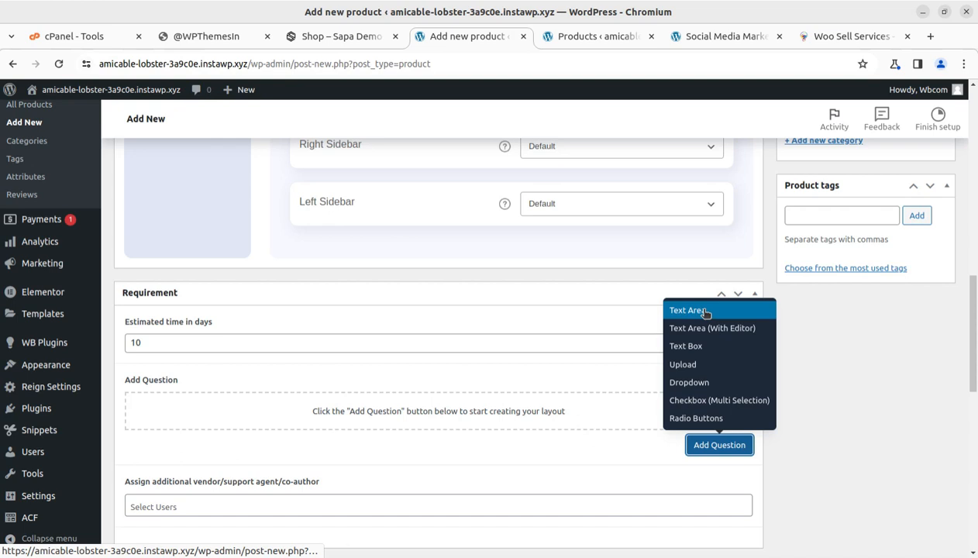
pyautogui.moveTo(700, 328)
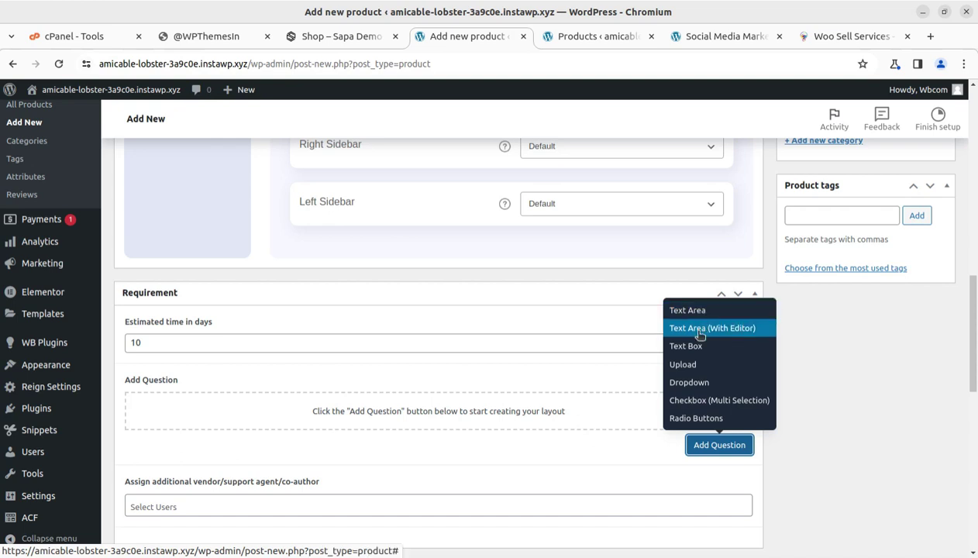
pyautogui.moveTo(687, 364)
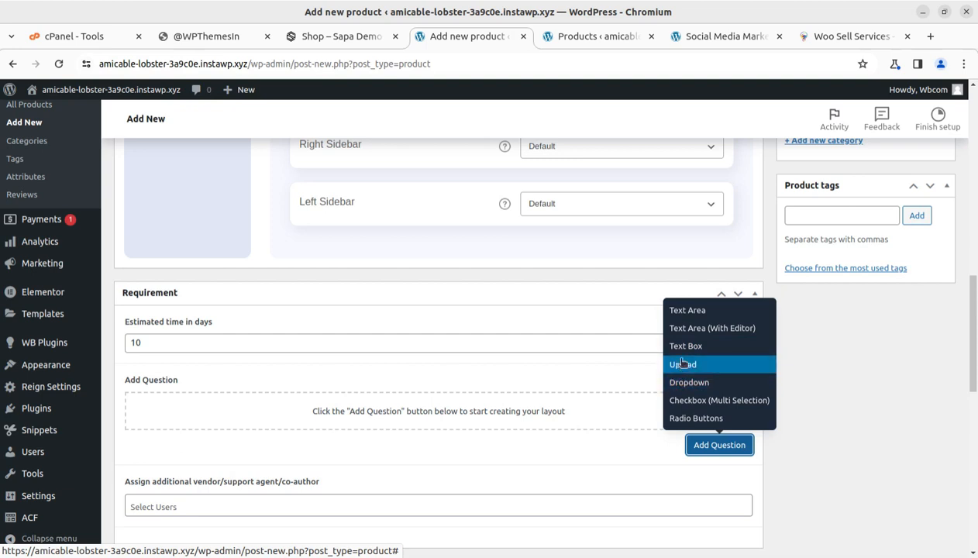
pyautogui.click(687, 310)
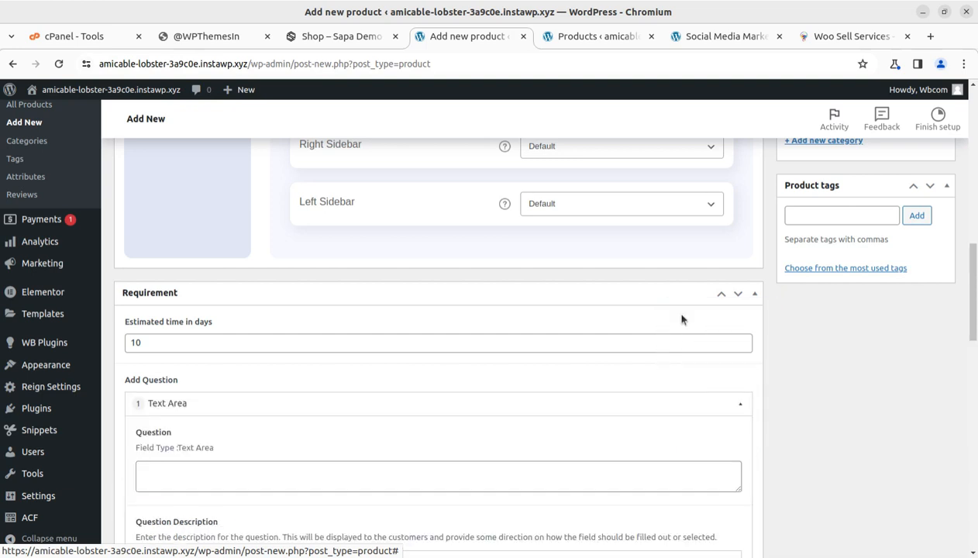
pyautogui.scroll(-3)
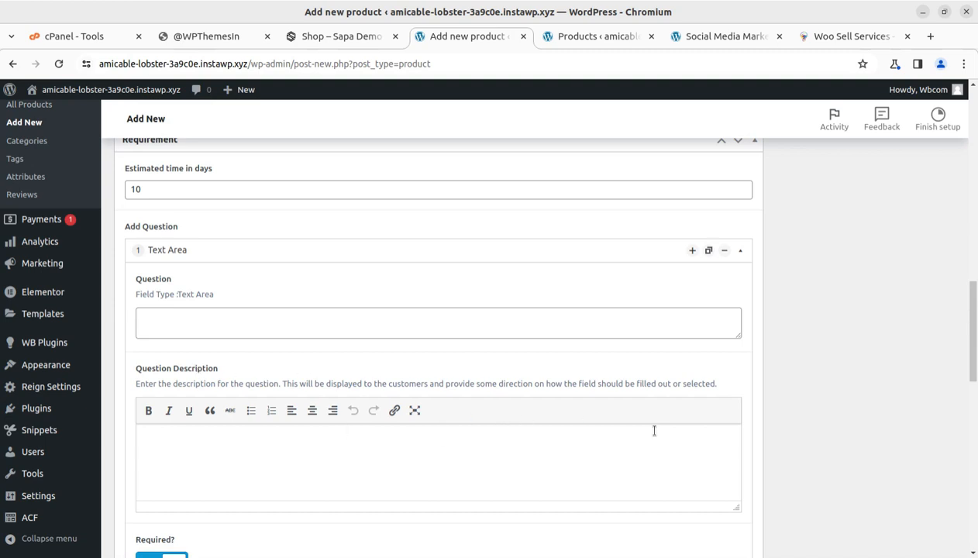
pyautogui.moveTo(565, 410)
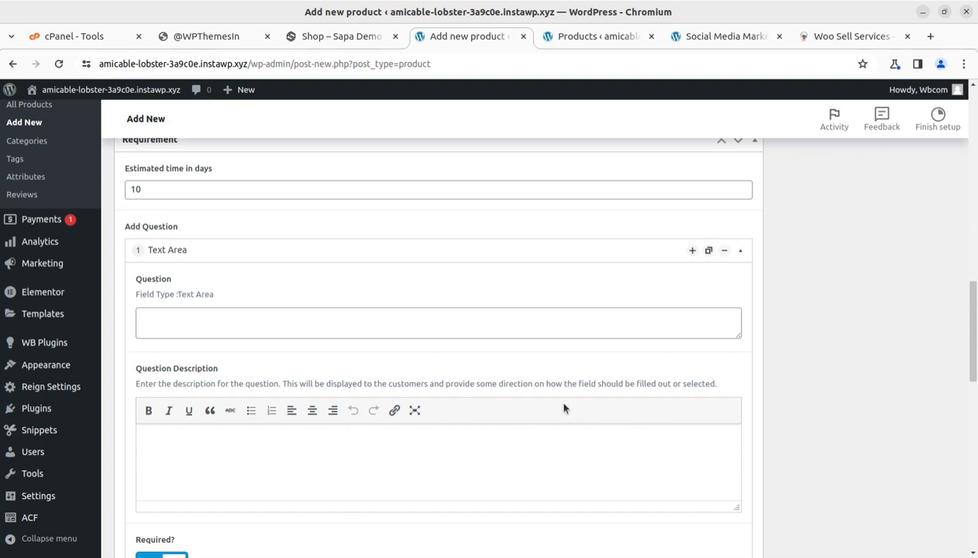
pyautogui.moveTo(692, 250)
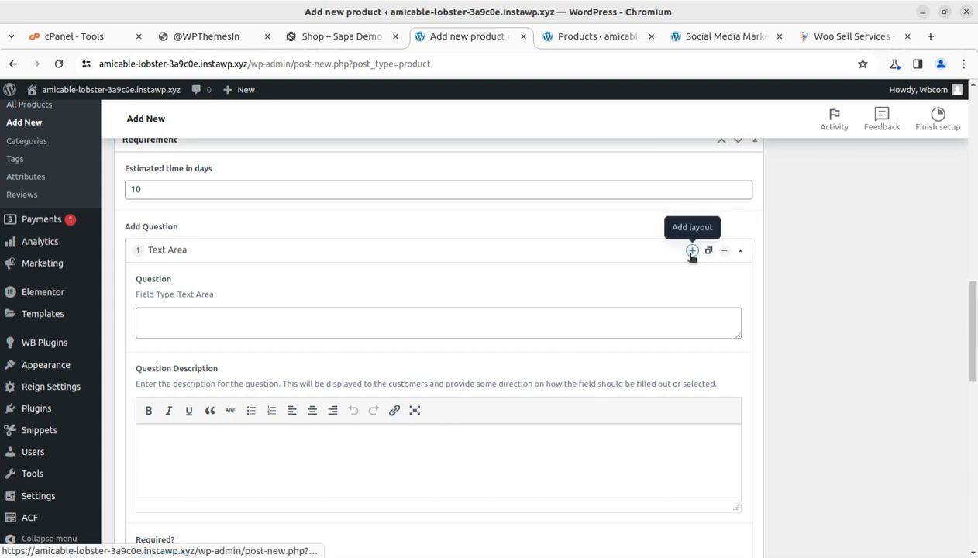
pyautogui.click(692, 250)
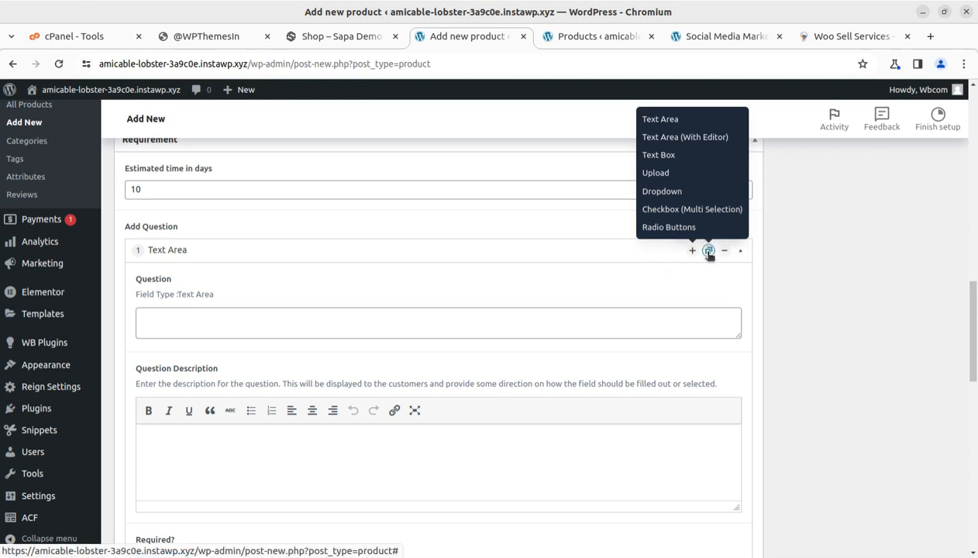
pyautogui.scroll(-3)
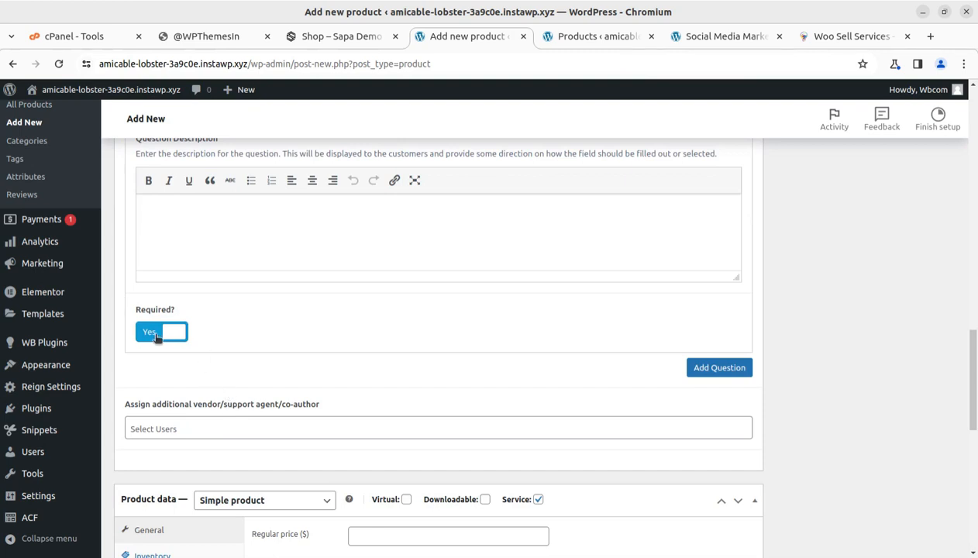
pyautogui.moveTo(179, 345)
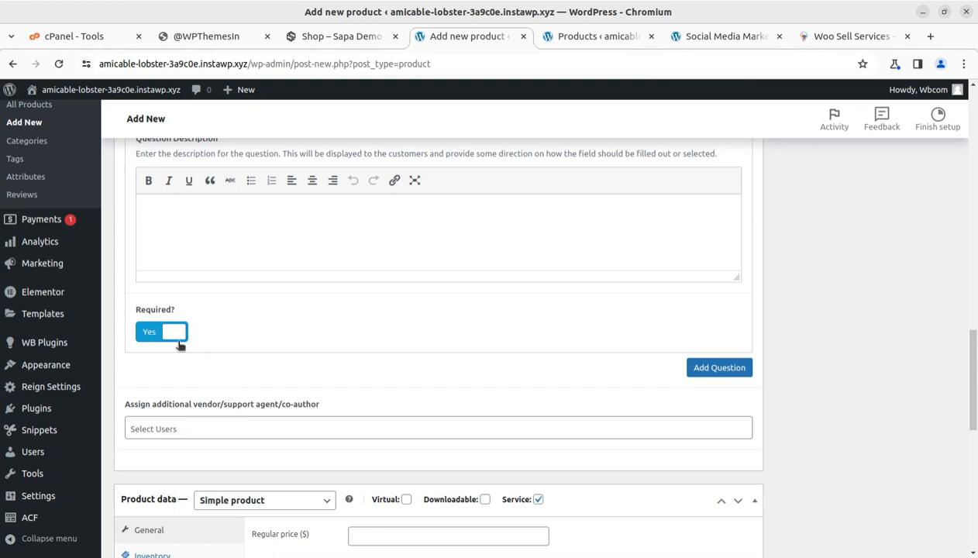
pyautogui.moveTo(264, 338)
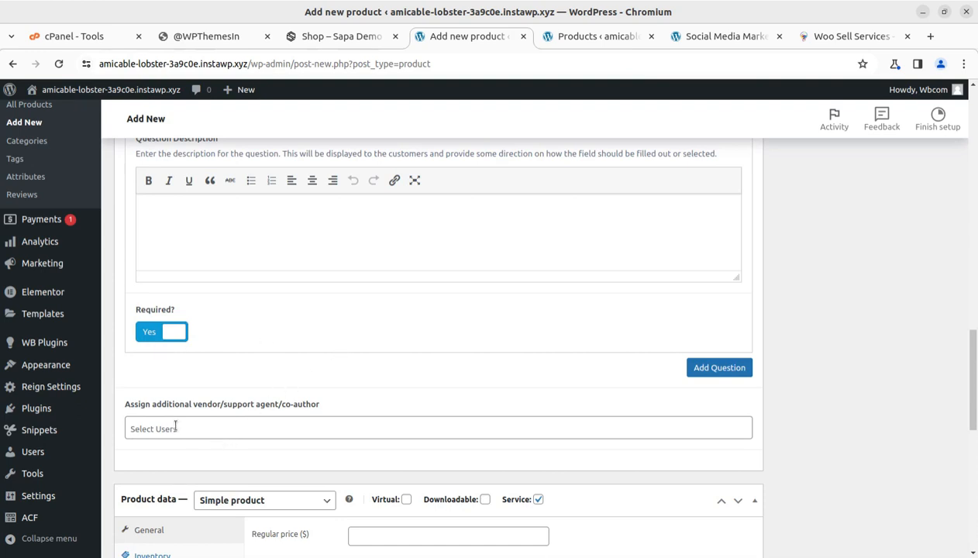
# Assign the Wbcom user as additional vendor/support agent/co-author on the service product.
pyautogui.scroll(-3)
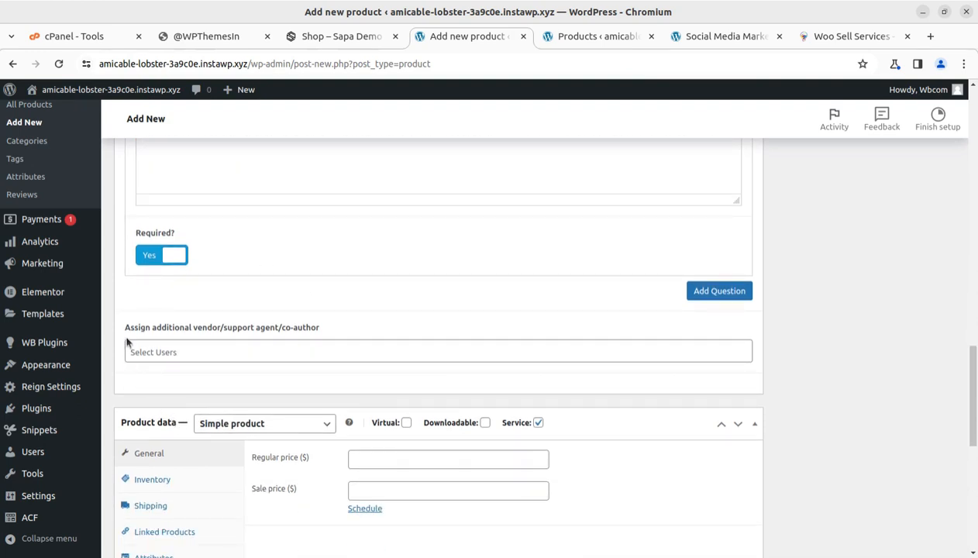
pyautogui.moveTo(171, 341)
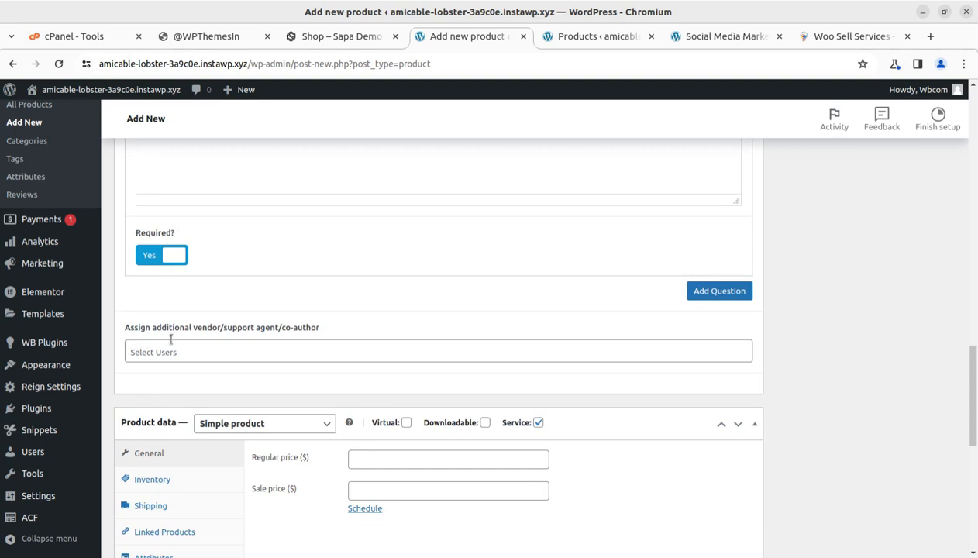
pyautogui.moveTo(333, 361)
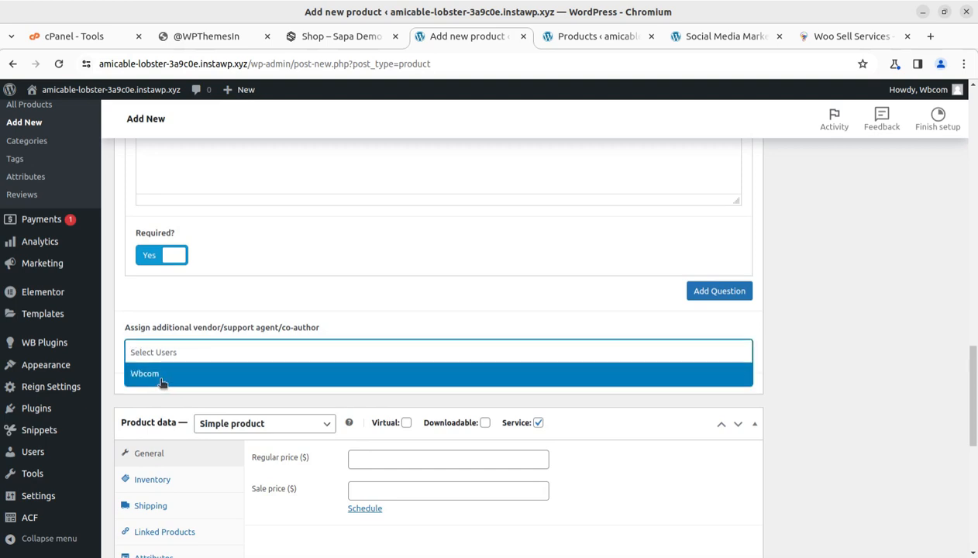
pyautogui.moveTo(234, 375)
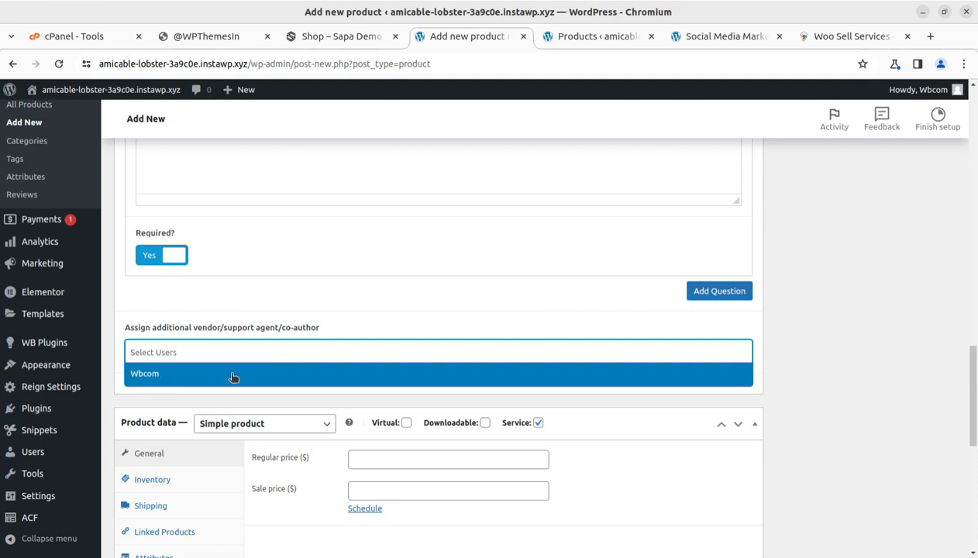
pyautogui.click(232, 374)
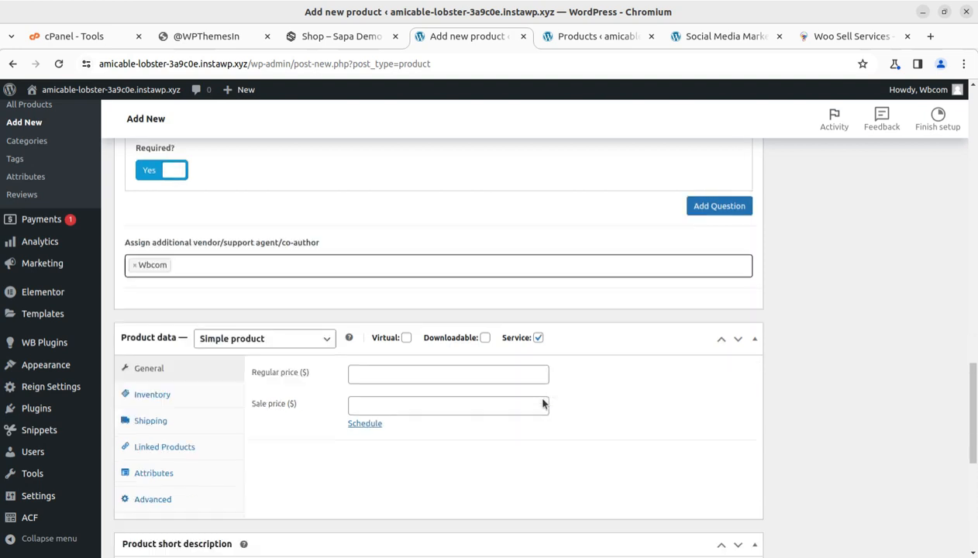
pyautogui.scroll(-3)
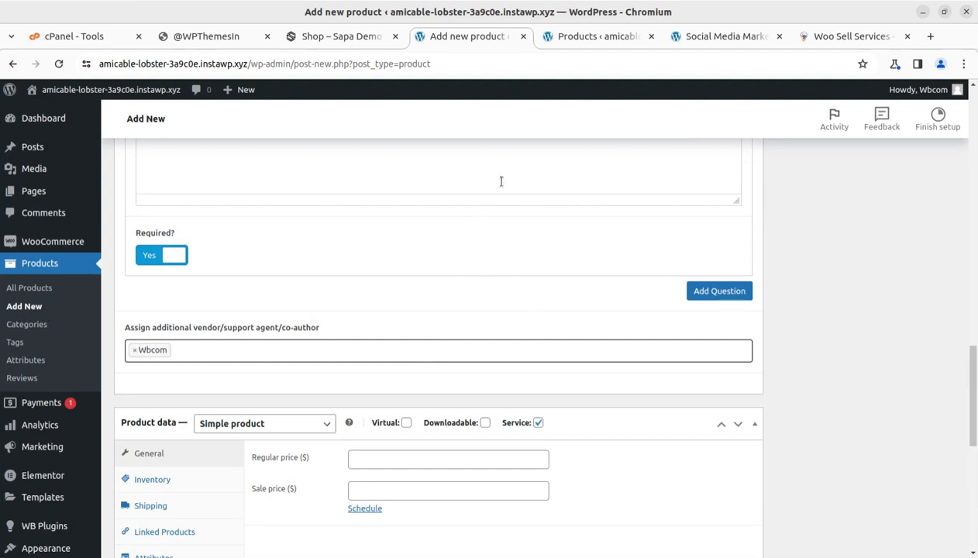
pyautogui.moveTo(433, 278)
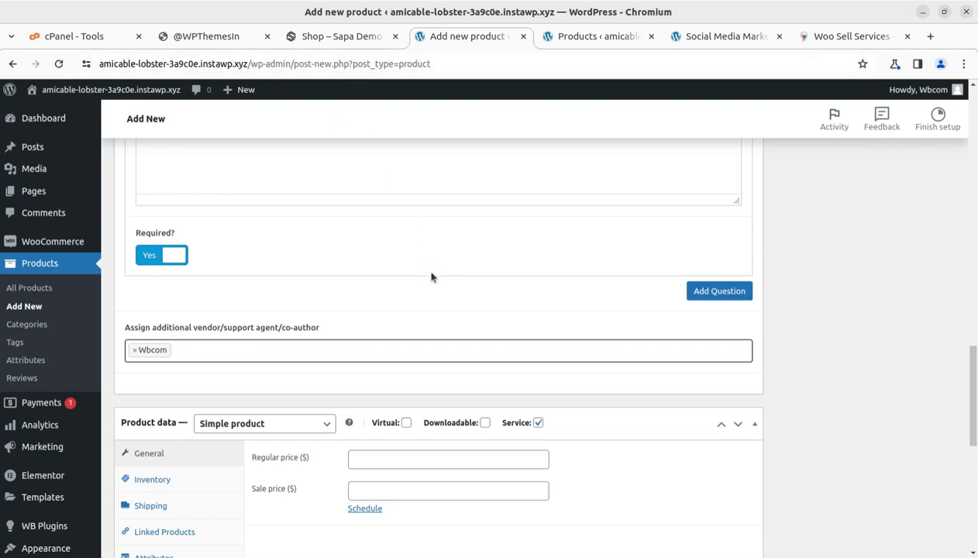
# Move from the Sapa demo shop to the Woo Sell Services 5.5.1 plugin page.
pyautogui.click(341, 36)
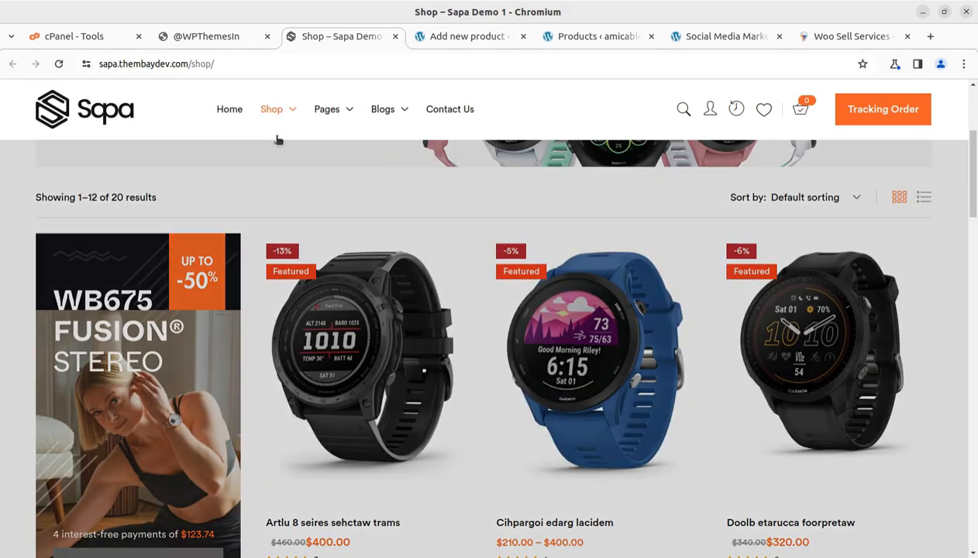
pyautogui.click(850, 37)
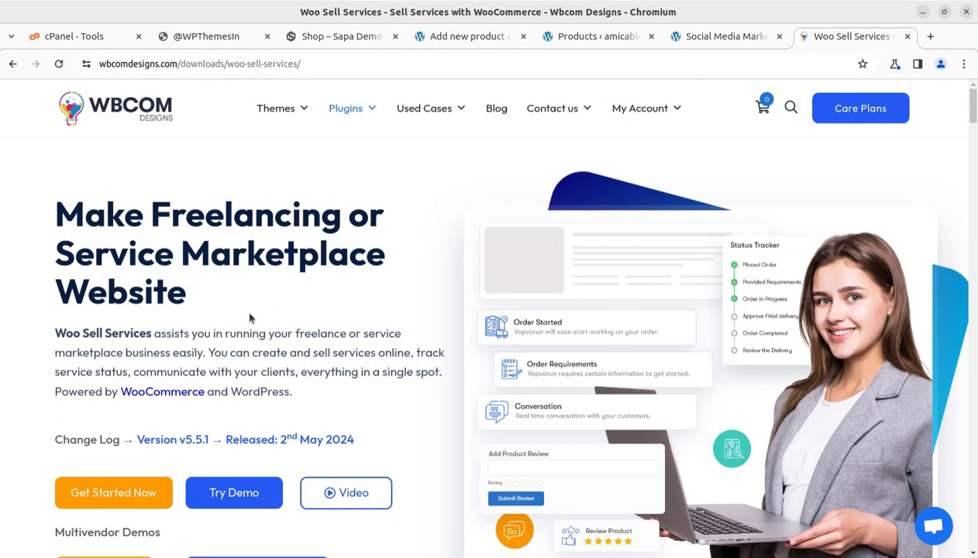
pyautogui.moveTo(278, 474)
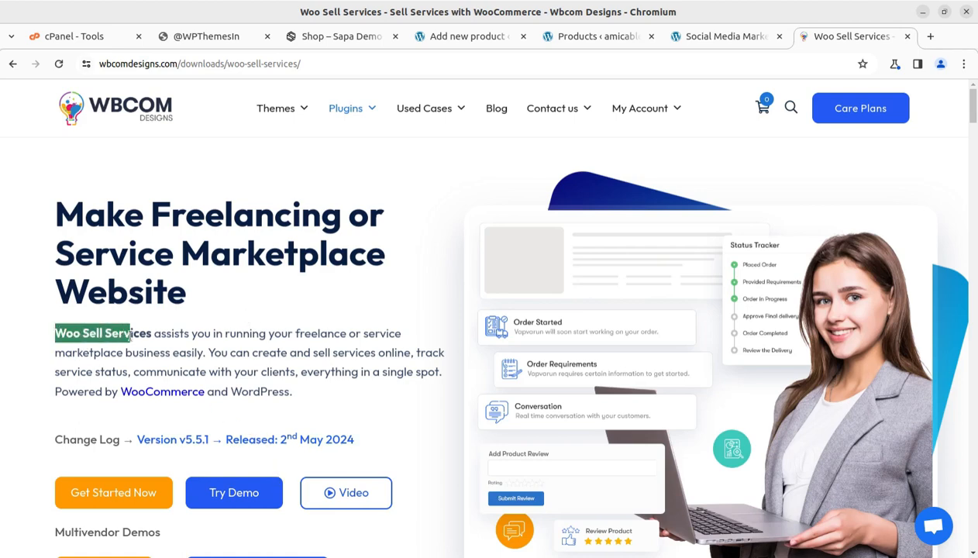
pyautogui.moveTo(177, 403)
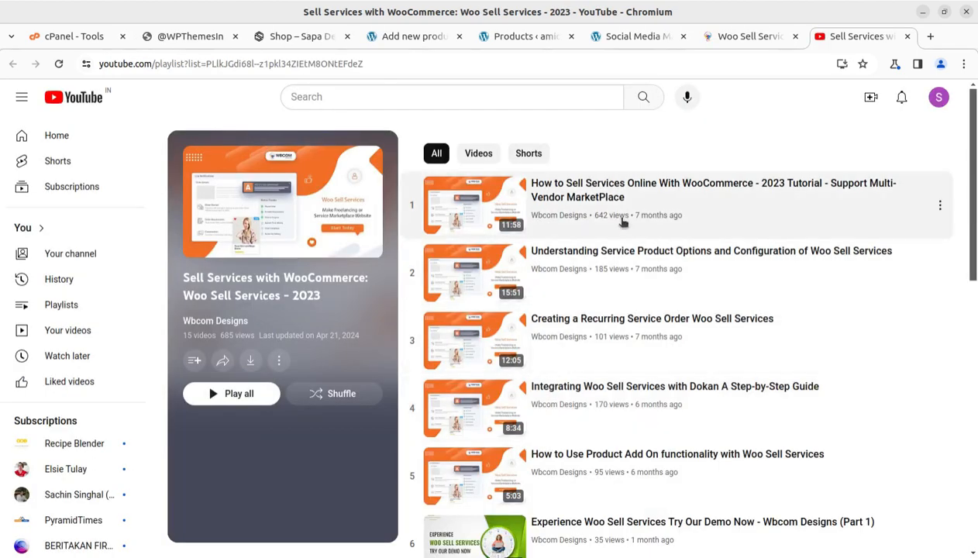
pyautogui.moveTo(321, 254)
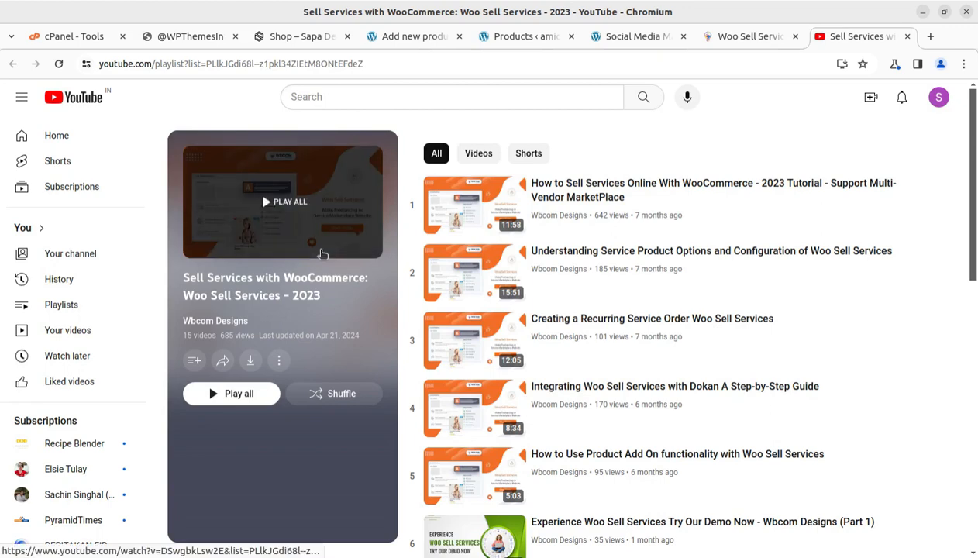
# Browse the 15-video Woo Sell Services 2023 playlist, then return to the plugin page.
pyautogui.click(750, 36)
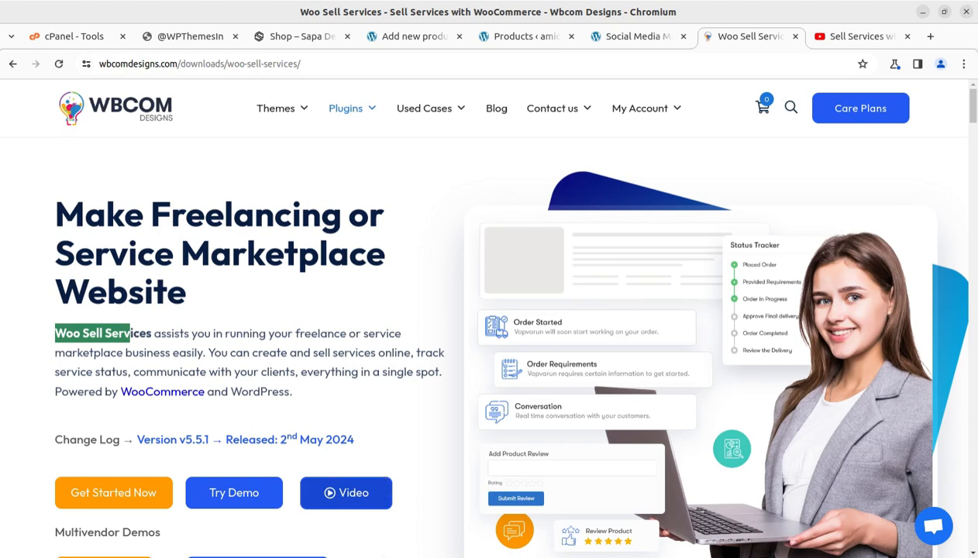
pyautogui.moveTo(548, 287)
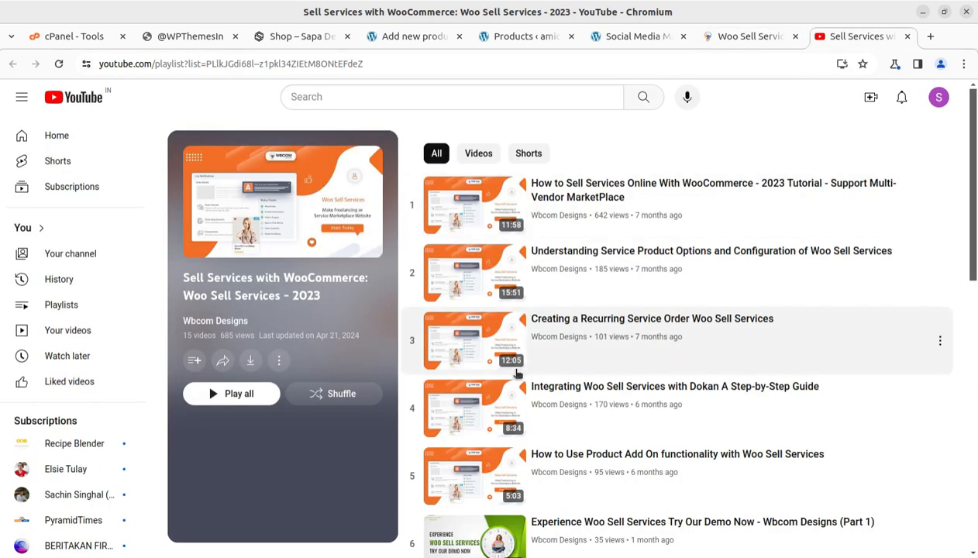
pyautogui.moveTo(684, 234)
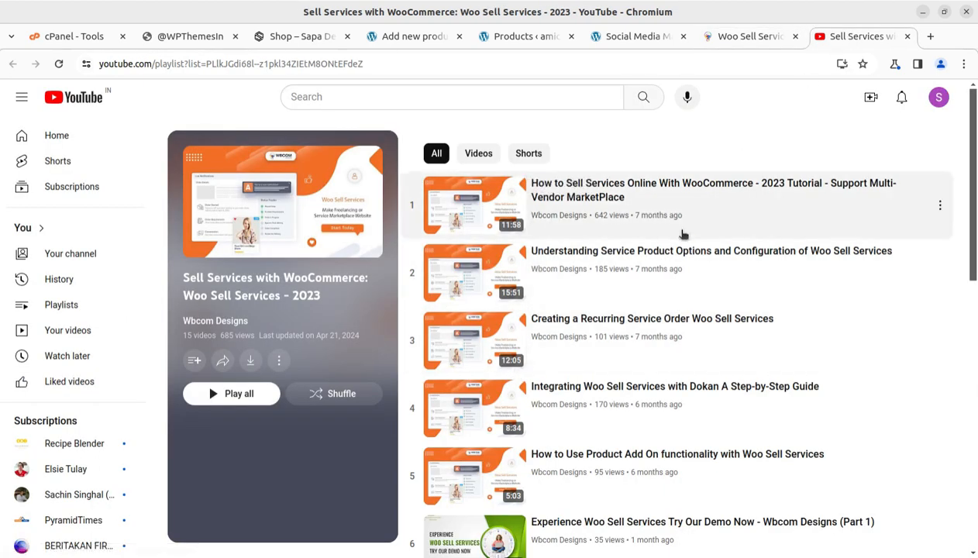
pyautogui.moveTo(833, 222)
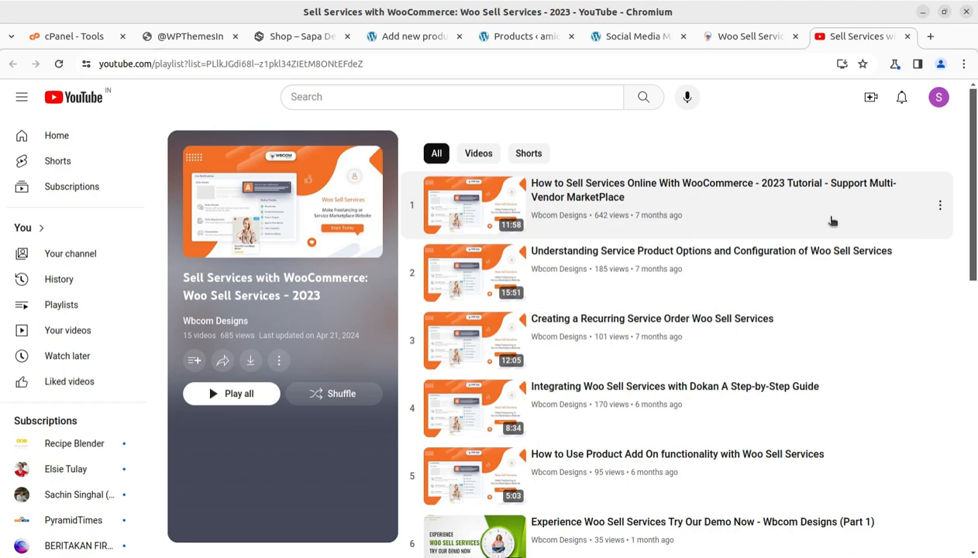
pyautogui.moveTo(538, 304)
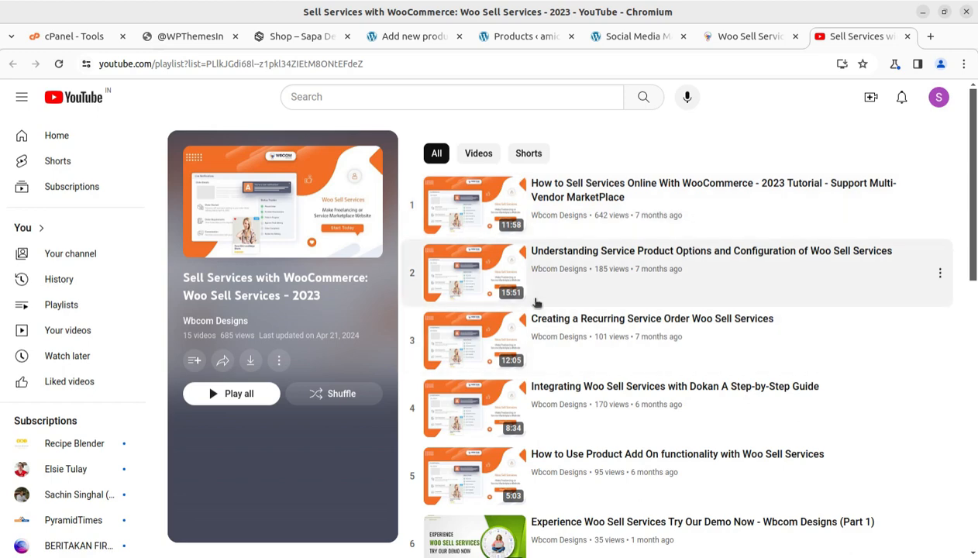
pyautogui.moveTo(549, 345)
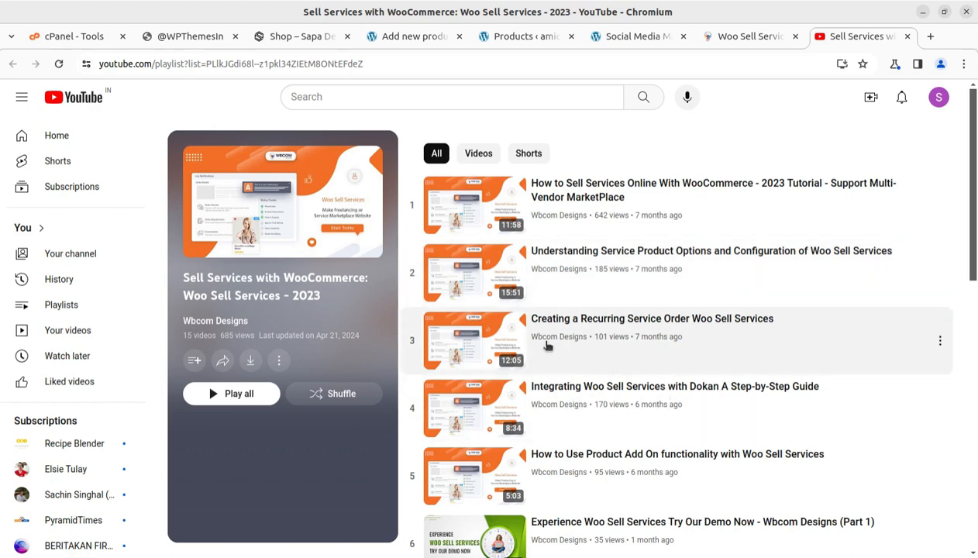
pyautogui.moveTo(504, 224)
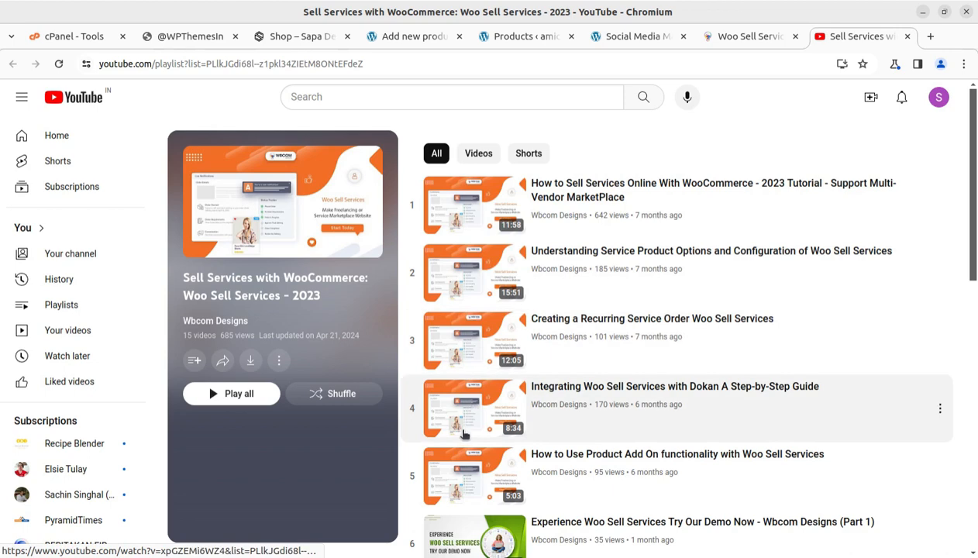
pyautogui.moveTo(466, 491)
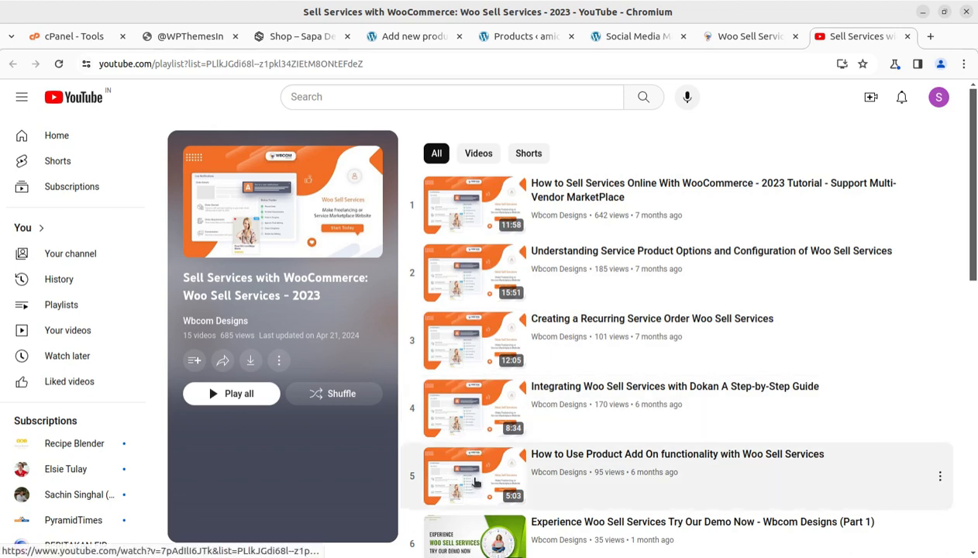
pyautogui.click(749, 37)
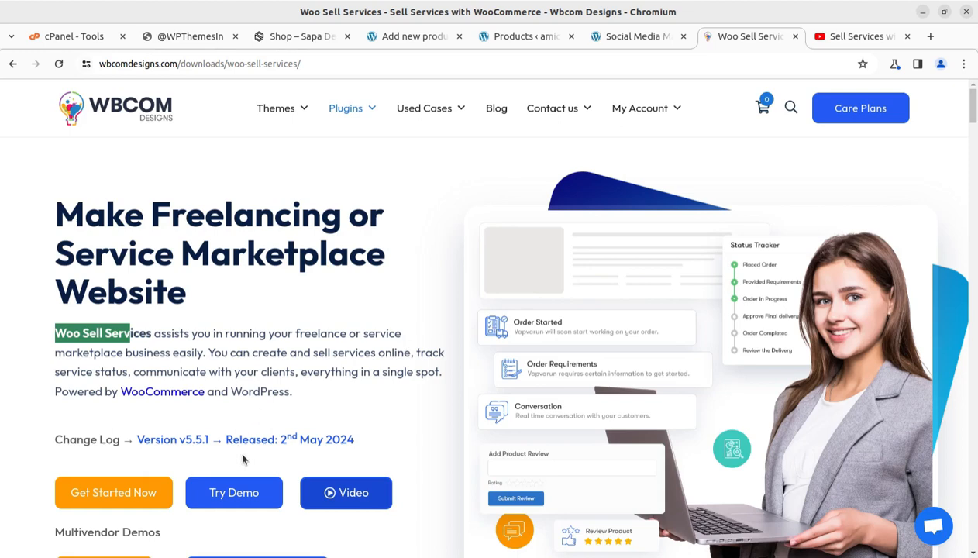
pyautogui.moveTo(287, 310)
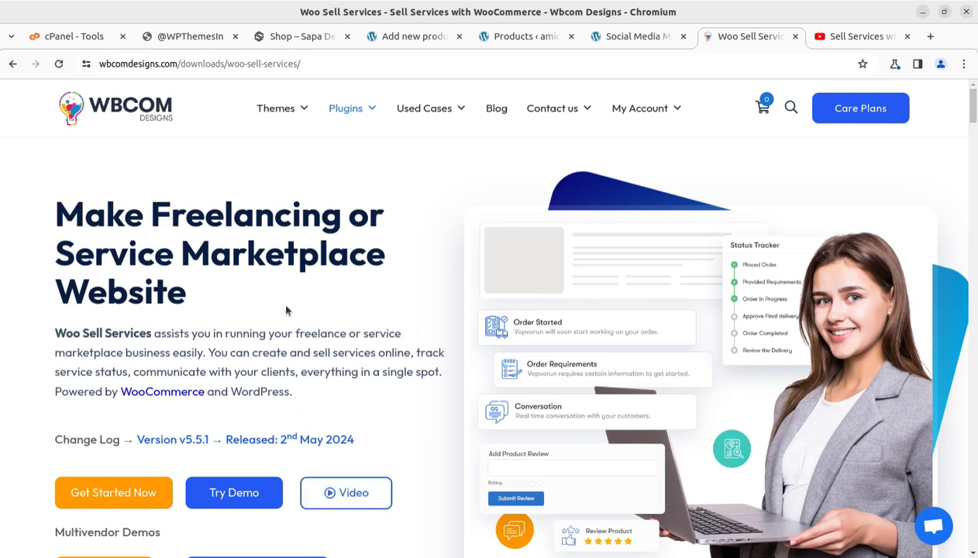
pyautogui.moveTo(328, 202)
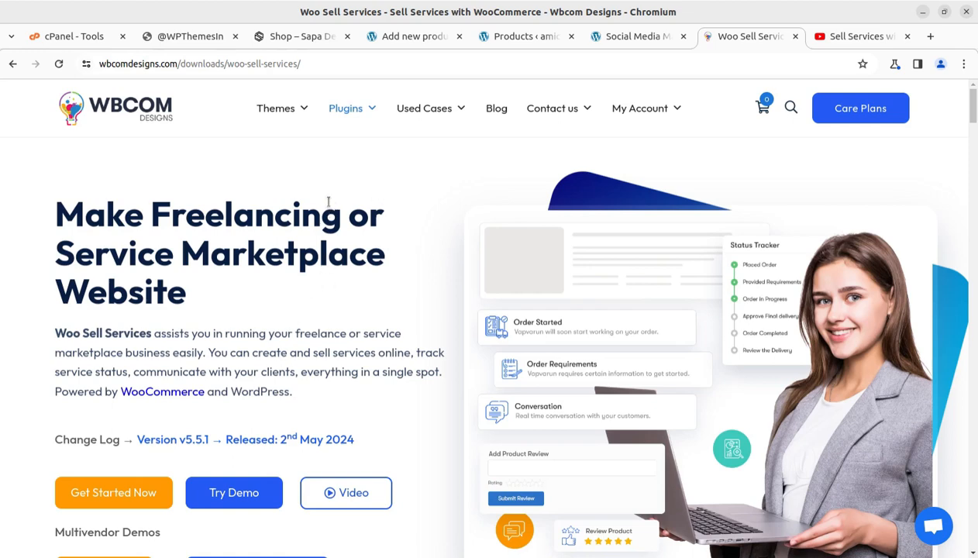
pyautogui.moveTo(354, 328)
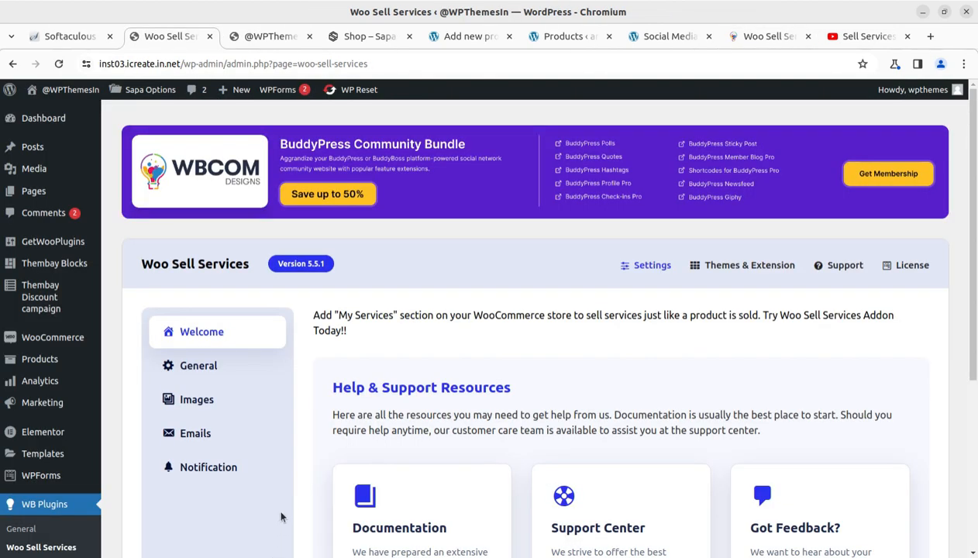
pyautogui.moveTo(373, 333)
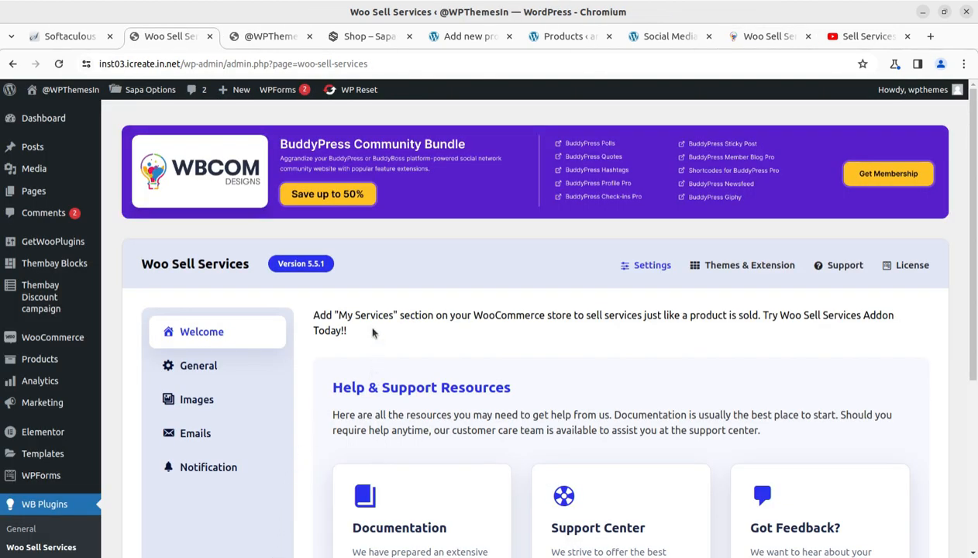
pyautogui.moveTo(243, 355)
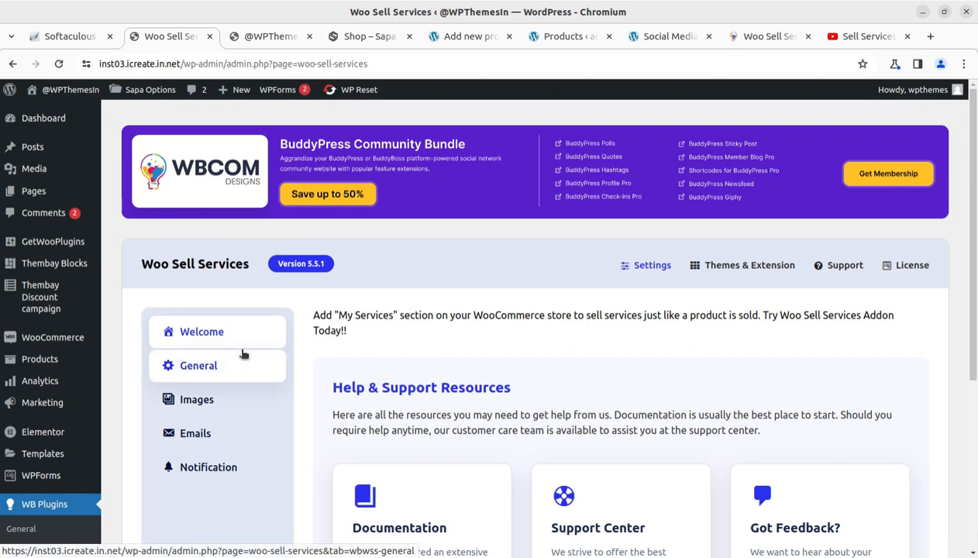
pyautogui.moveTo(269, 359)
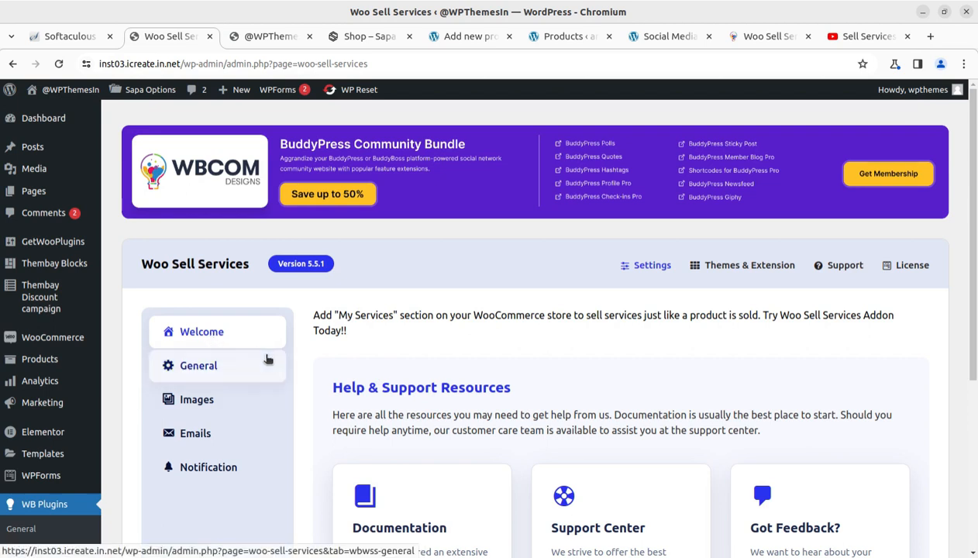
# Scroll through the Welcome section's Documentation, Support Center and Feedback resources.
pyautogui.scroll(-3)
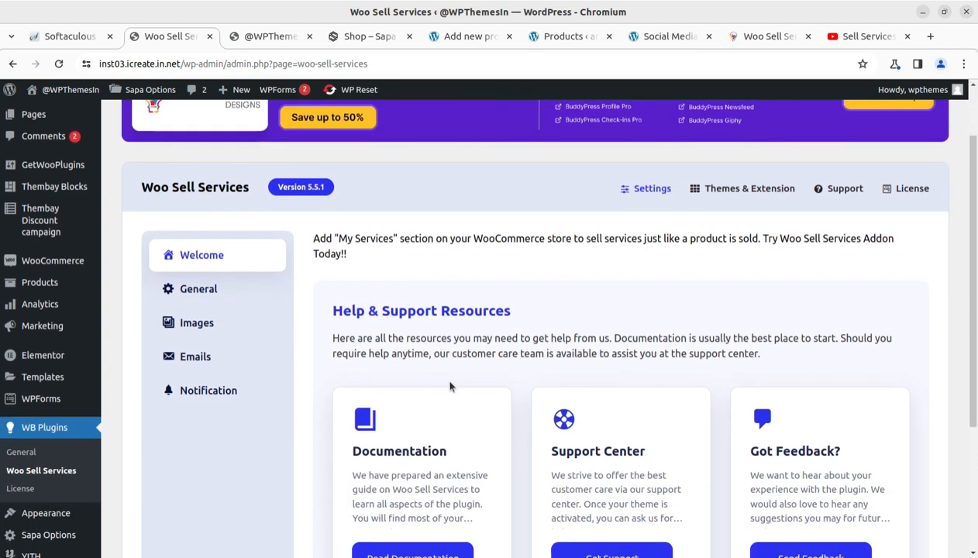
pyautogui.moveTo(342, 501)
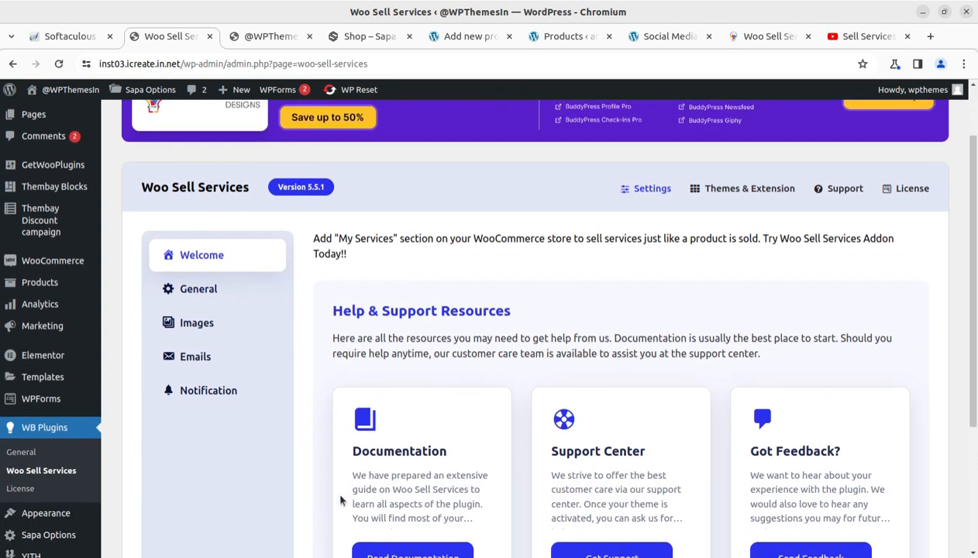
pyautogui.scroll(-3)
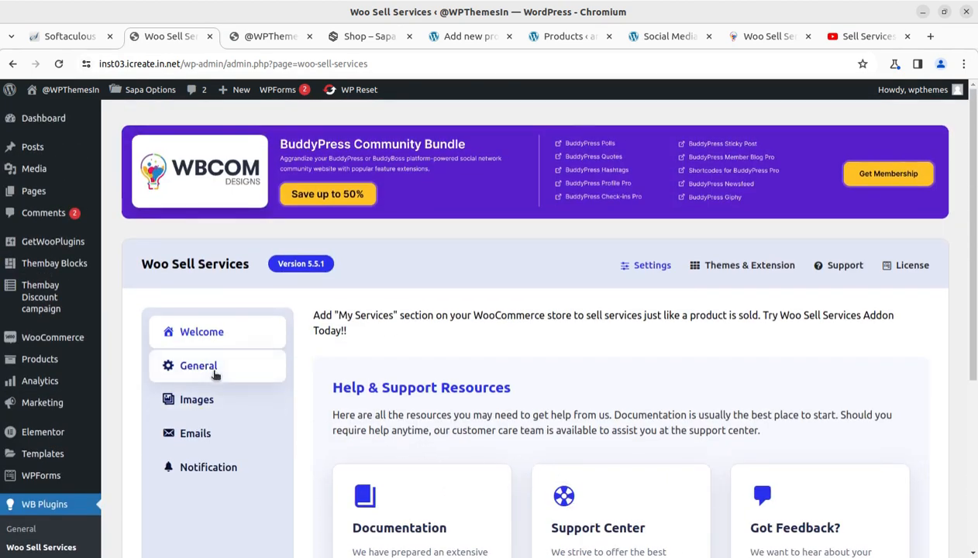
pyautogui.click(198, 366)
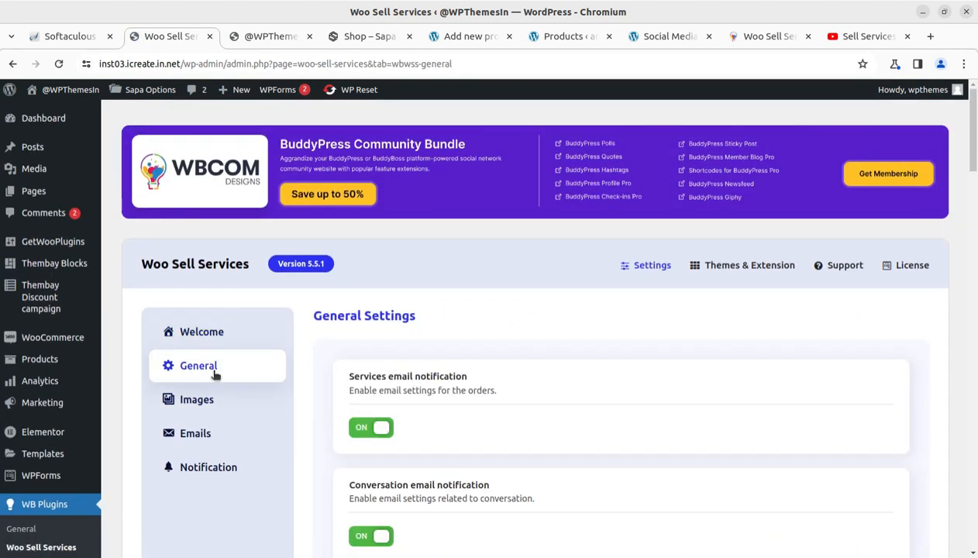
pyautogui.moveTo(465, 406)
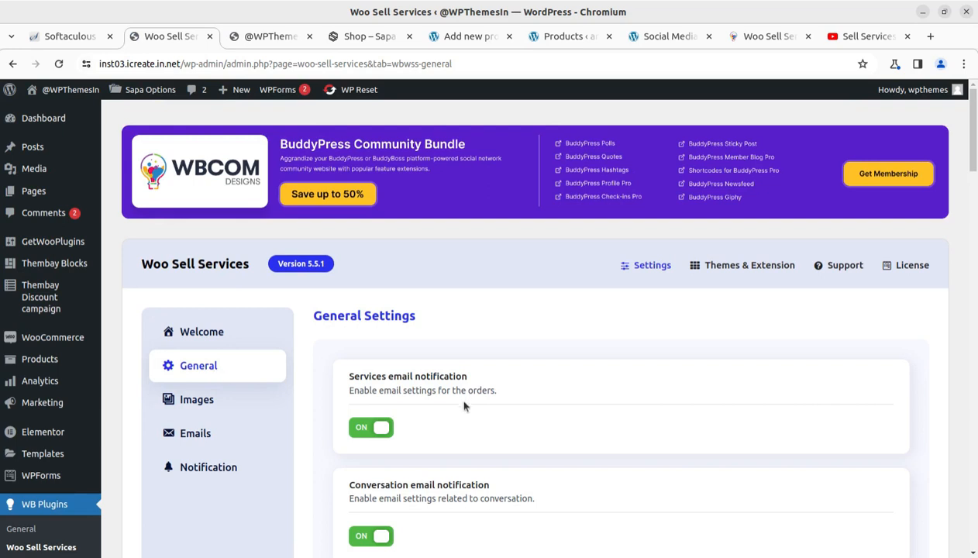
pyautogui.scroll(-3)
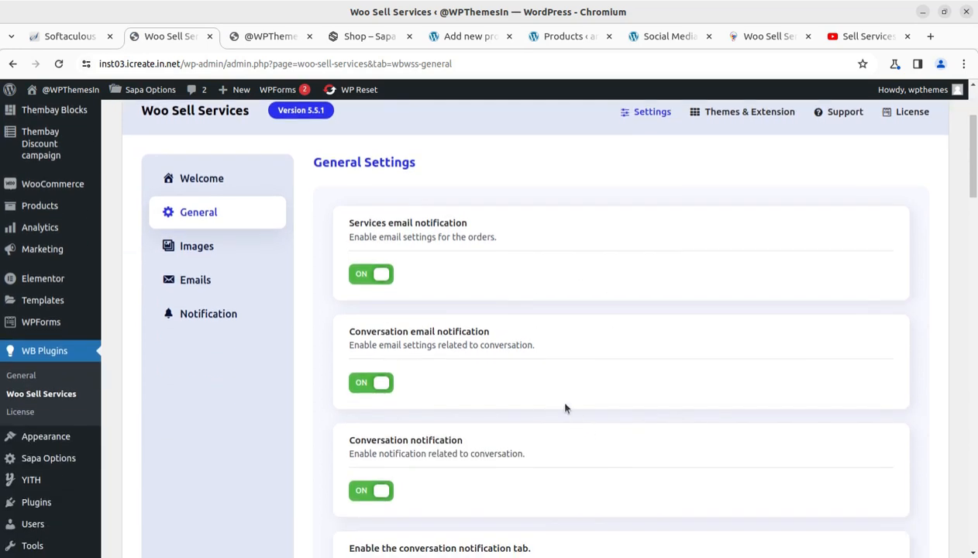
pyautogui.moveTo(355, 252)
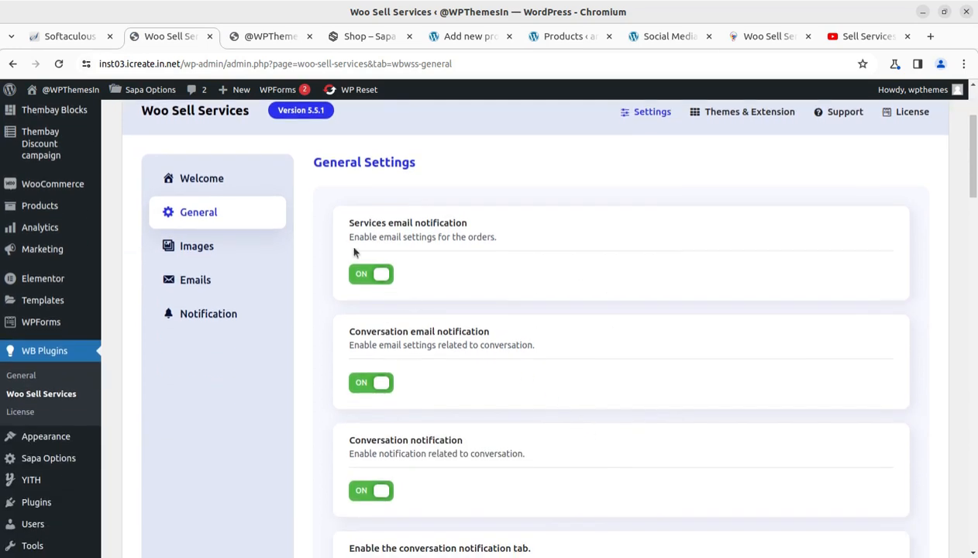
pyautogui.moveTo(493, 250)
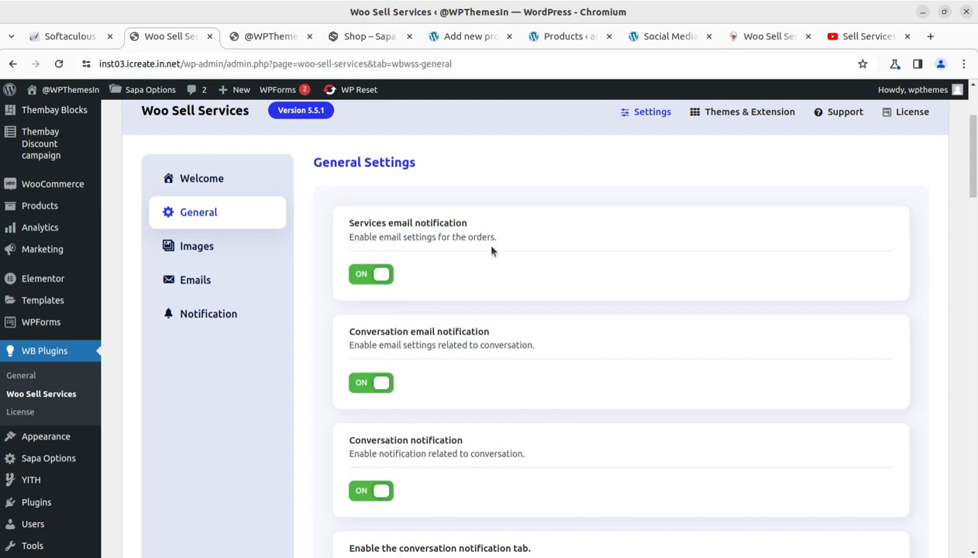
pyautogui.moveTo(366, 352)
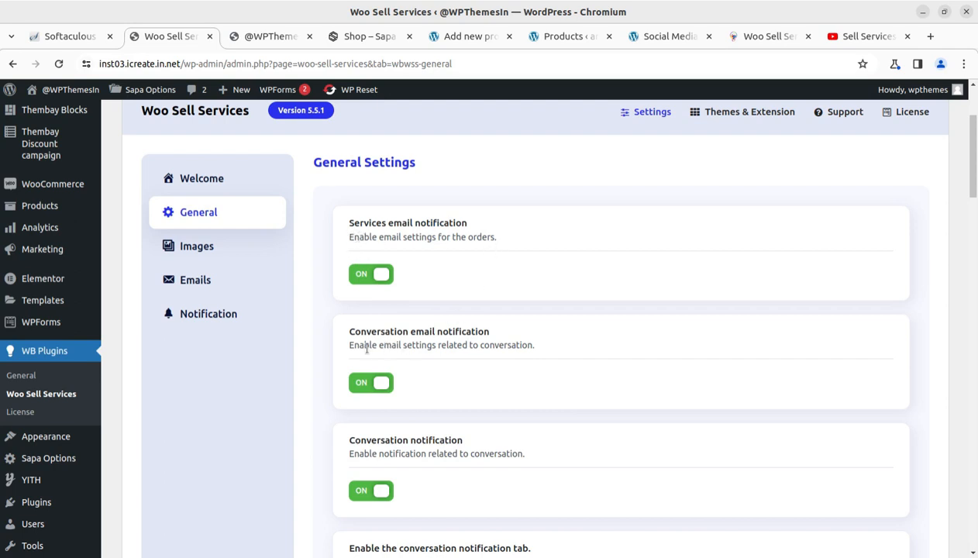
pyautogui.scroll(-3)
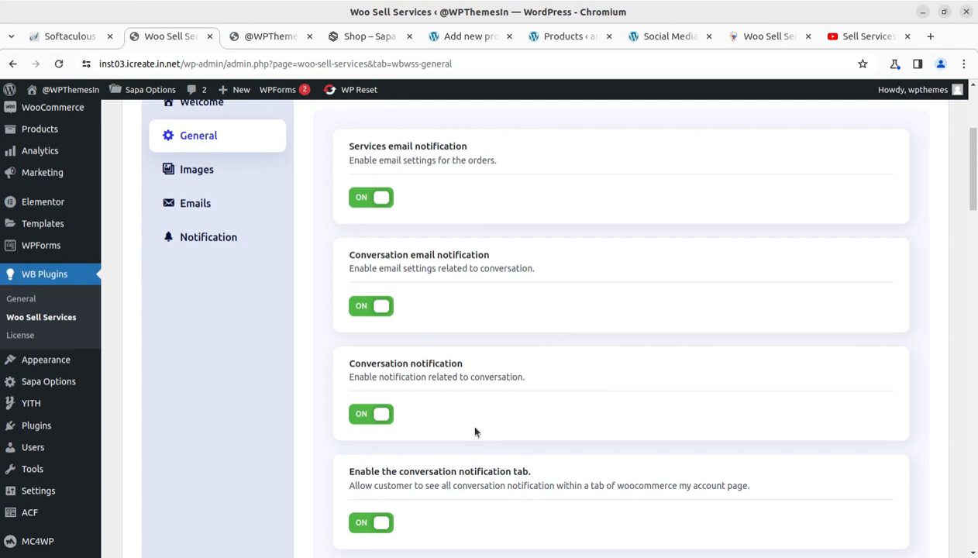
pyautogui.scroll(-3)
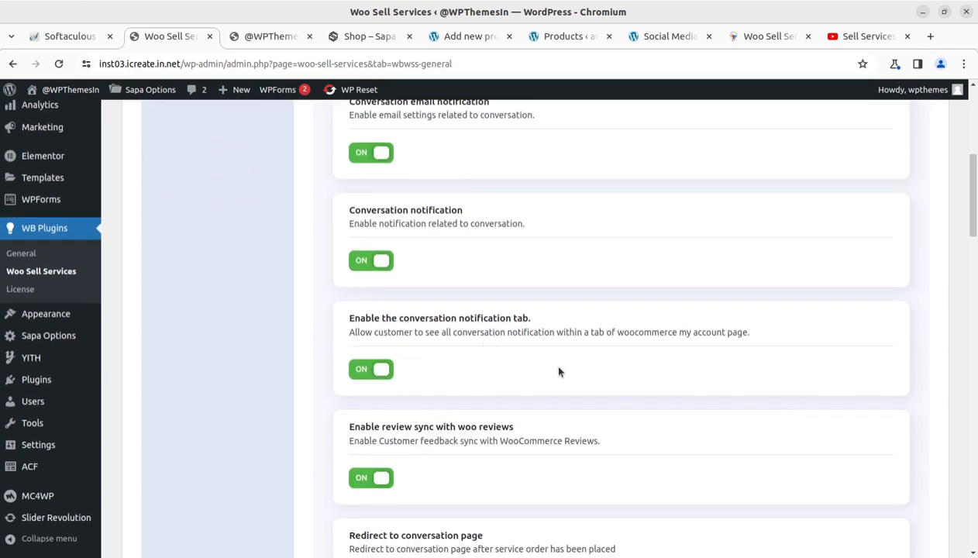
pyautogui.scroll(-3)
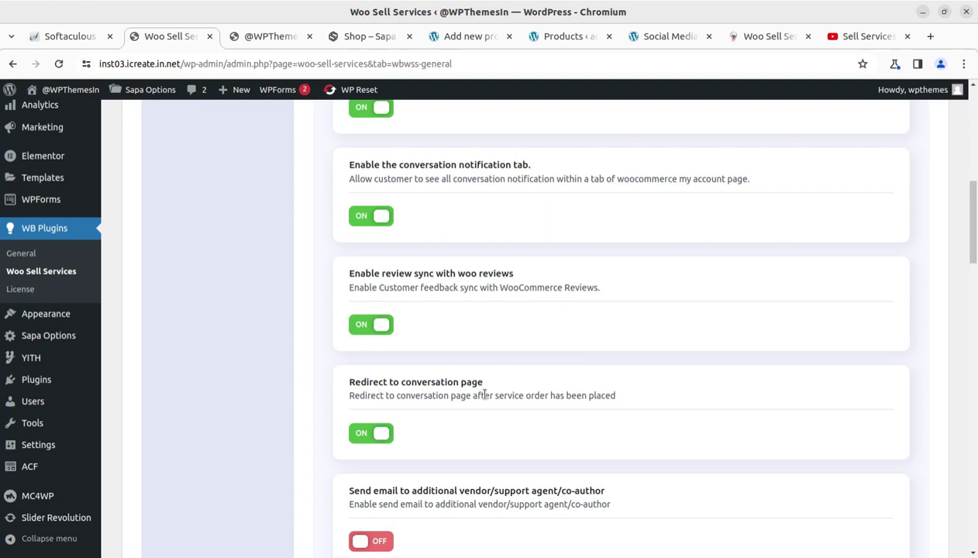
pyautogui.scroll(-3)
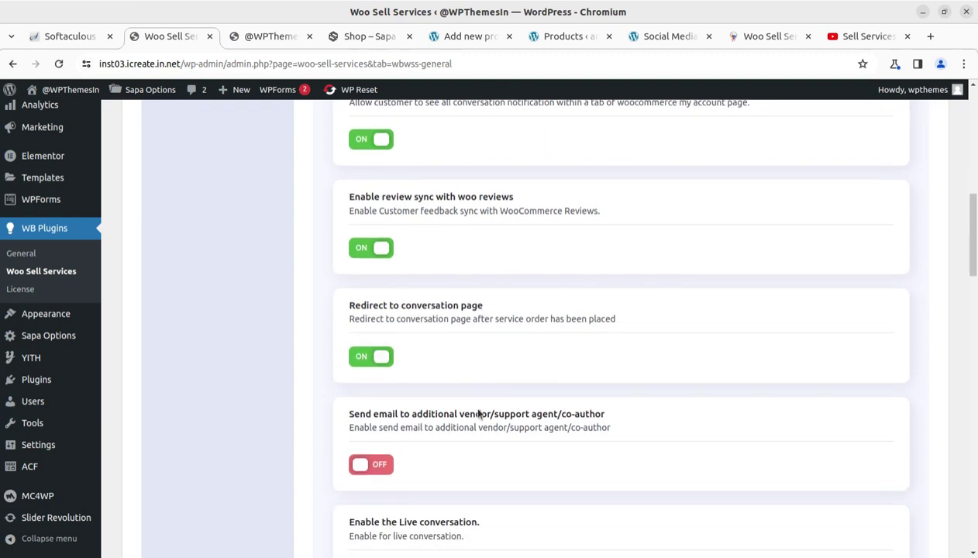
pyautogui.scroll(-3)
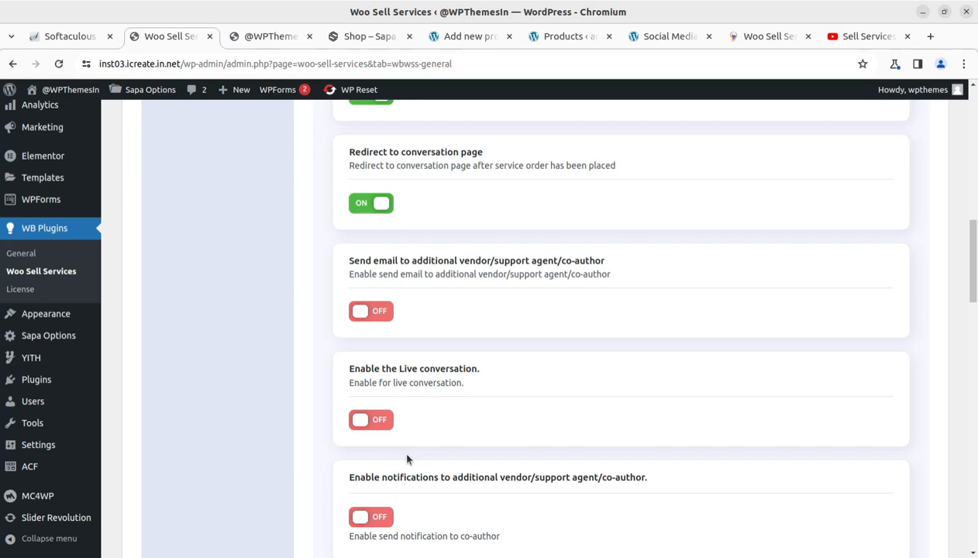
pyautogui.scroll(-3)
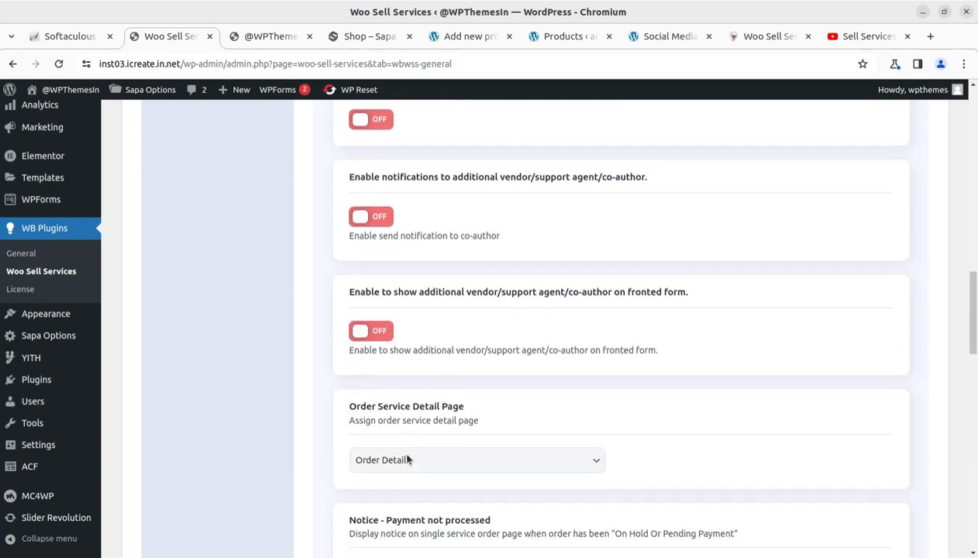
pyautogui.scroll(-3)
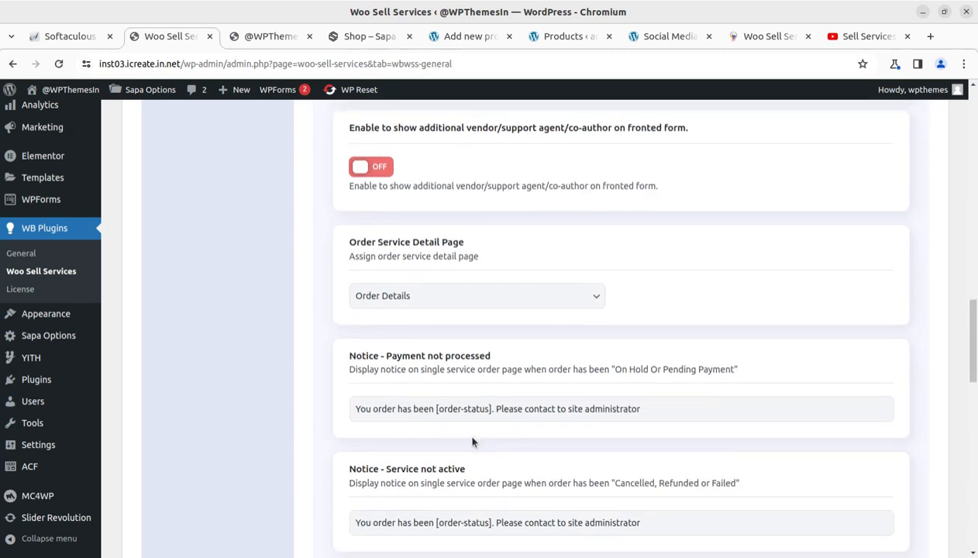
pyautogui.scroll(-3)
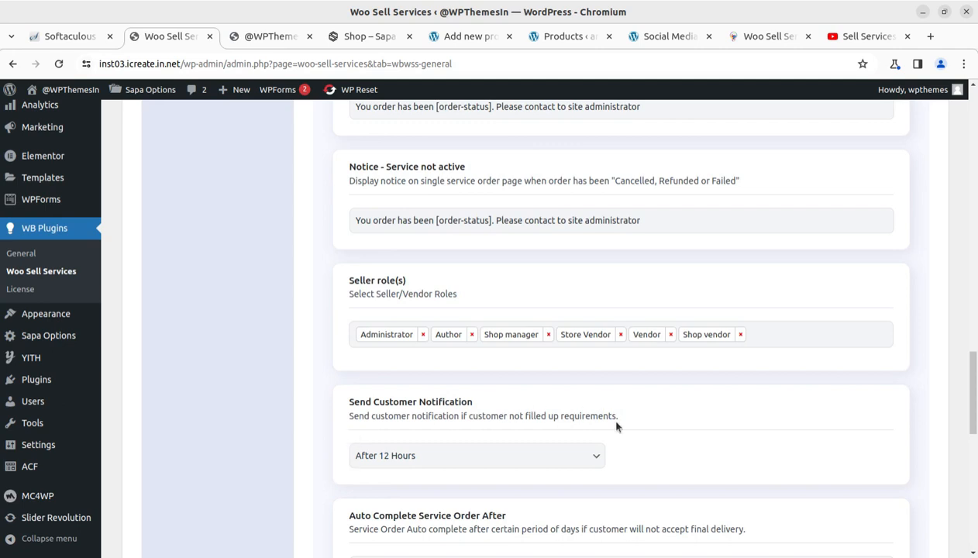
pyautogui.scroll(-3)
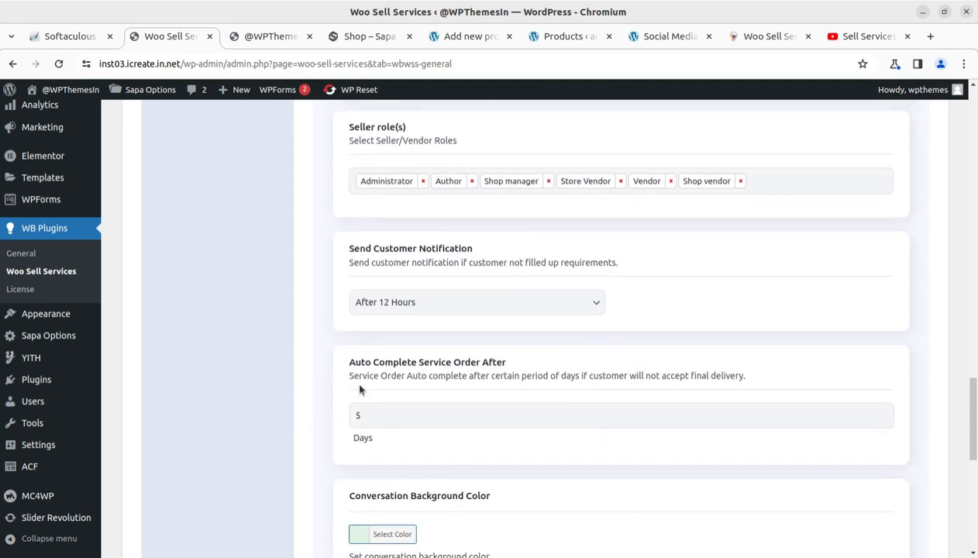
pyautogui.scroll(-3)
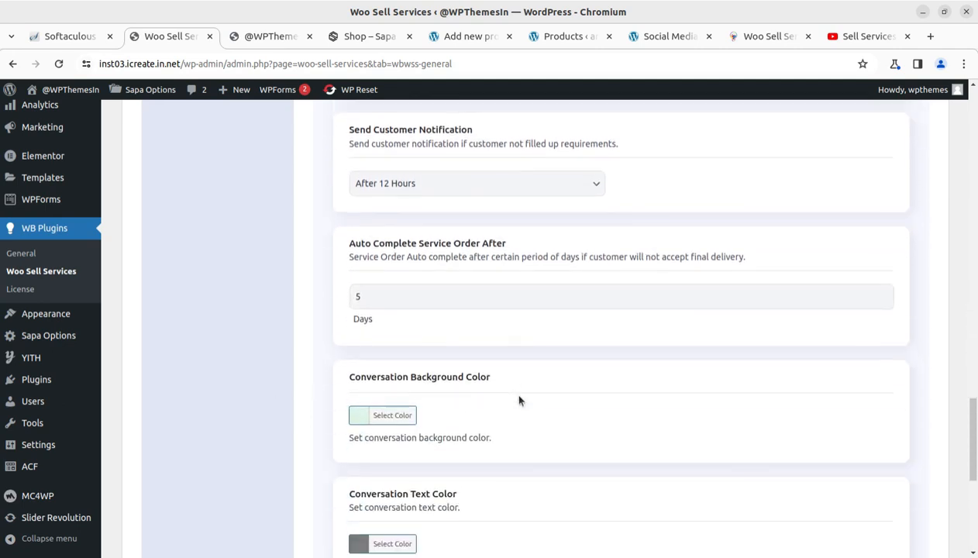
pyautogui.scroll(-3)
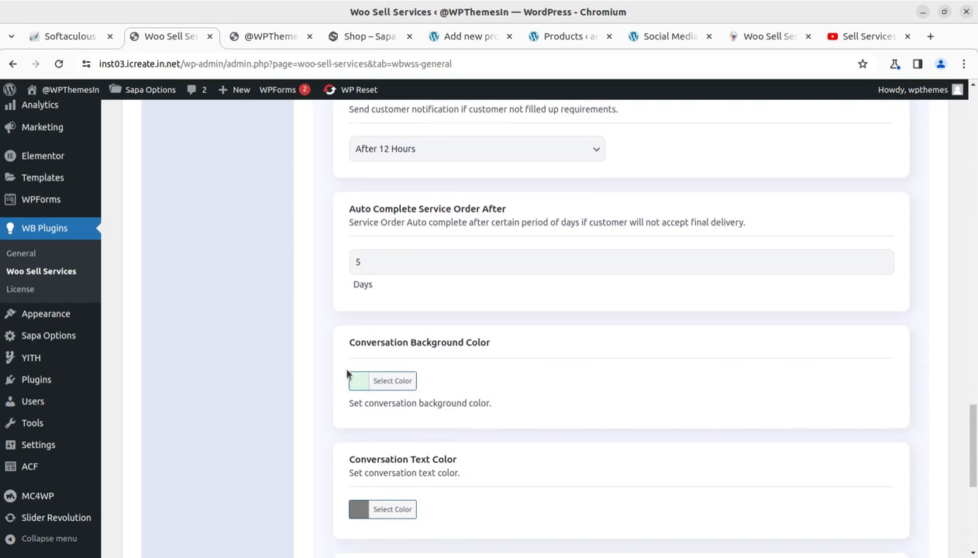
pyautogui.moveTo(360, 362)
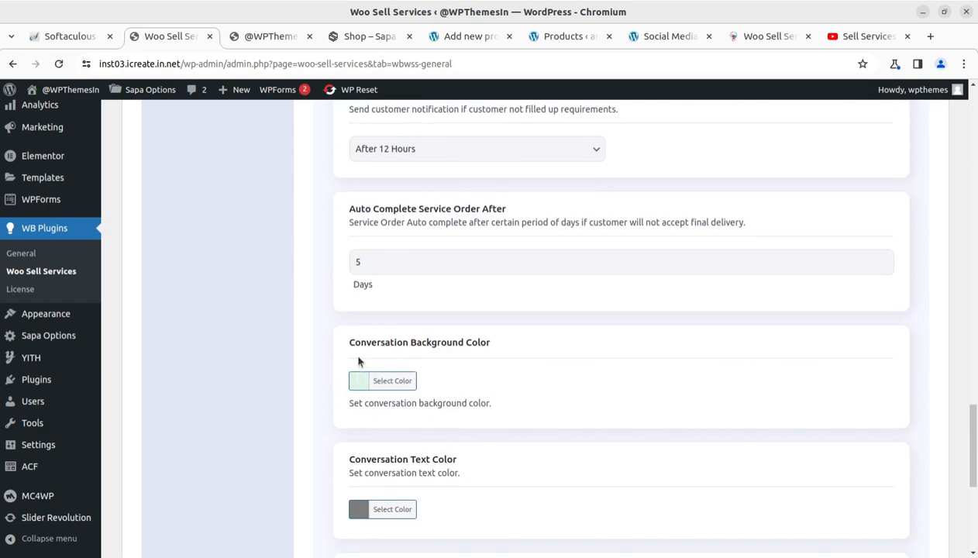
pyautogui.moveTo(509, 358)
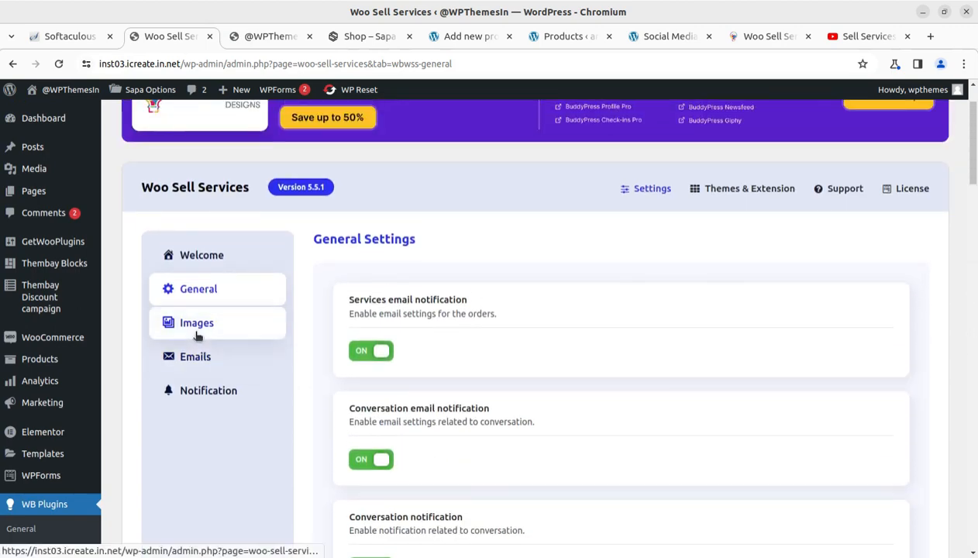
# Show the Images settings and scroll through stage icons from order started to order review.
pyautogui.click(197, 323)
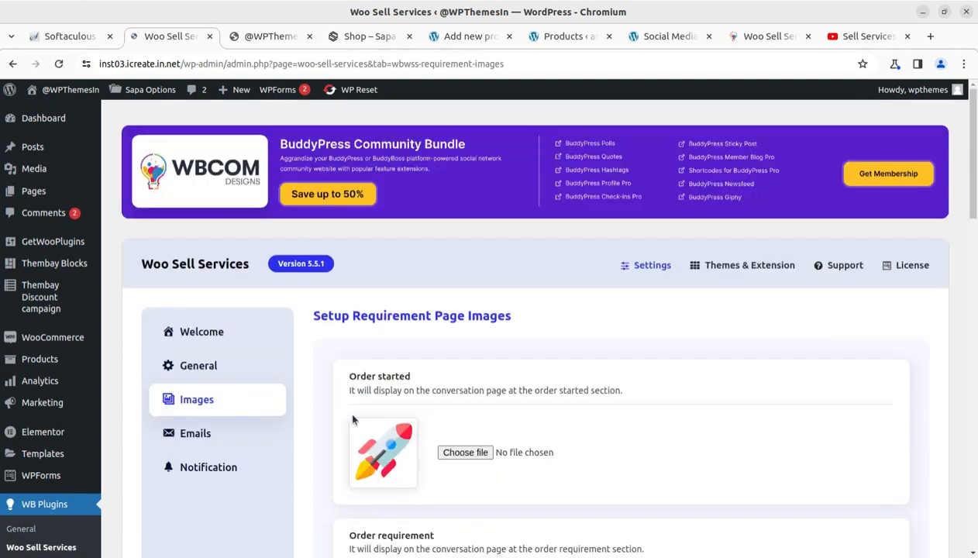
pyautogui.moveTo(378, 332)
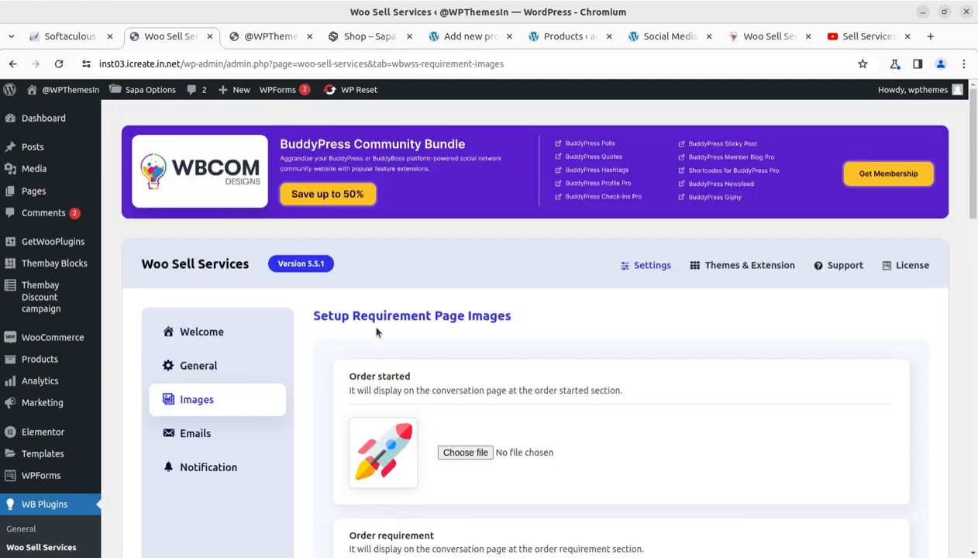
pyautogui.moveTo(352, 408)
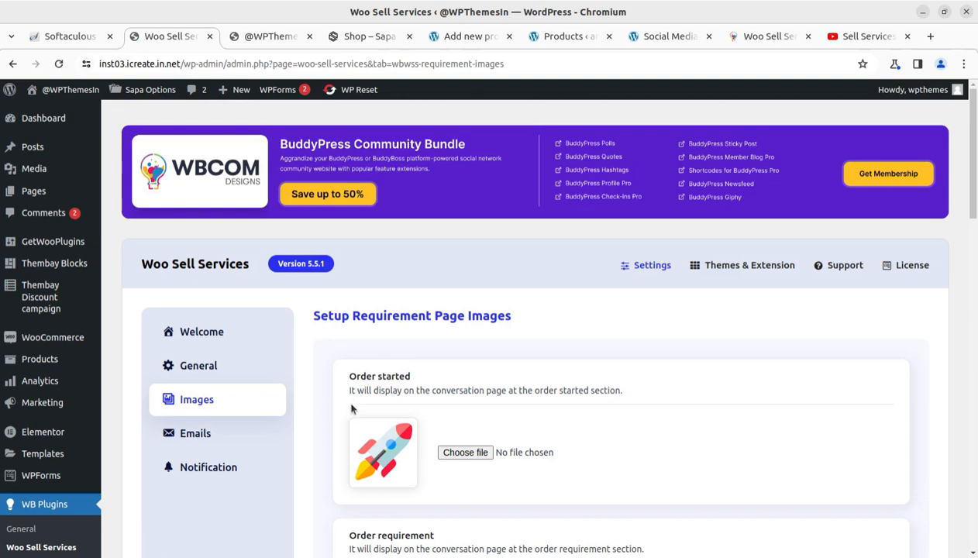
pyautogui.scroll(-3)
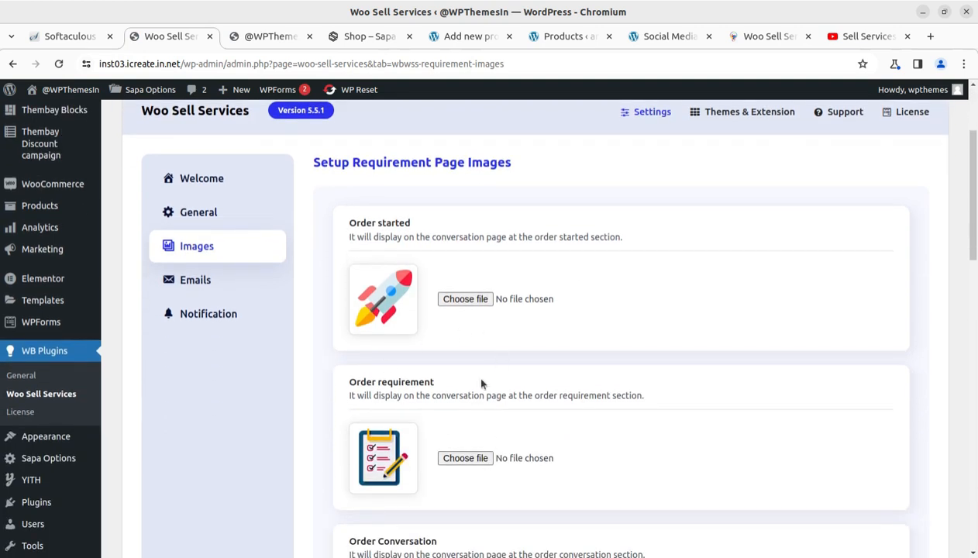
pyautogui.moveTo(359, 428)
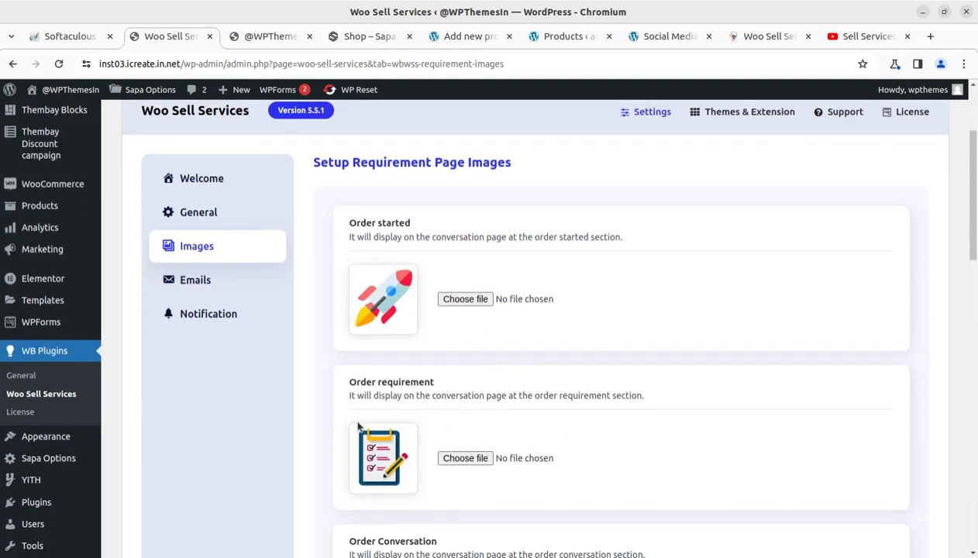
pyautogui.scroll(-3)
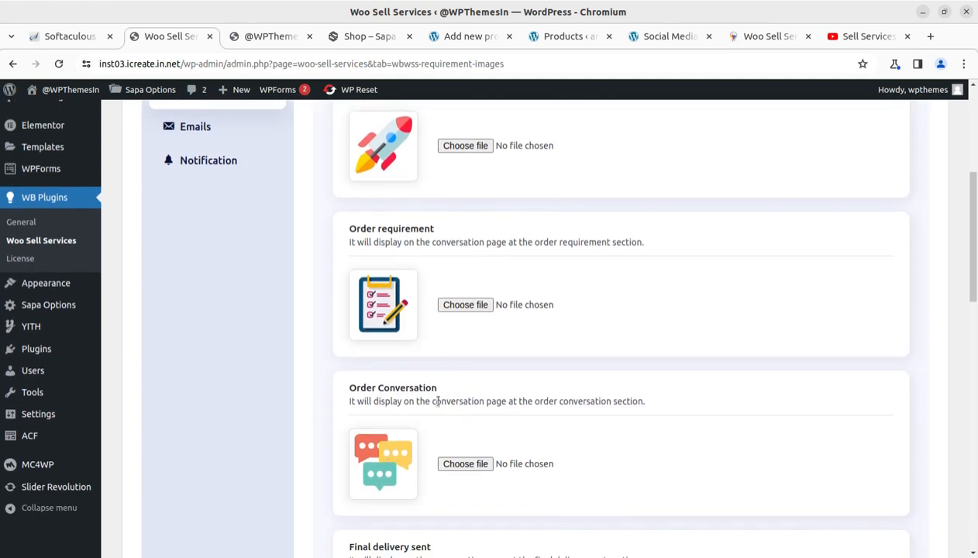
pyautogui.scroll(-3)
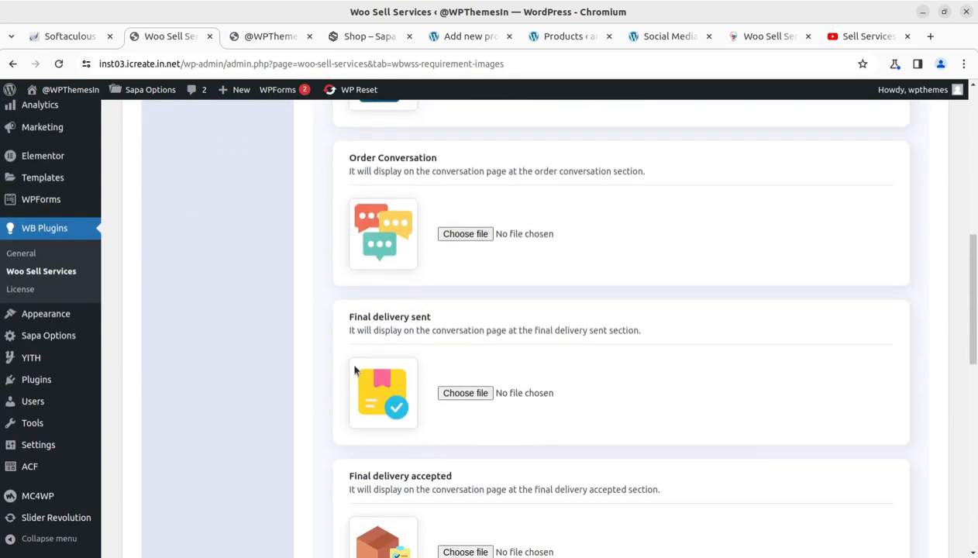
pyautogui.scroll(-3)
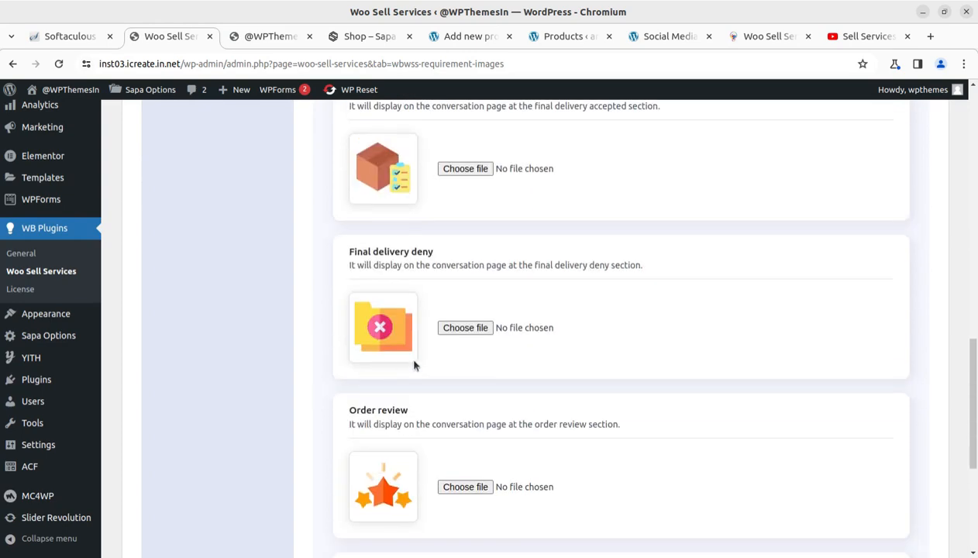
pyautogui.scroll(-3)
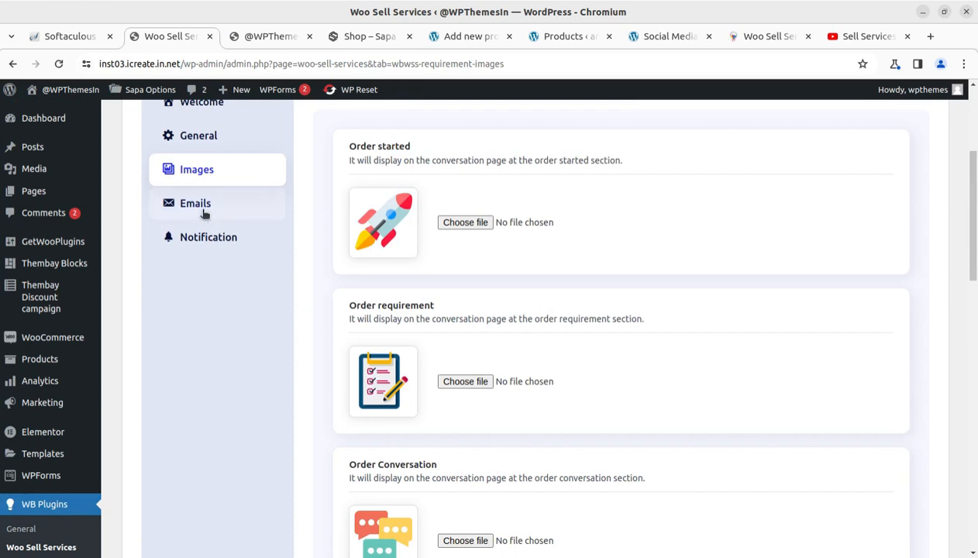
pyautogui.click(195, 203)
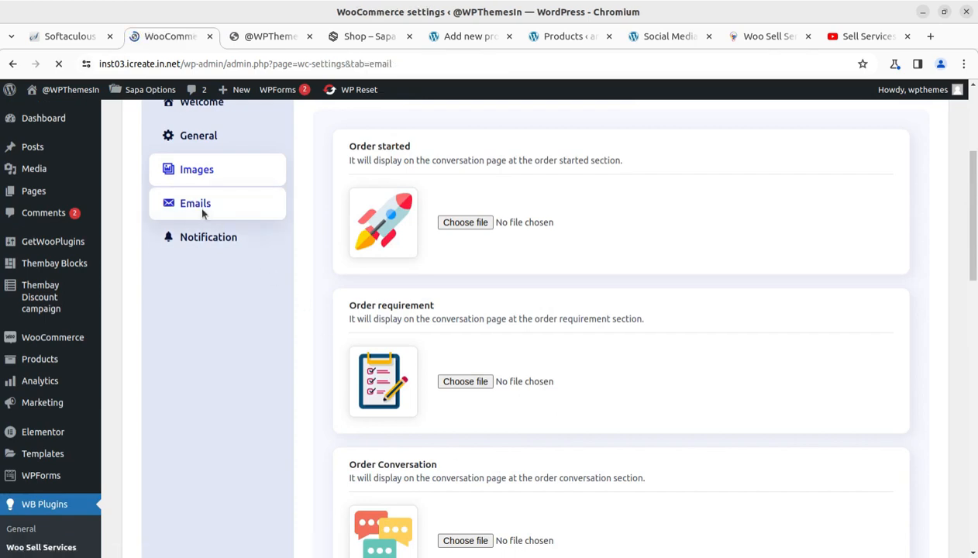
pyautogui.click(195, 203)
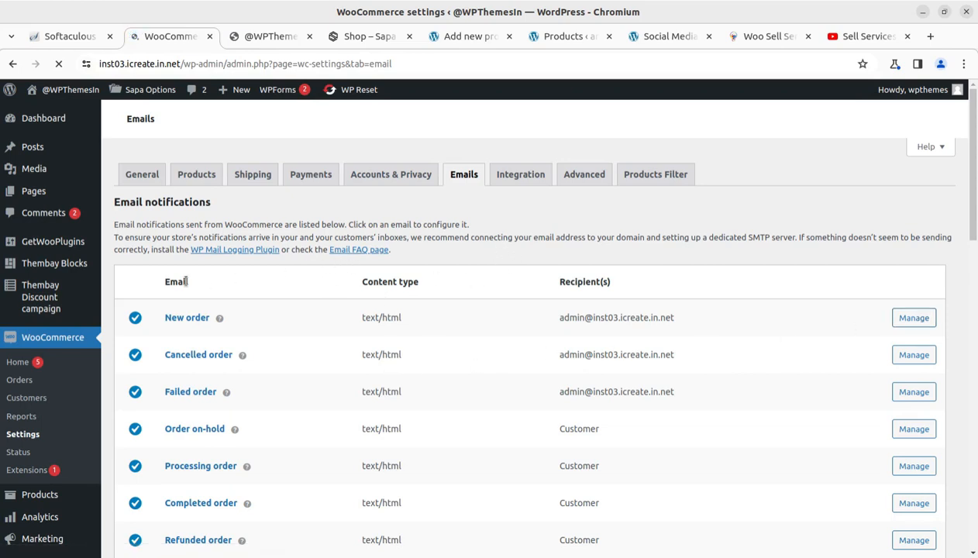
pyautogui.scroll(-3)
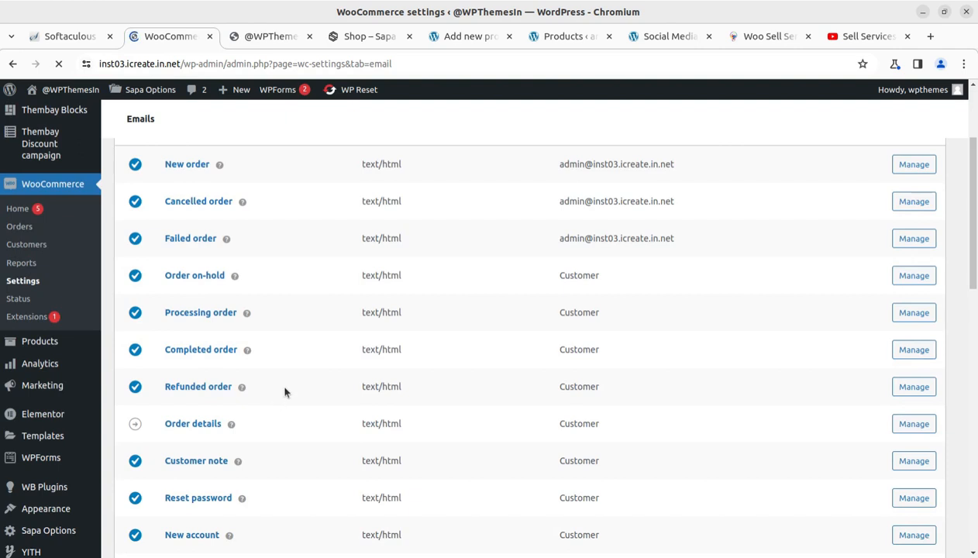
pyautogui.scroll(-3)
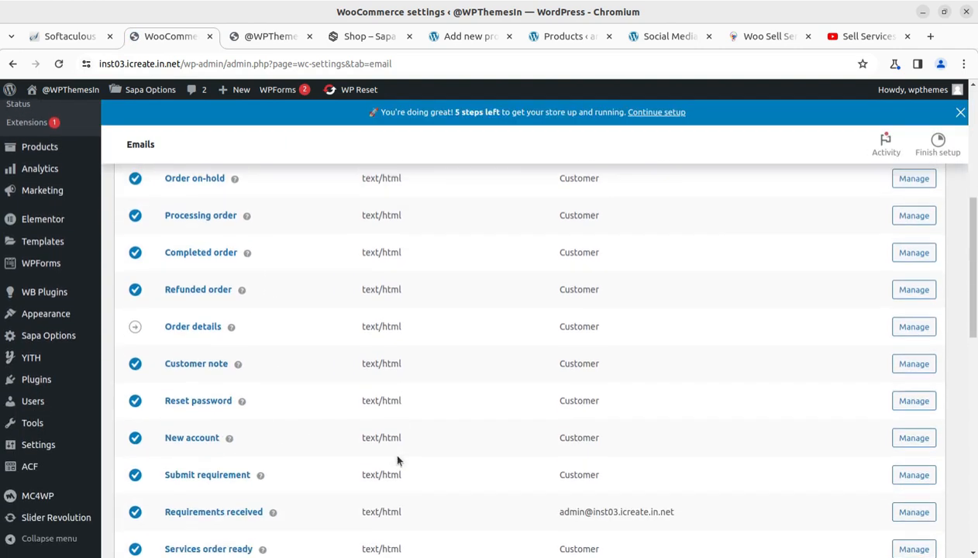
pyautogui.scroll(-3)
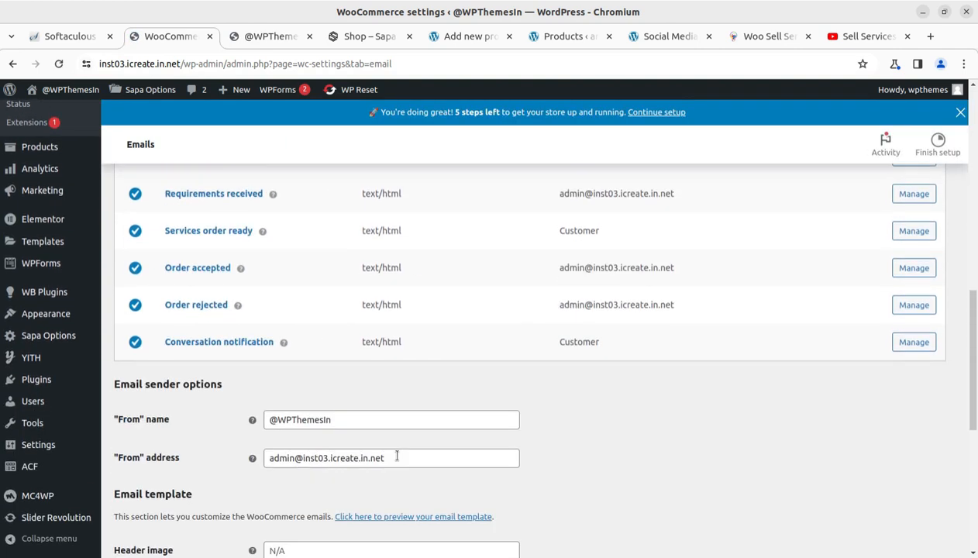
pyautogui.scroll(3)
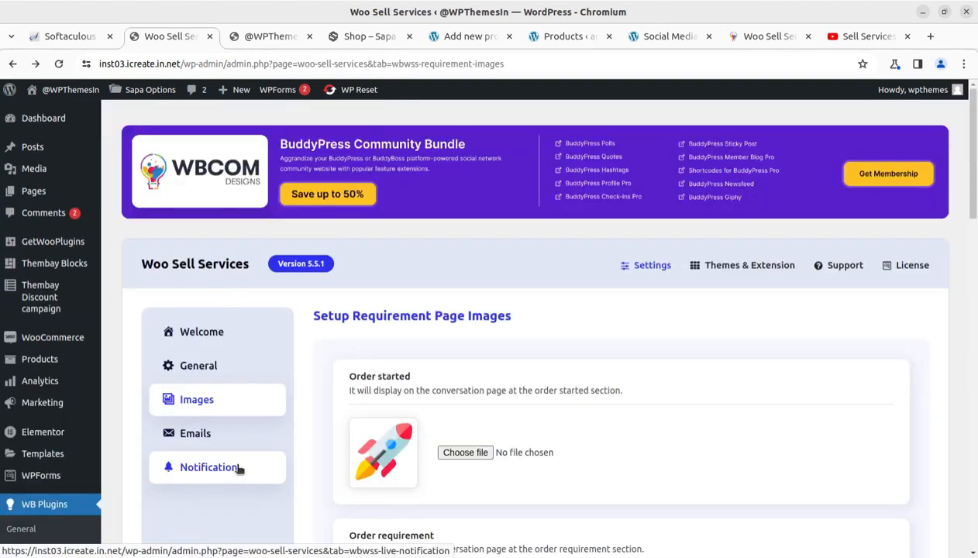
# Review the Notification Messages settings, scrolling through the Requirement Filled and Conversation message templates.
pyautogui.click(209, 467)
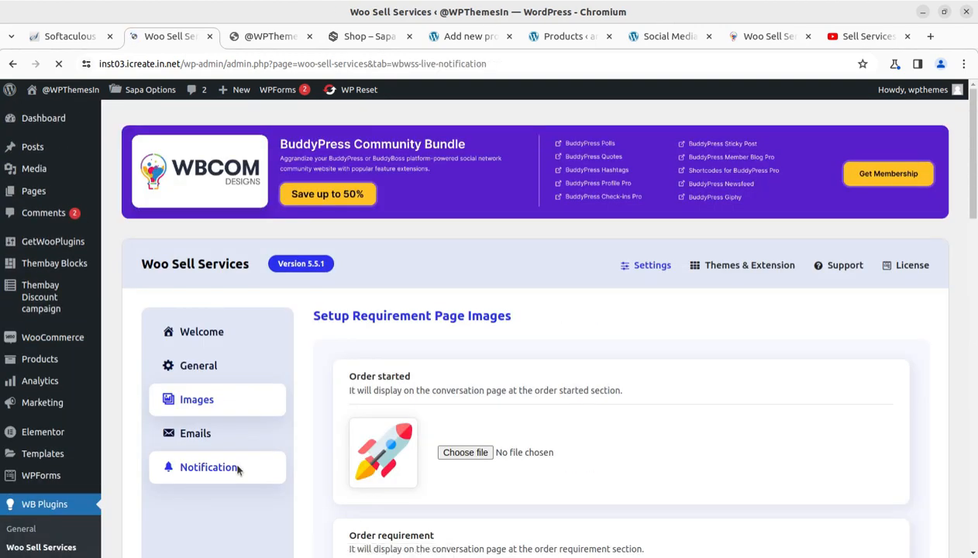
pyautogui.click(208, 468)
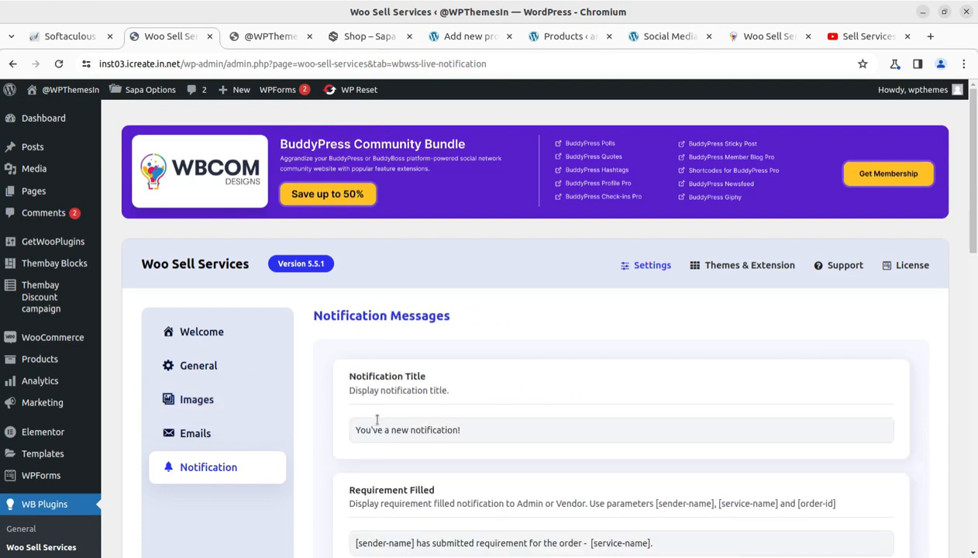
pyautogui.moveTo(356, 404)
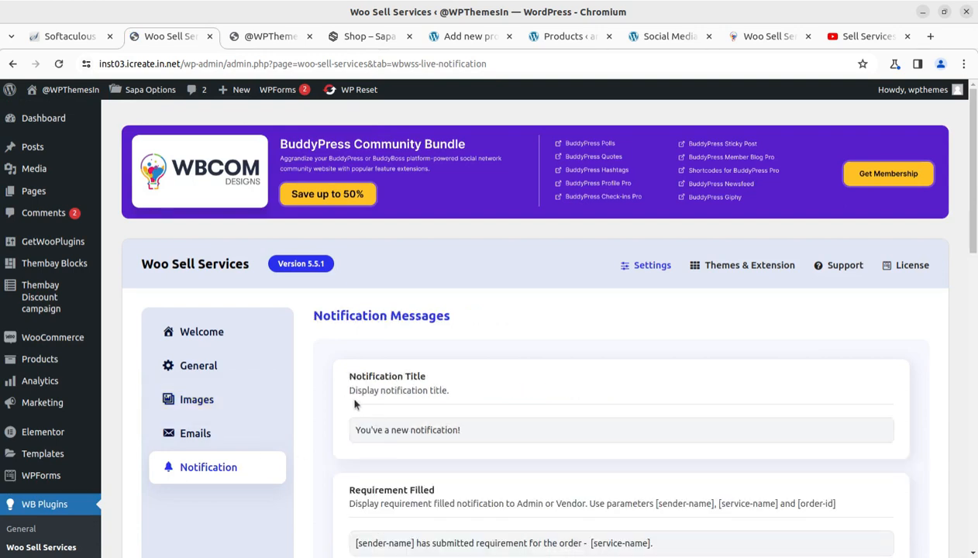
pyautogui.scroll(-3)
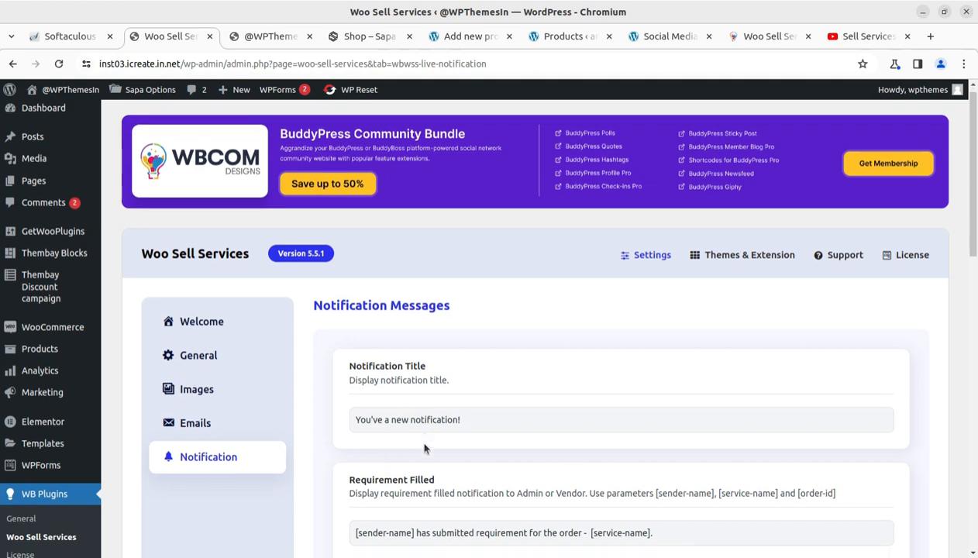
pyautogui.scroll(-3)
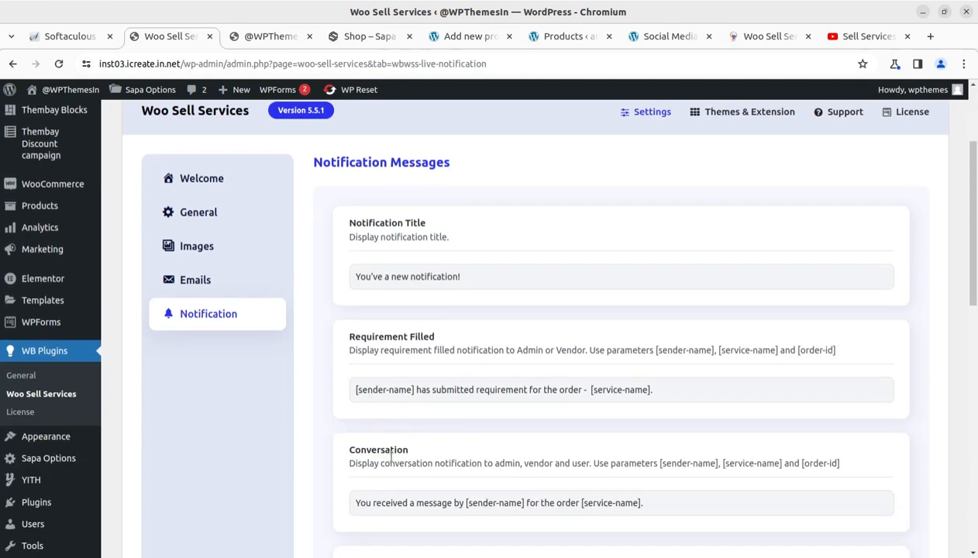
pyautogui.moveTo(345, 517)
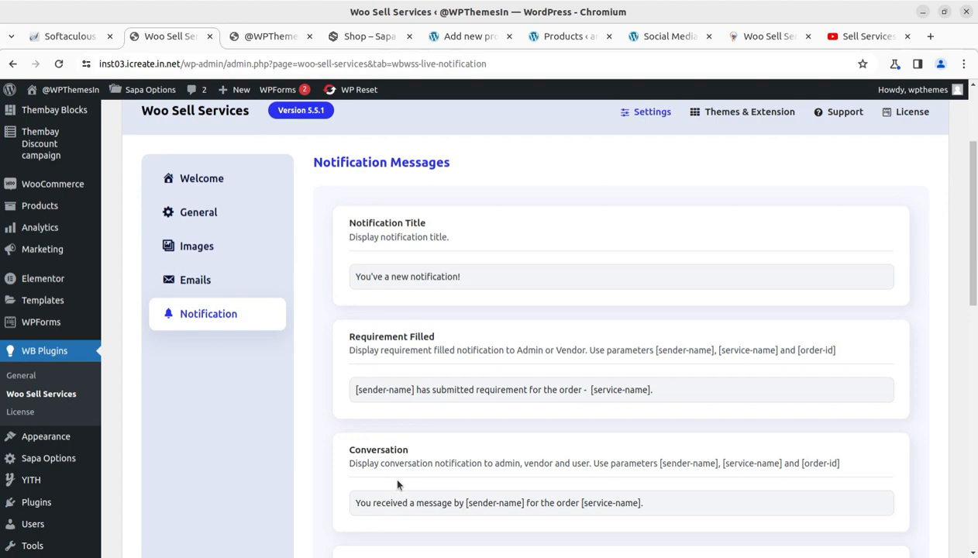
pyautogui.scroll(-3)
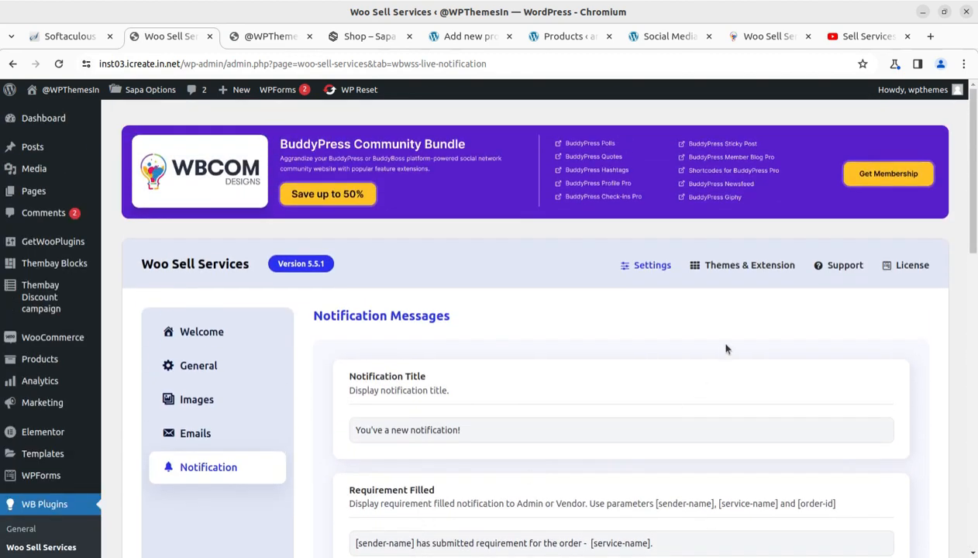
pyautogui.click(750, 265)
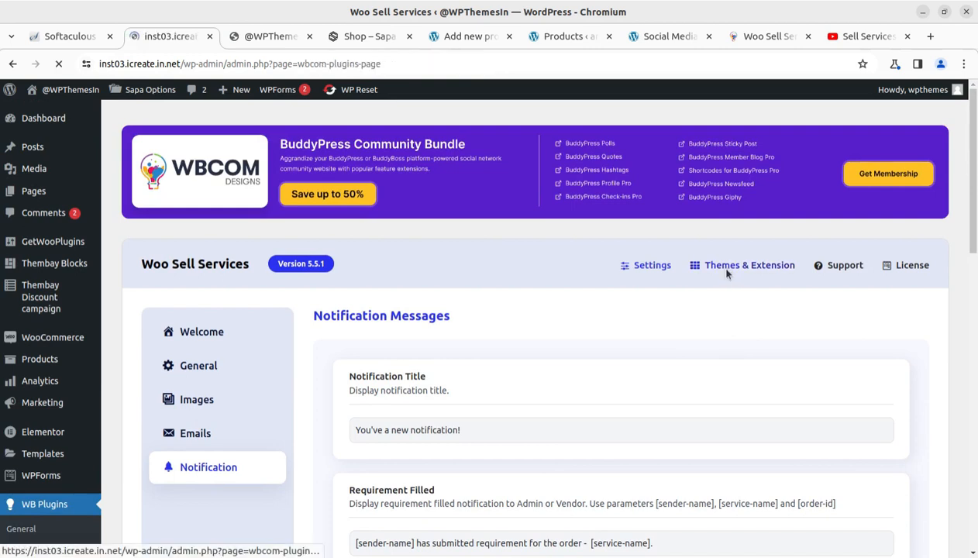
pyautogui.click(749, 265)
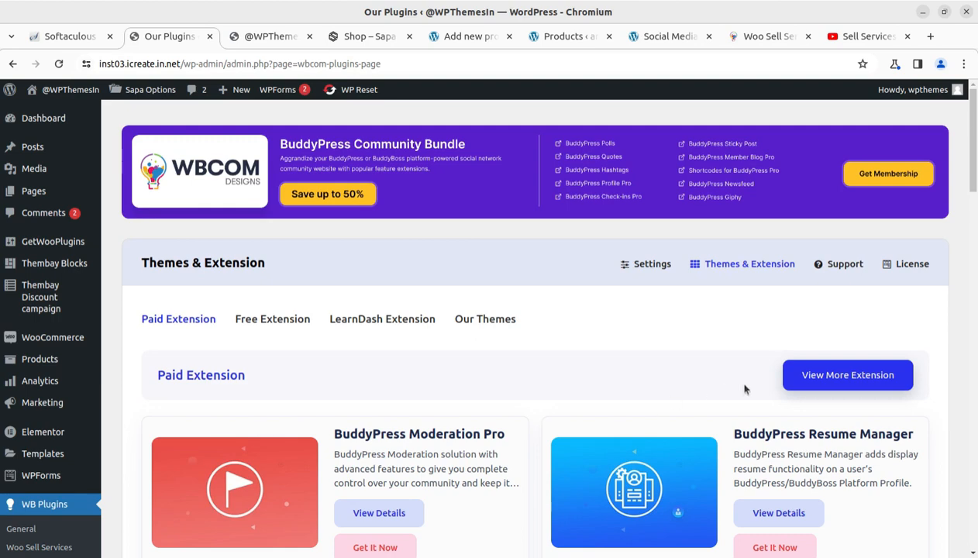
pyautogui.scroll(-3)
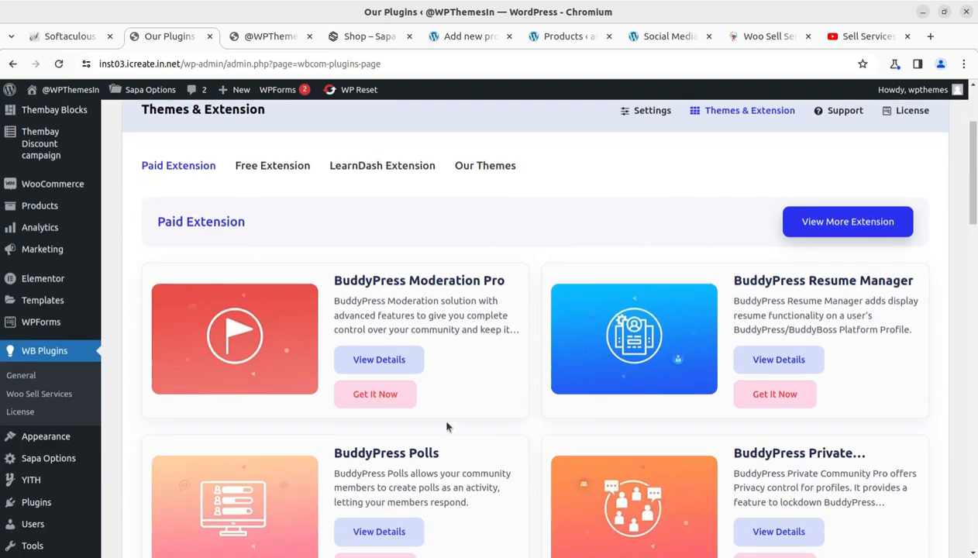
pyautogui.moveTo(735, 427)
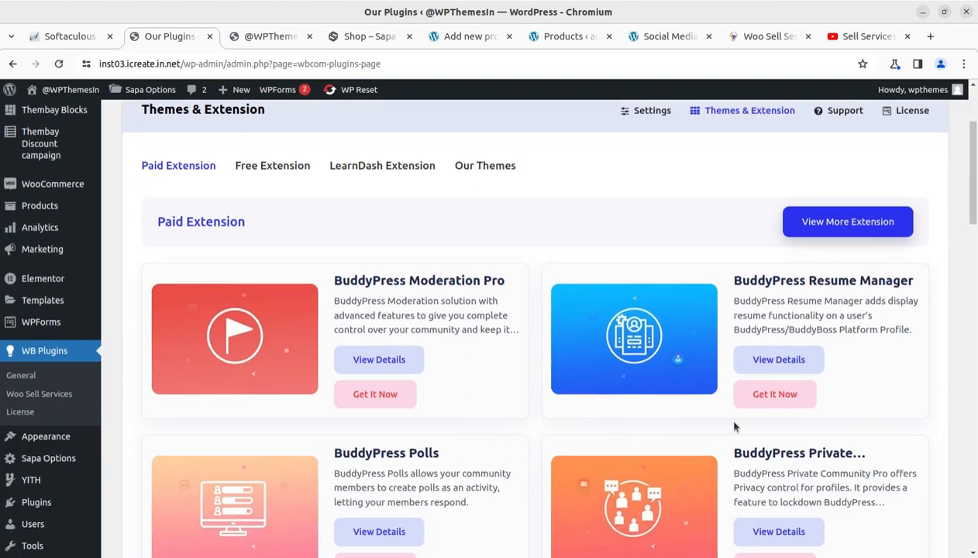
pyautogui.scroll(-3)
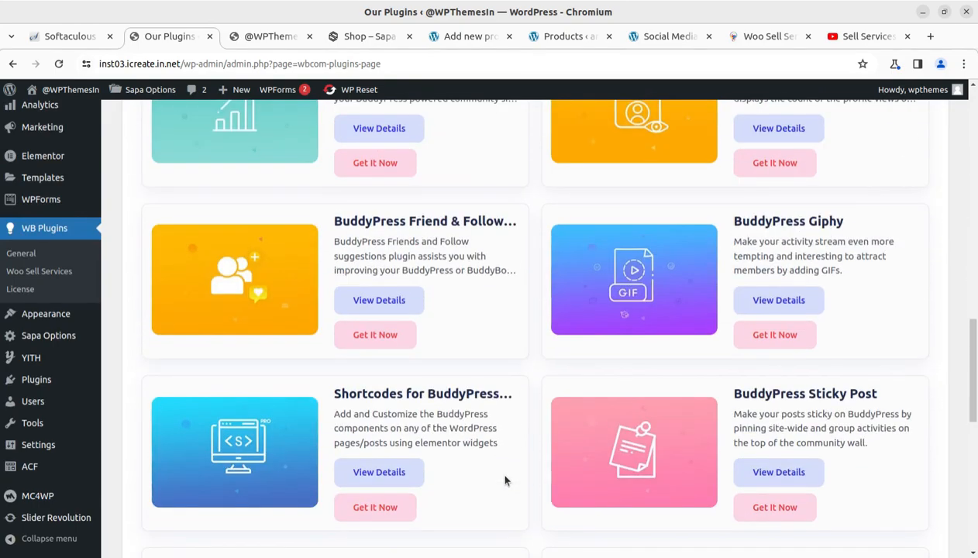
pyautogui.scroll(-3)
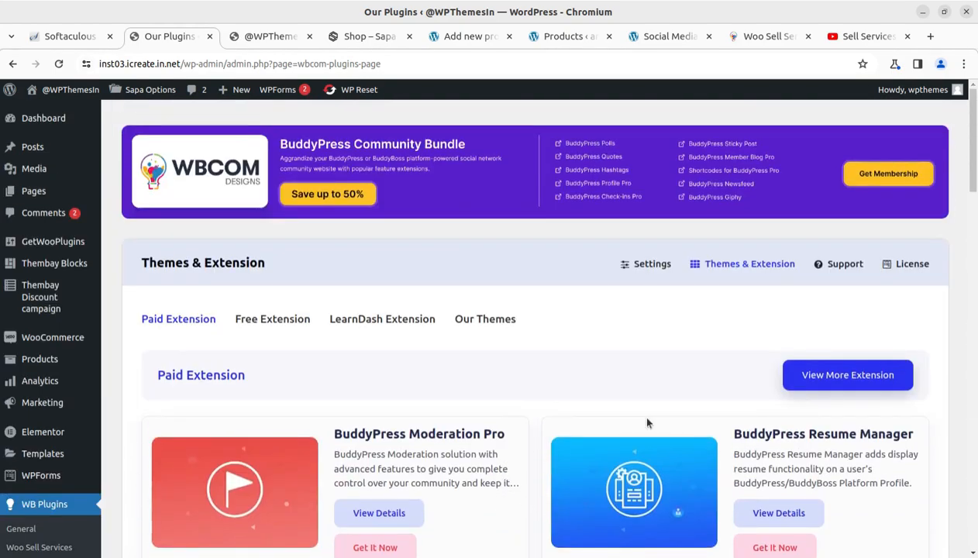
pyautogui.moveTo(293, 382)
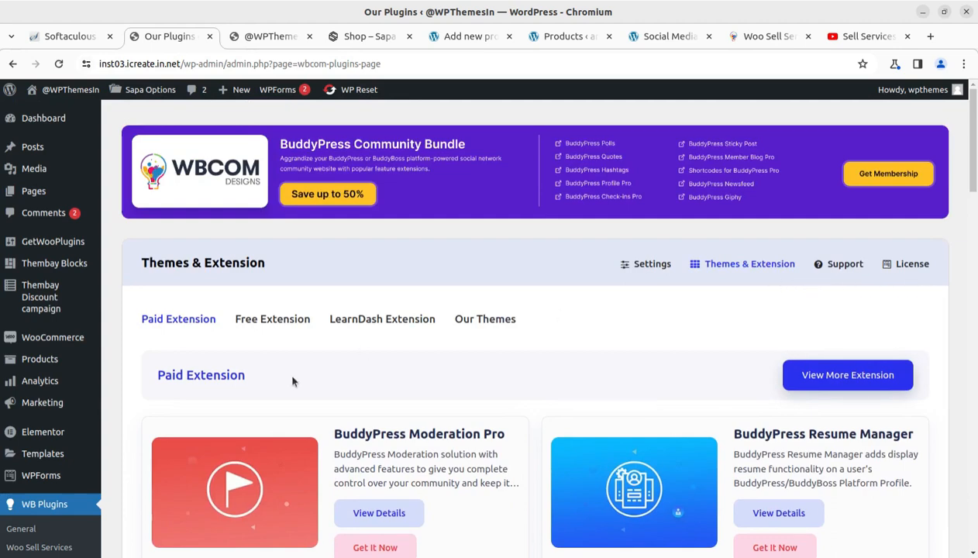
pyautogui.moveTo(39, 359)
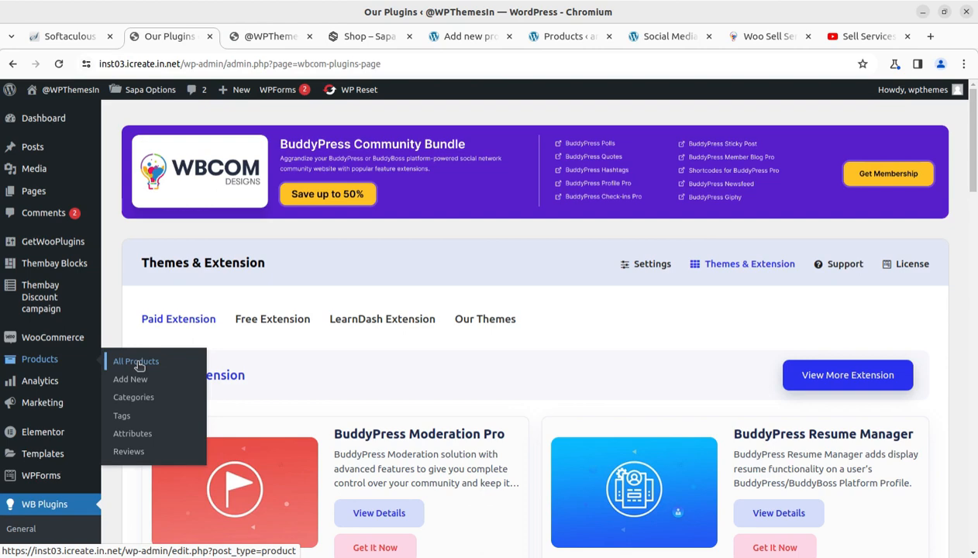
# Start a new product and tick Service to reveal its empty Requirement section.
pyautogui.click(130, 379)
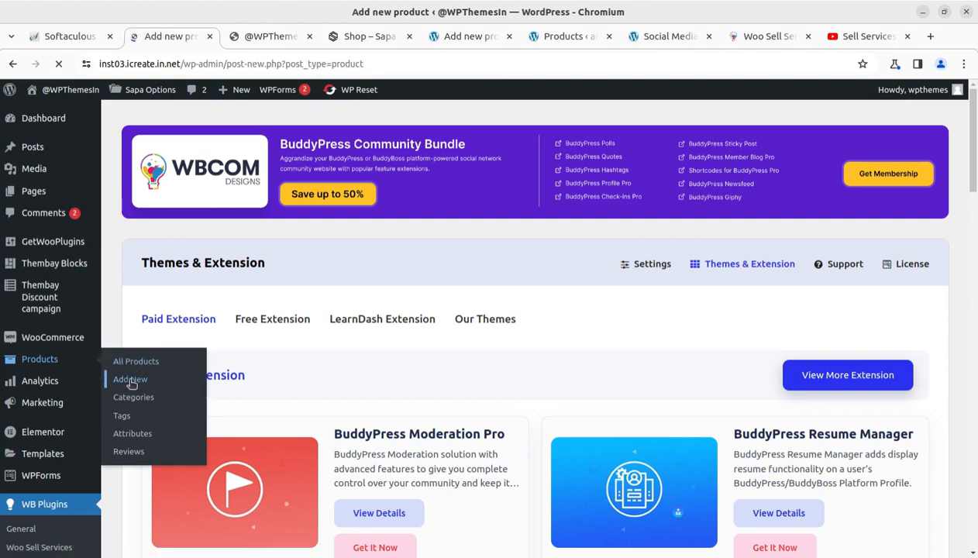
pyautogui.click(129, 379)
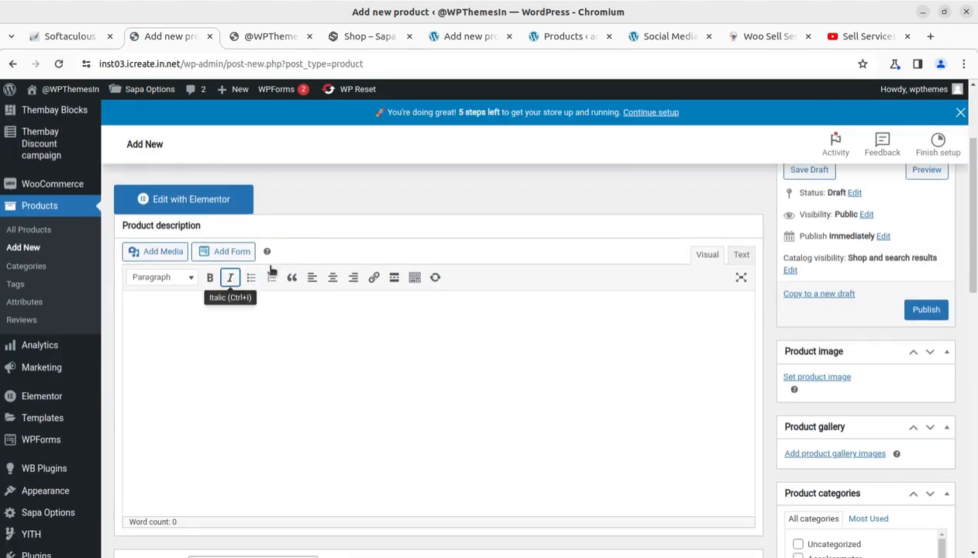
pyautogui.scroll(-3)
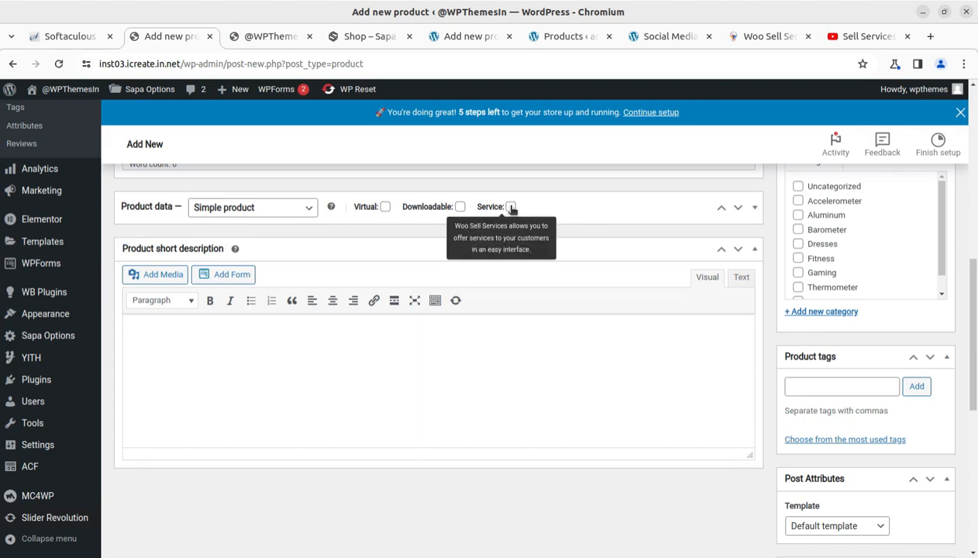
pyautogui.click(511, 207)
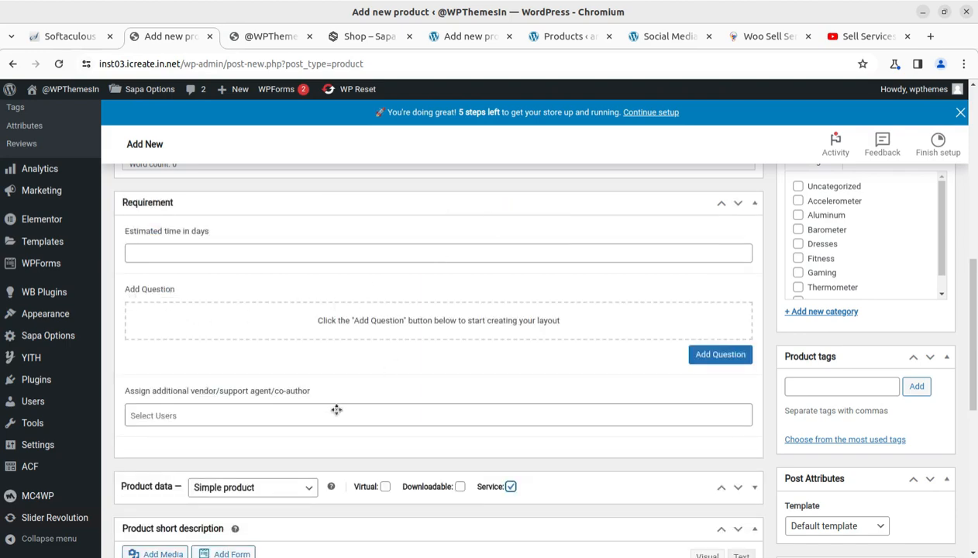
pyautogui.scroll(-3)
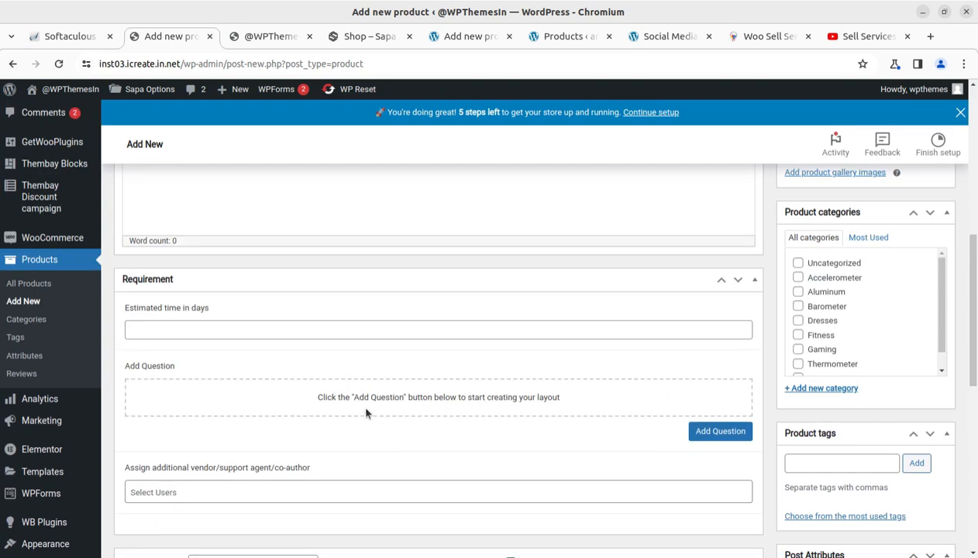
pyautogui.moveTo(589, 446)
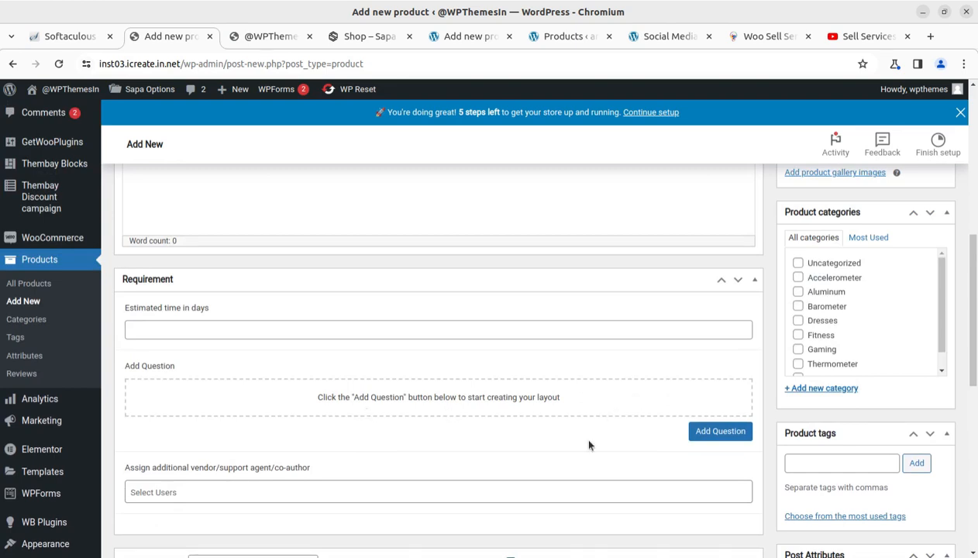
pyautogui.moveTo(503, 379)
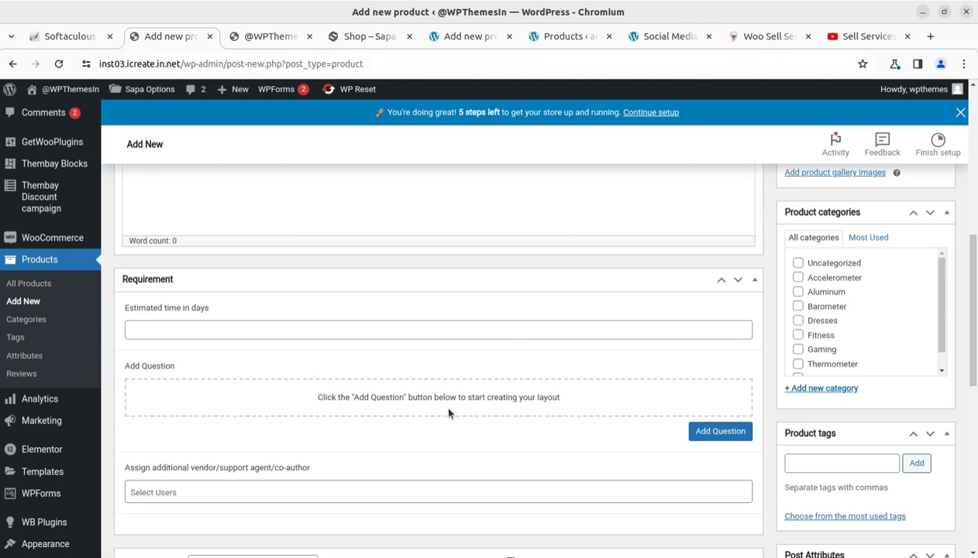
pyautogui.moveTo(764, 61)
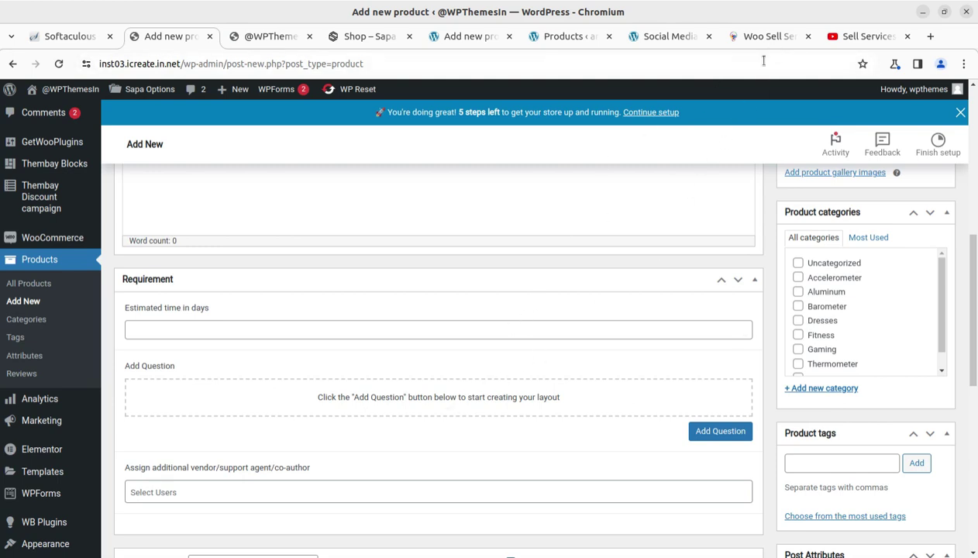
# Revisit the Woo Sell Services plugin page and scroll through it briefly.
pyautogui.click(767, 35)
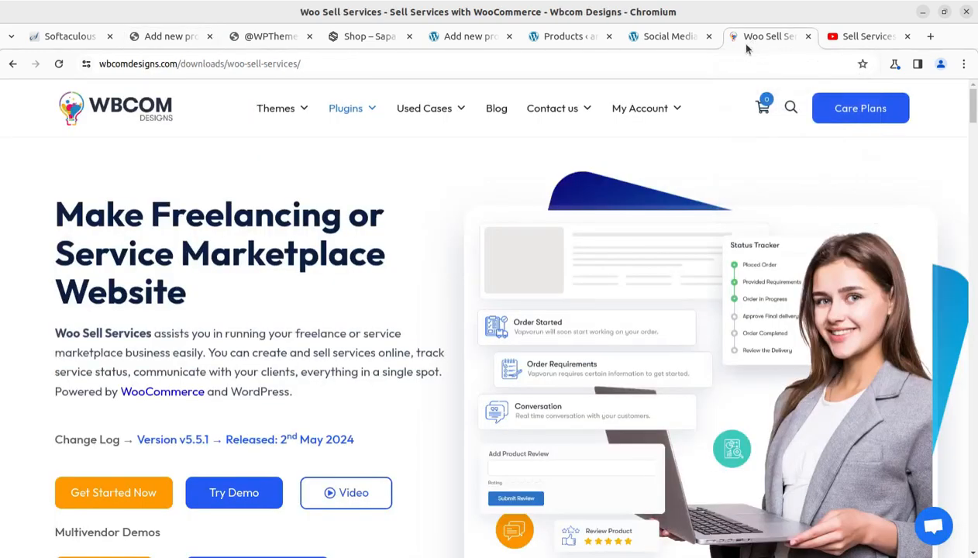
pyautogui.moveTo(111, 123)
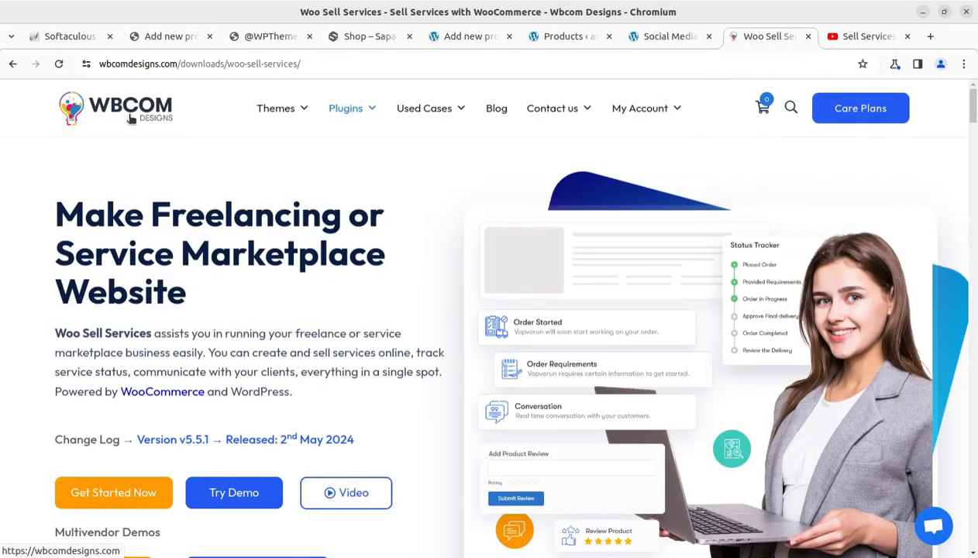
pyautogui.moveTo(117, 126)
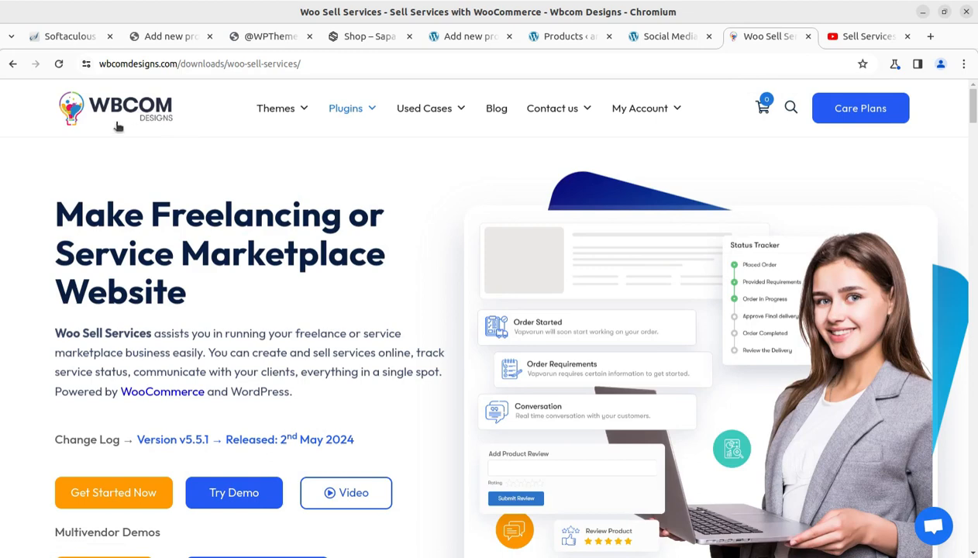
pyautogui.moveTo(111, 124)
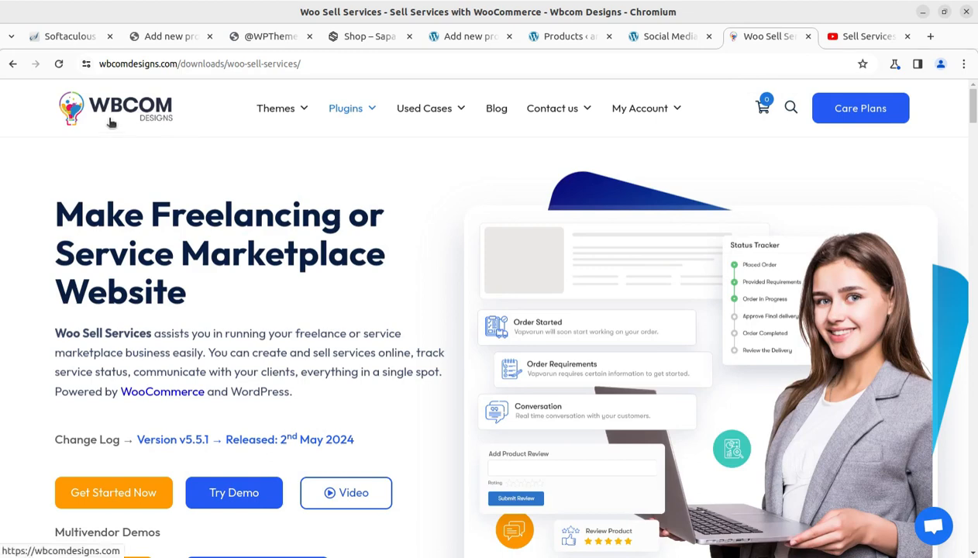
pyautogui.scroll(-3)
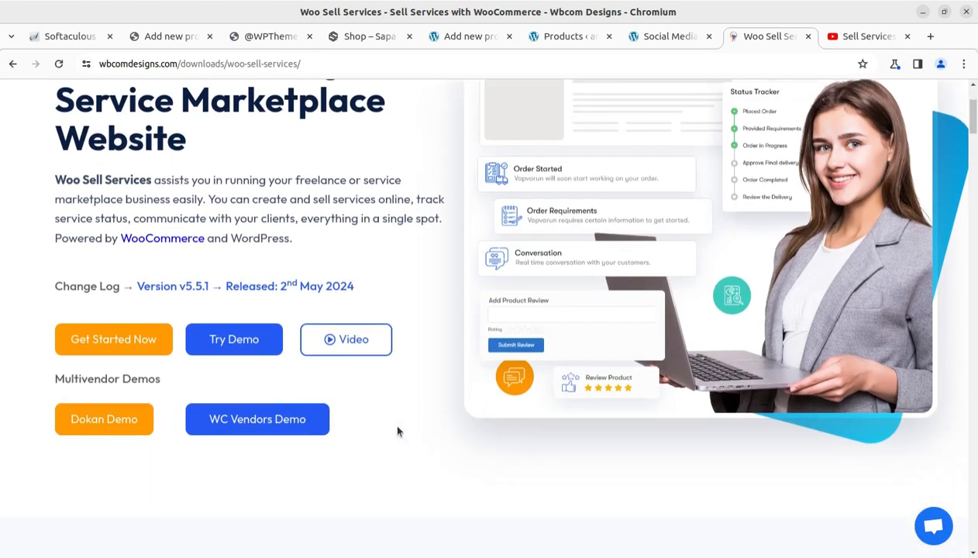
pyautogui.scroll(3)
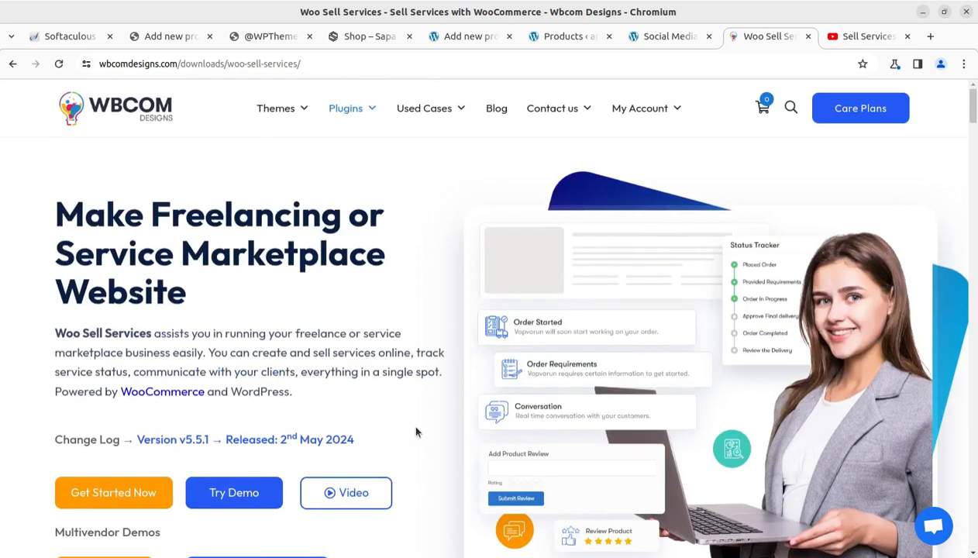
pyautogui.moveTo(800, 132)
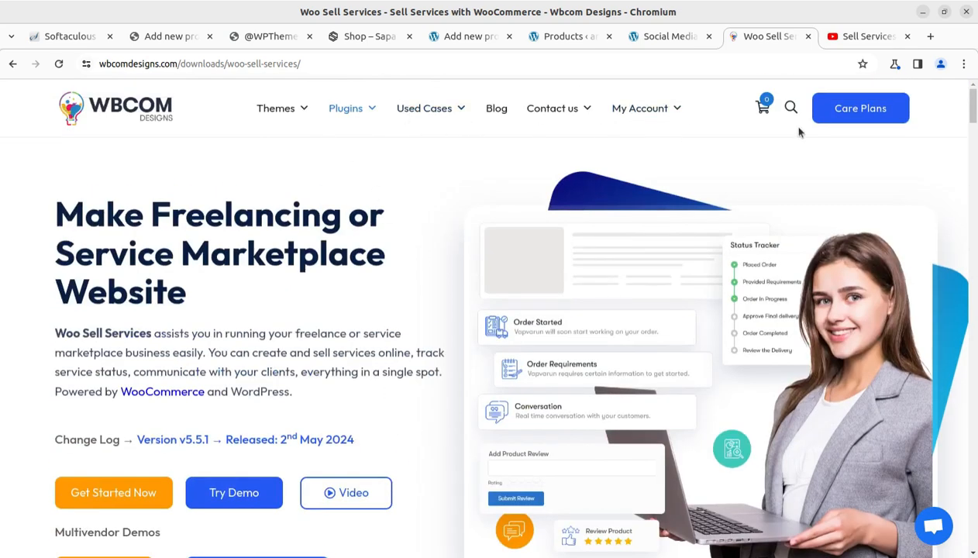
pyautogui.moveTo(269, 156)
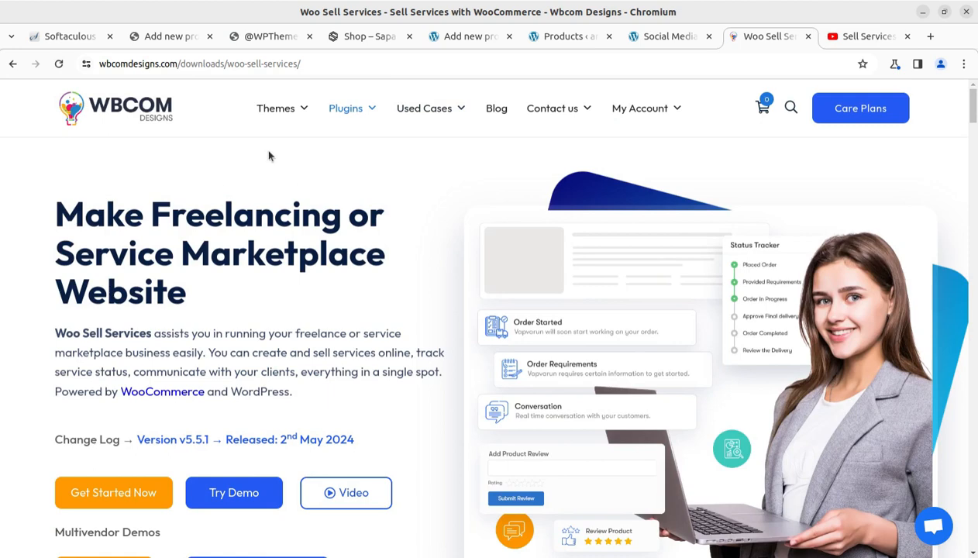
pyautogui.moveTo(388, 317)
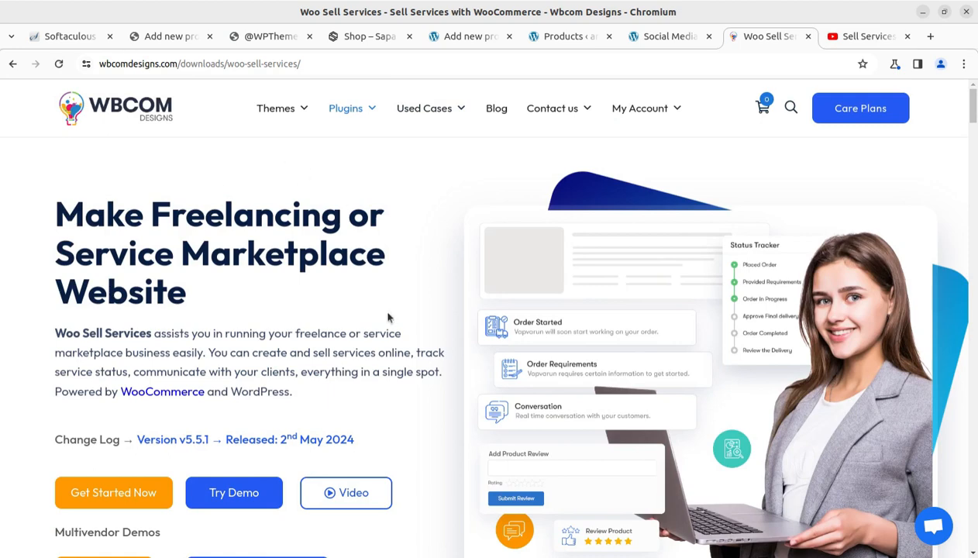
pyautogui.moveTo(557, 318)
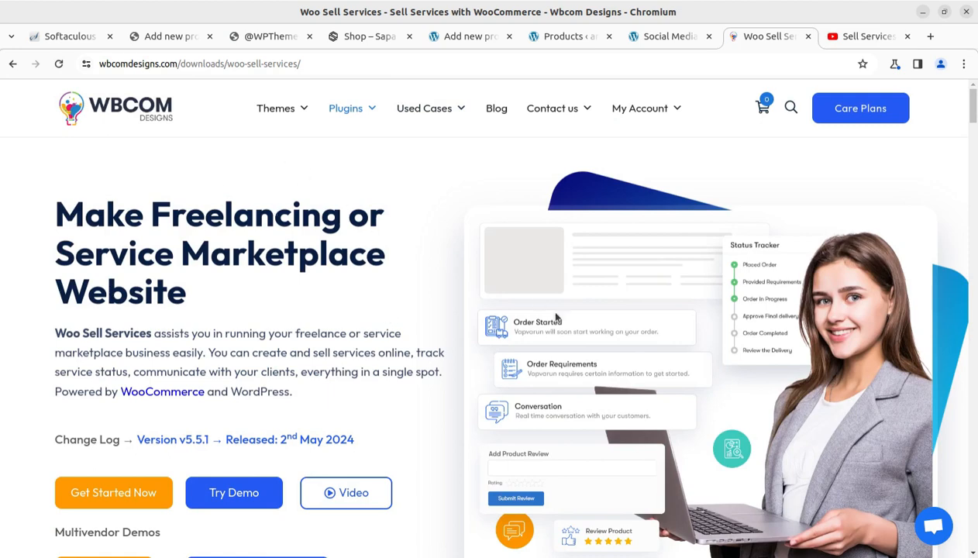
pyautogui.scroll(-3)
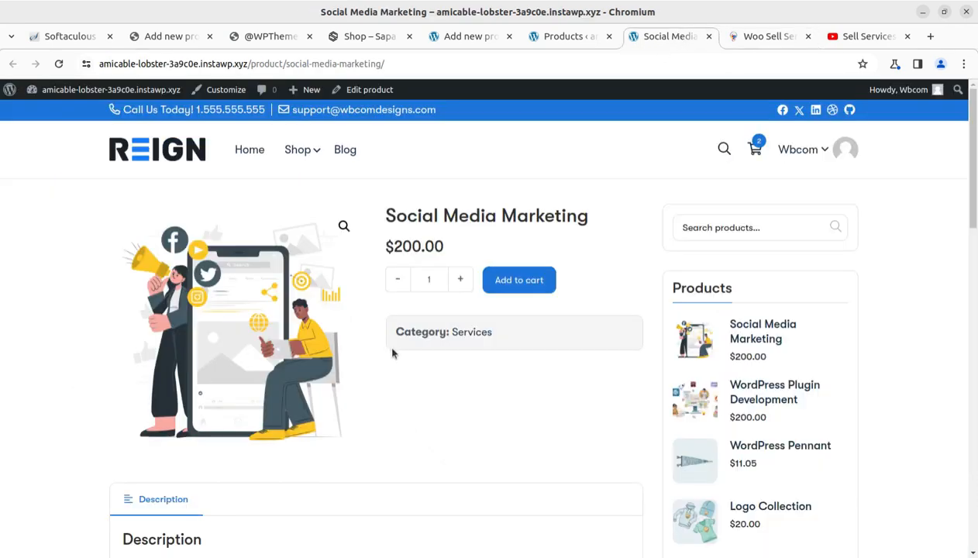
pyautogui.moveTo(447, 392)
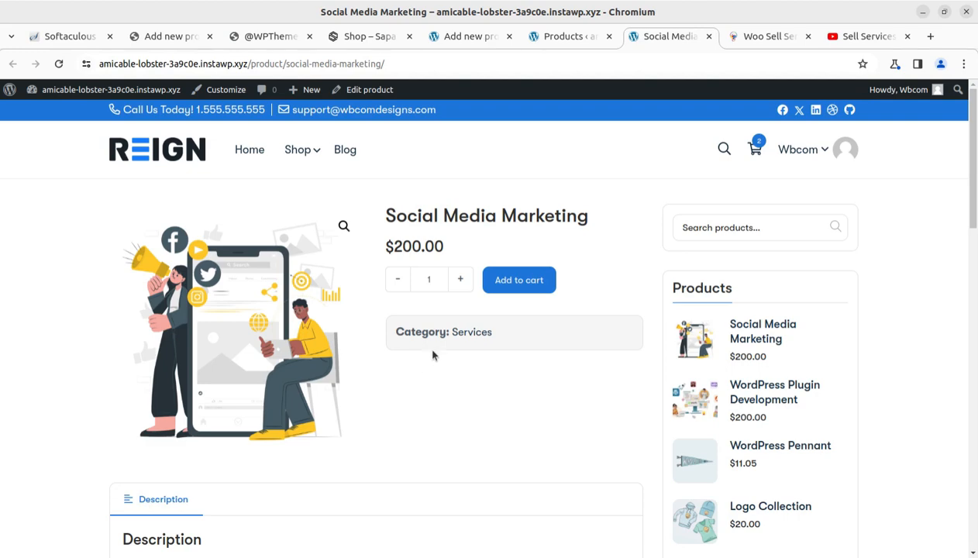
# View the Social Media Marketing product description, checking the plugin tab and returning to the top.
pyautogui.scroll(-3)
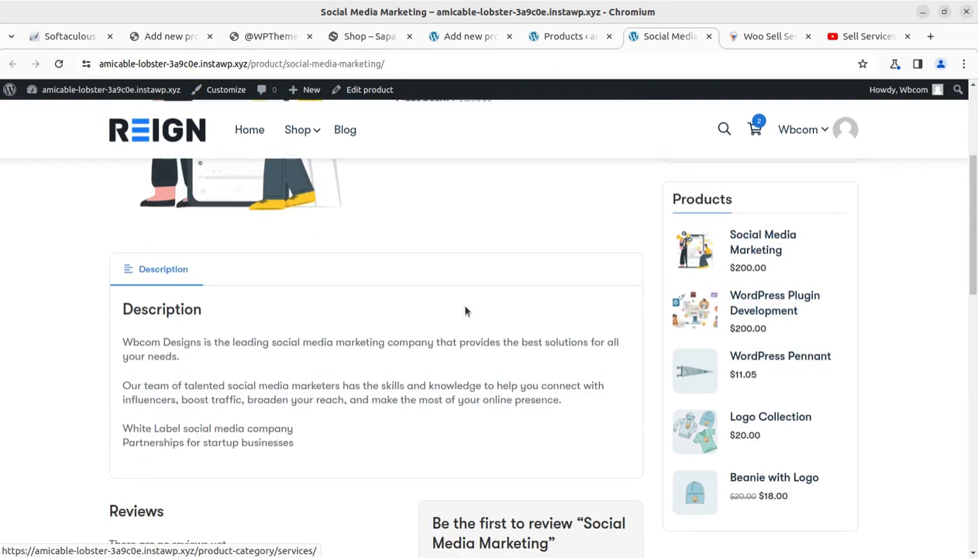
pyautogui.click(571, 35)
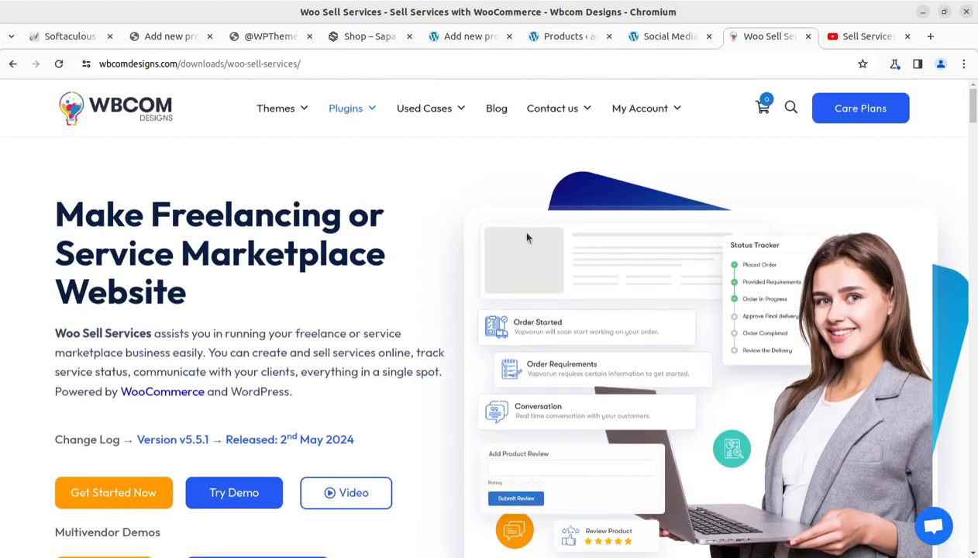
pyautogui.click(669, 37)
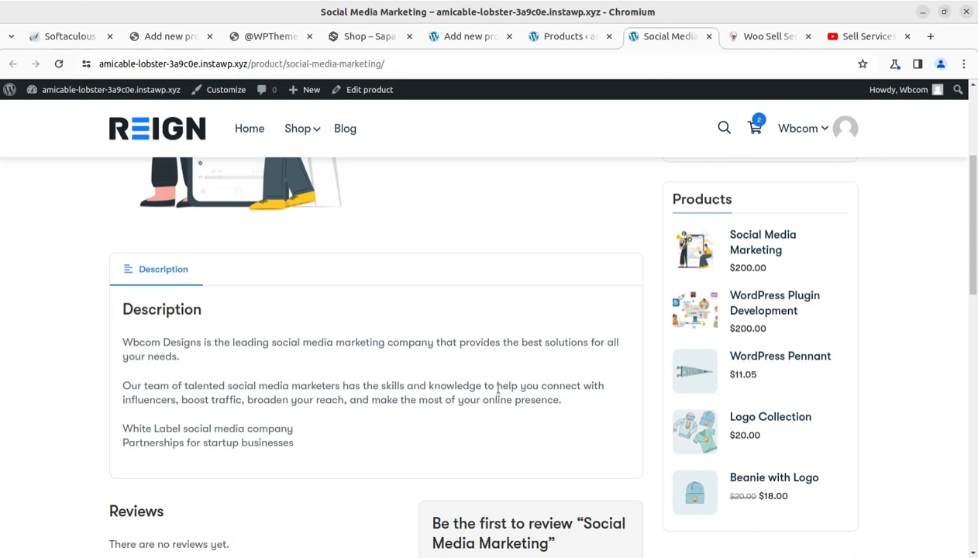
pyautogui.scroll(3)
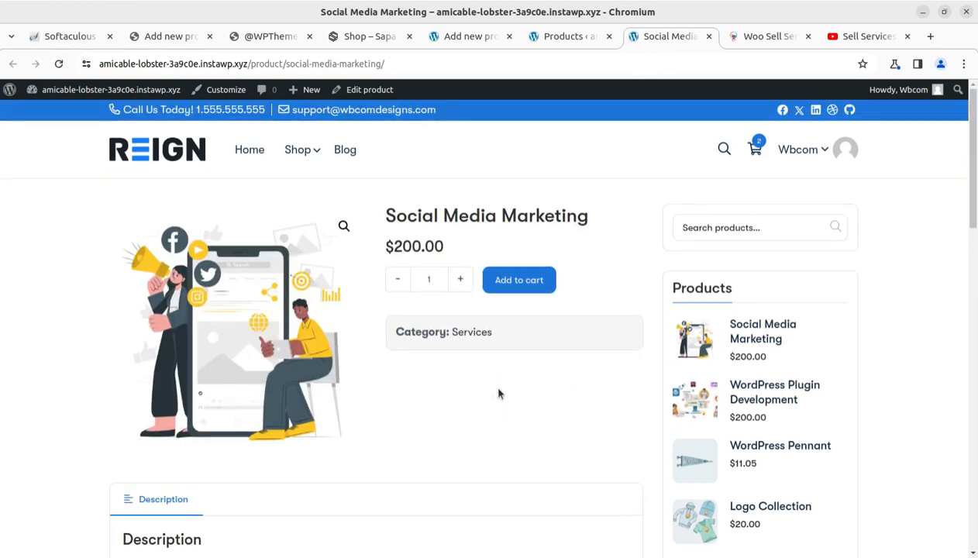